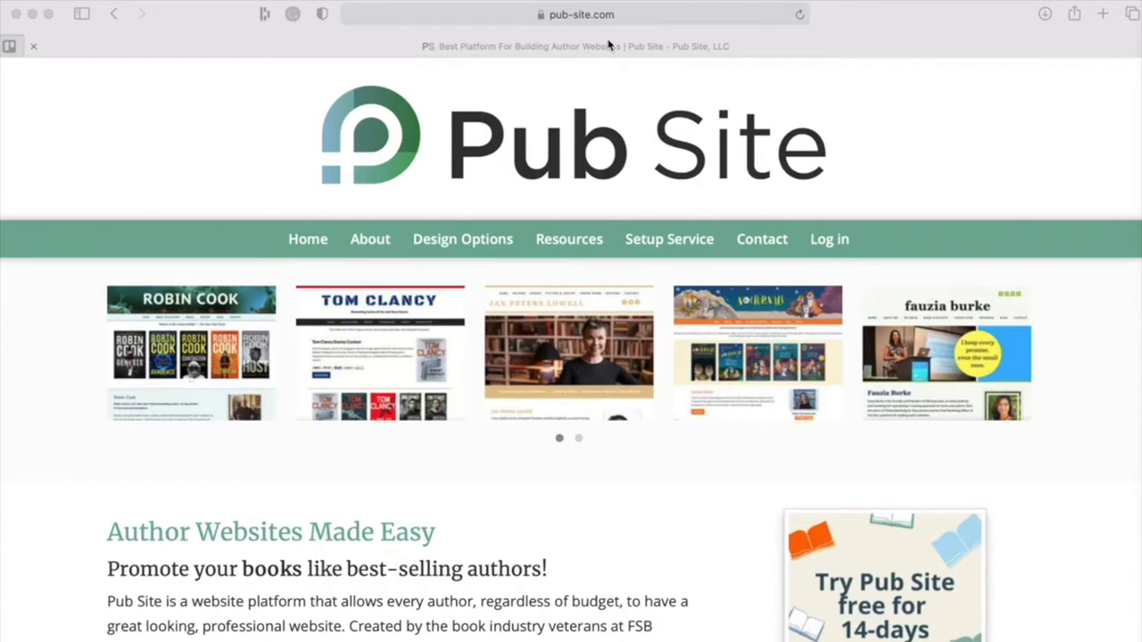
Read down the pub-site.com homepage and start the free-trial sign-up via Get Started.
{"action": "scroll", "scroll_direction": "down", "scroll_amount": 3}
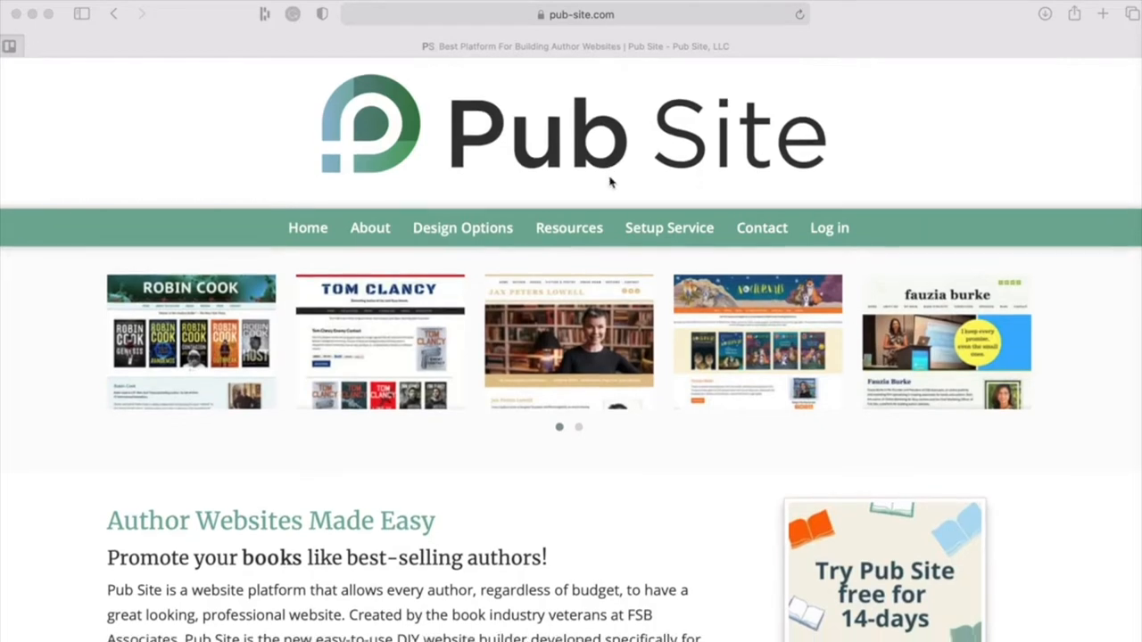
{"action": "scroll", "scroll_direction": "down", "scroll_amount": 3}
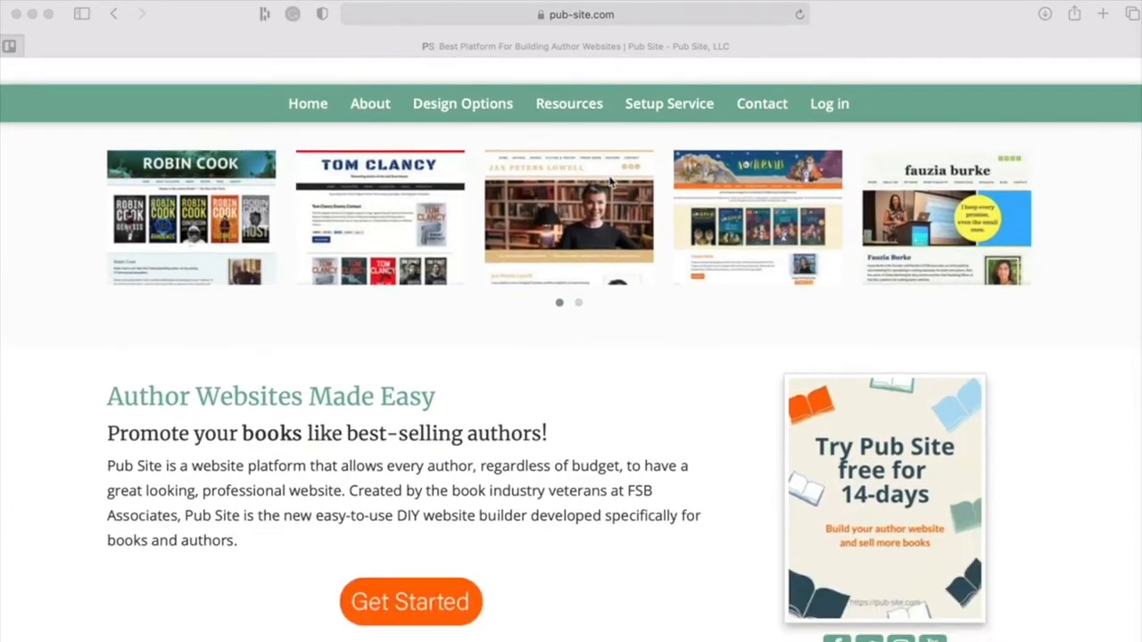
{"action": "scroll", "scroll_direction": "down", "scroll_amount": 3}
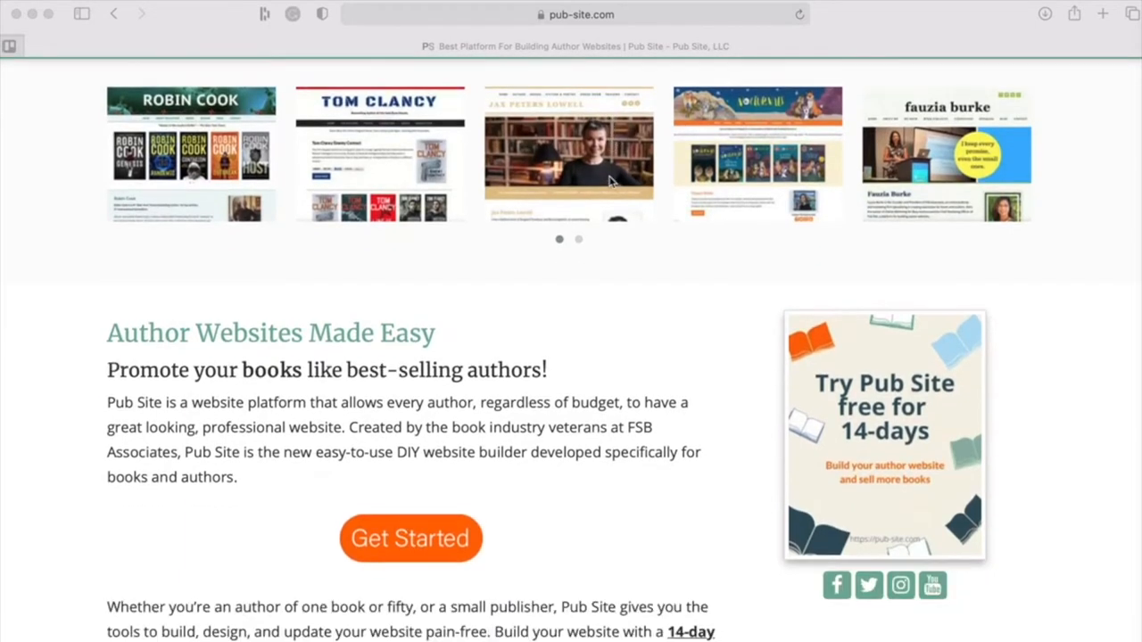
{"action": "scroll", "scroll_direction": "down", "scroll_amount": 3}
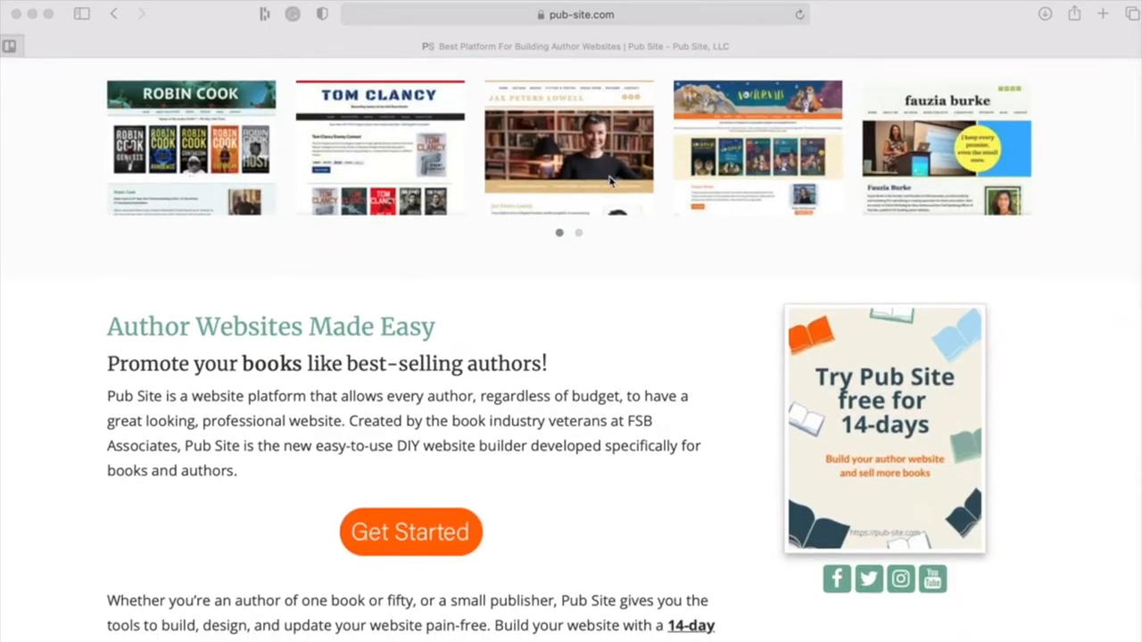
{"action": "scroll", "scroll_direction": "down", "scroll_amount": 3}
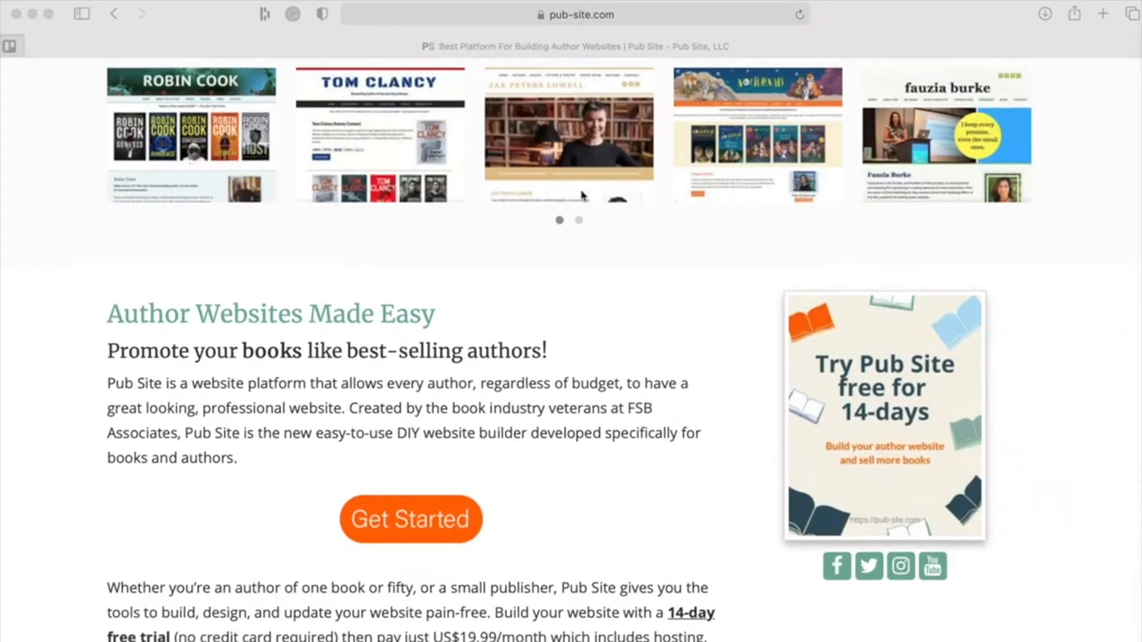
{"action": "left_click", "coordinate": [410, 519]}
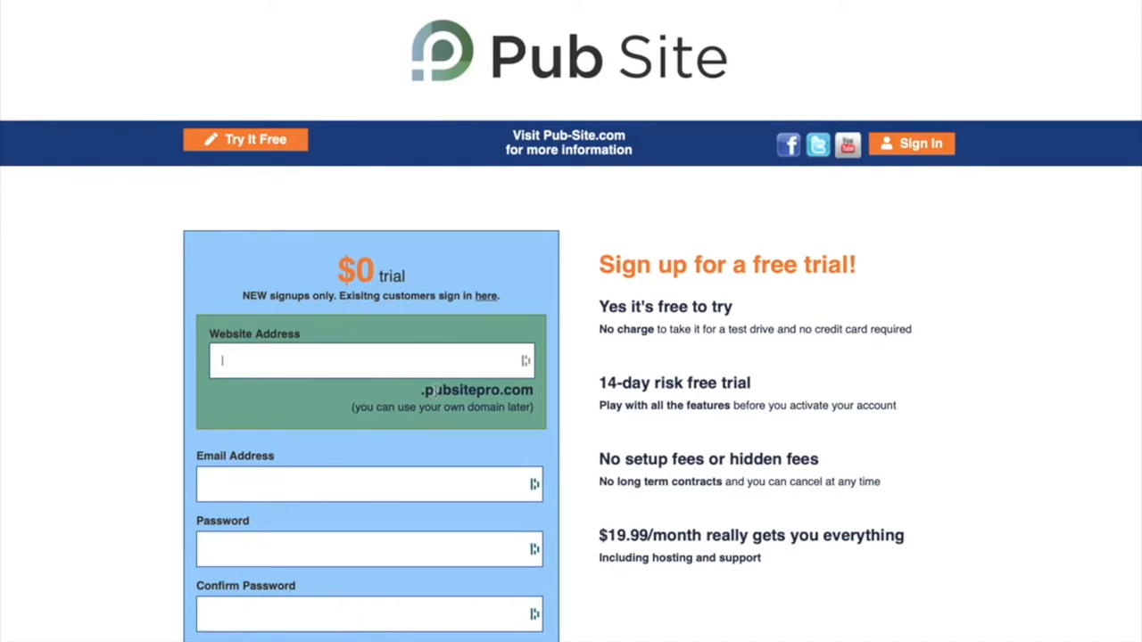
{"action": "mouse_move", "coordinate": [520, 393]}
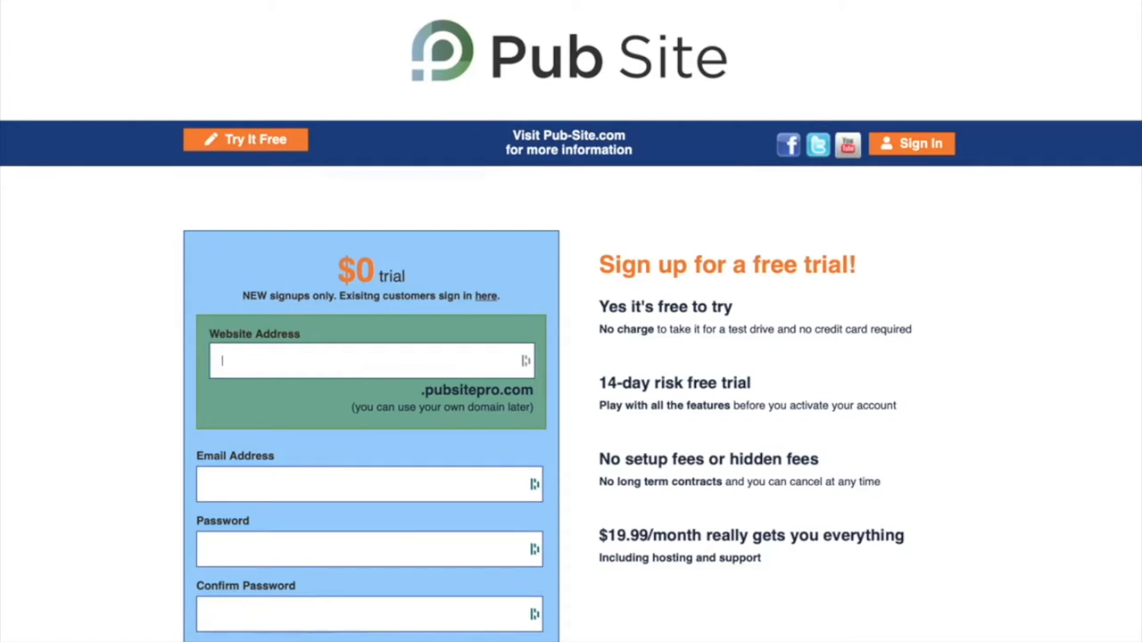
{"action": "mouse_move", "coordinate": [379, 449]}
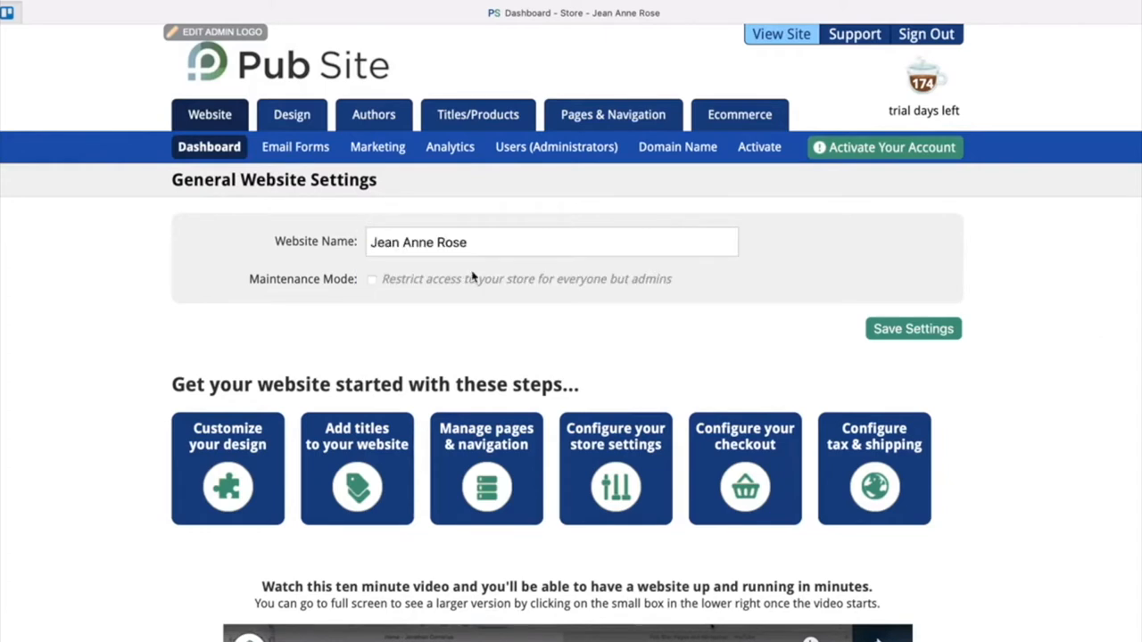
{"action": "mouse_move", "coordinate": [476, 265]}
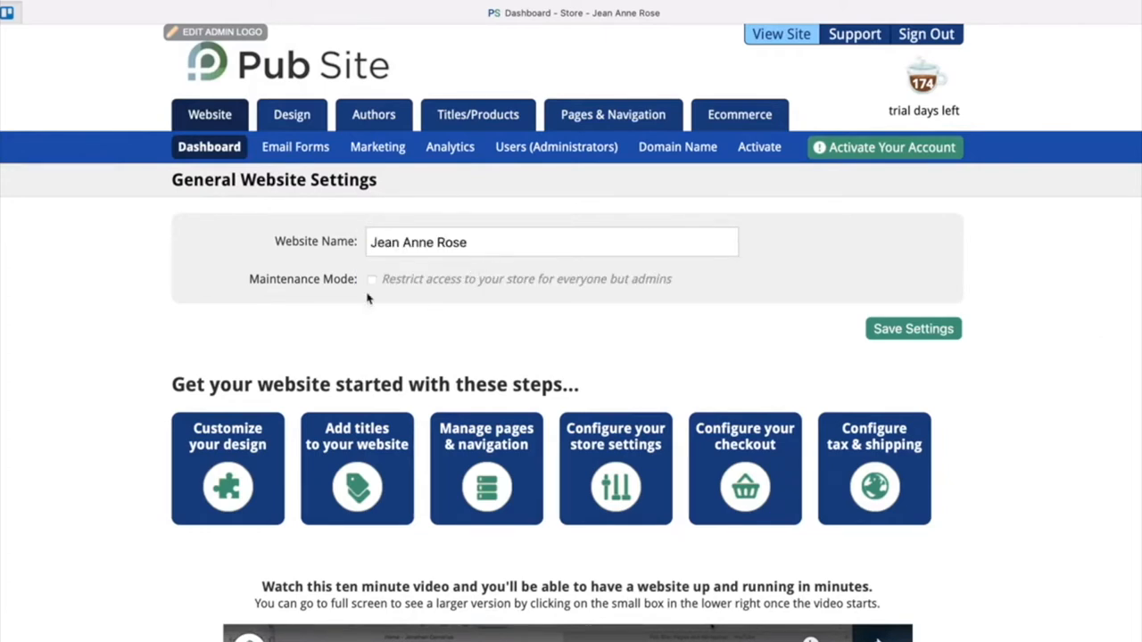
{"action": "mouse_move", "coordinate": [291, 114]}
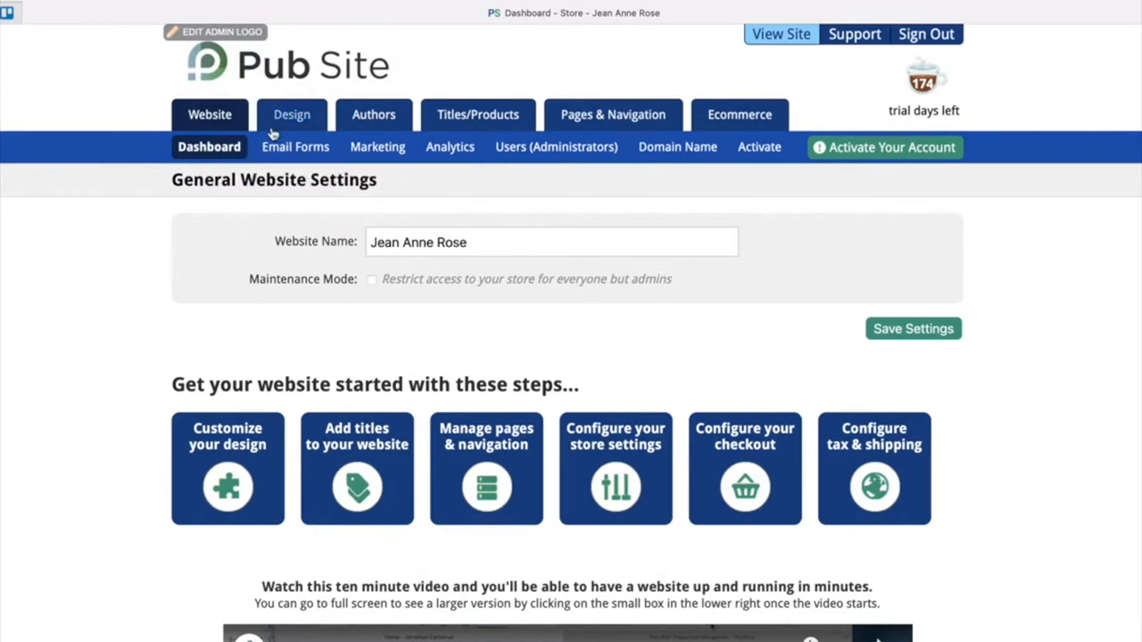
Go to Design to show the theme gallery with Author 13 Red current.
{"action": "left_click", "coordinate": [292, 114]}
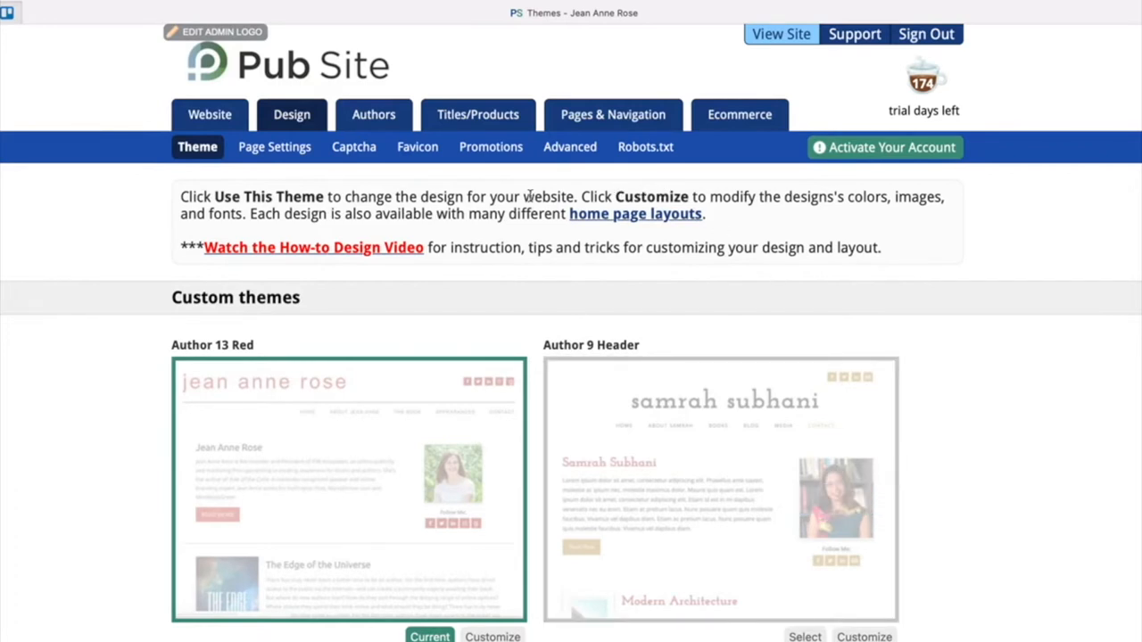
{"action": "mouse_move", "coordinate": [635, 214]}
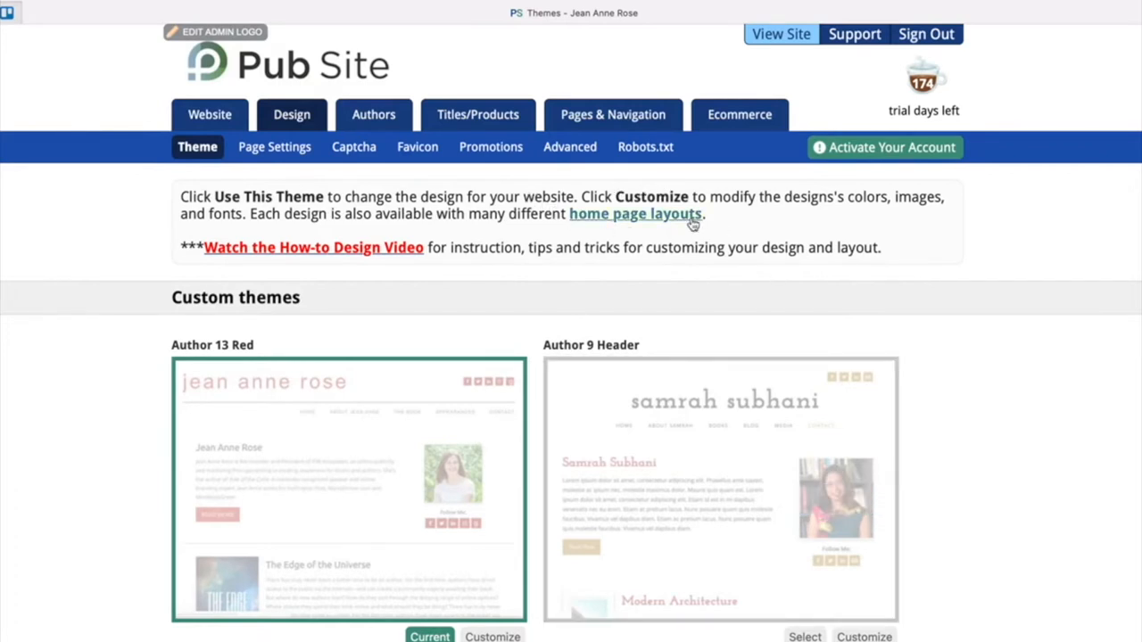
Browse the home page layouts and choose Bio, Book, and Blog.
{"action": "left_click", "coordinate": [635, 214]}
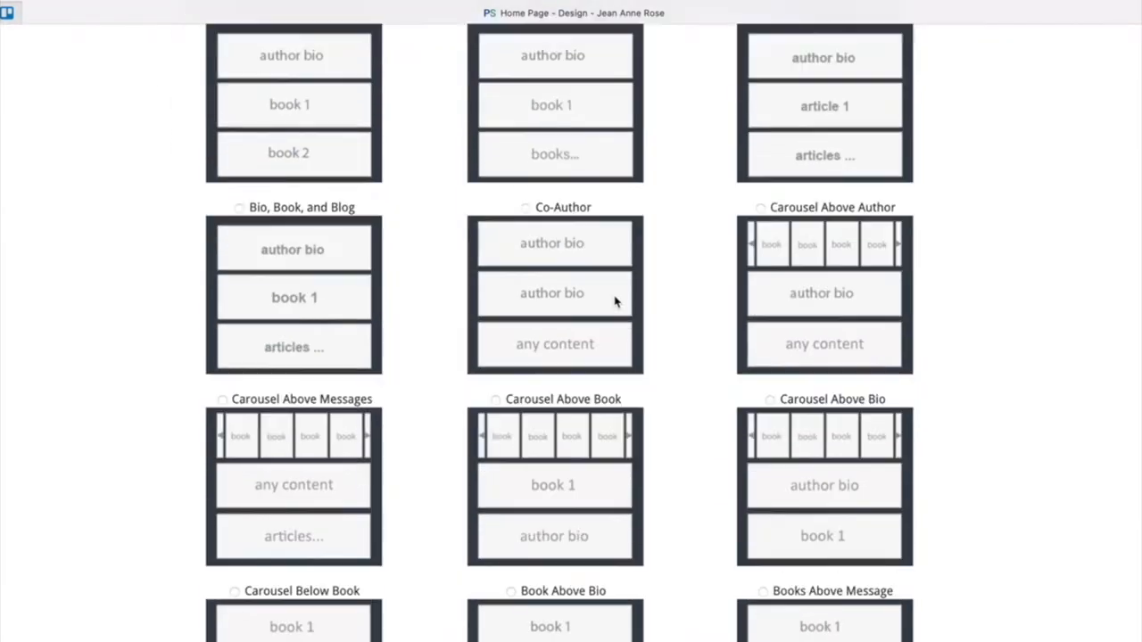
{"action": "scroll", "scroll_direction": "down", "scroll_amount": 3}
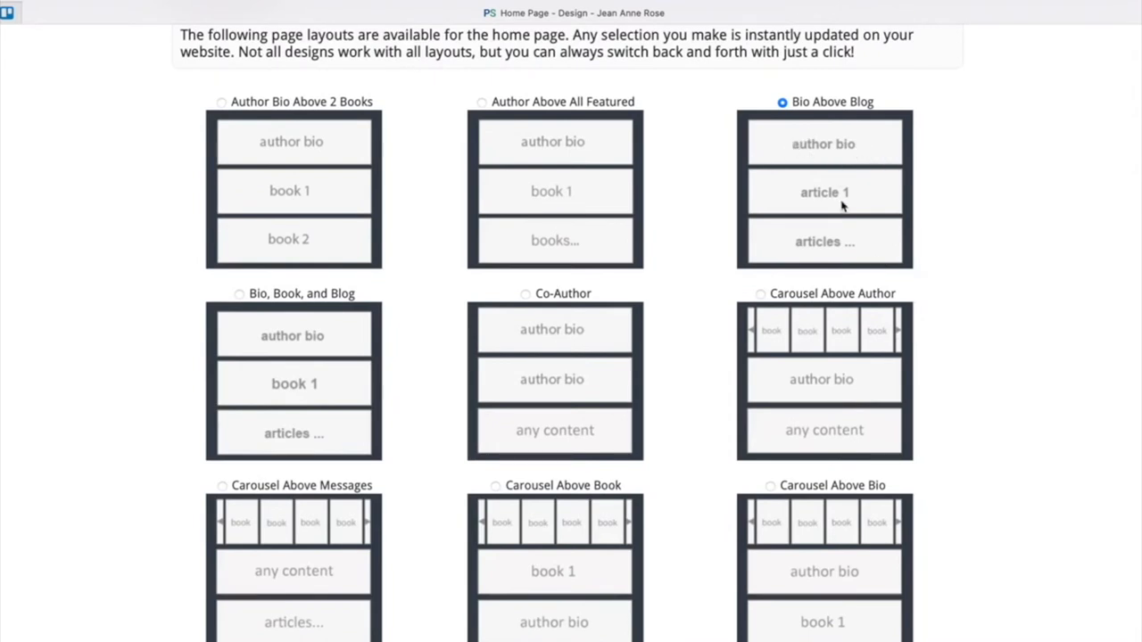
{"action": "mouse_move", "coordinate": [853, 270]}
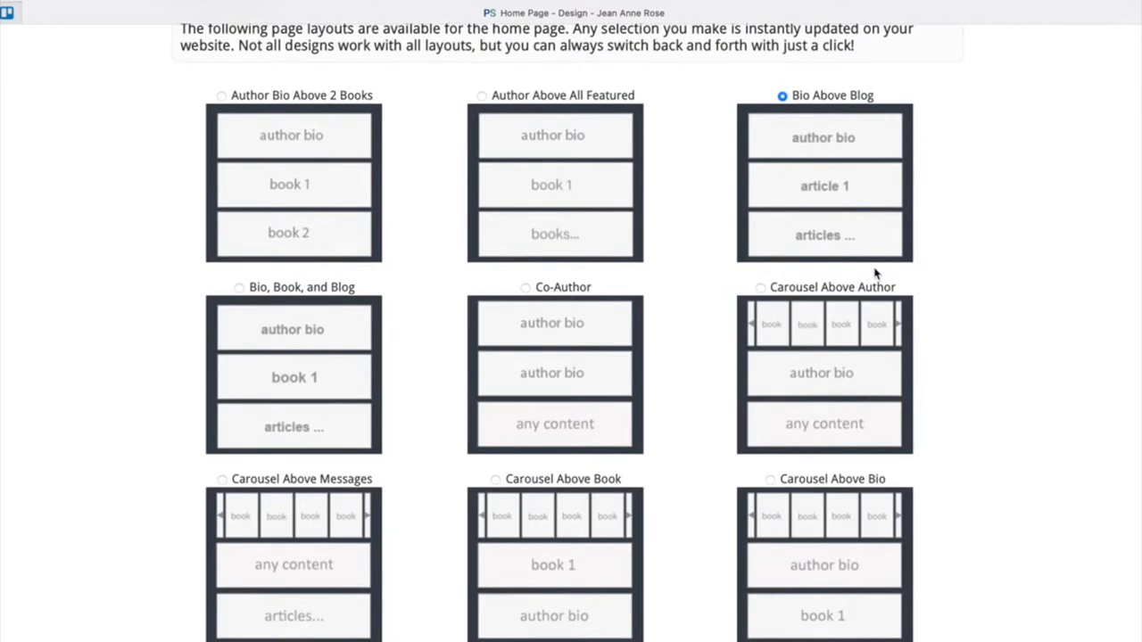
{"action": "scroll", "scroll_direction": "down", "scroll_amount": 3}
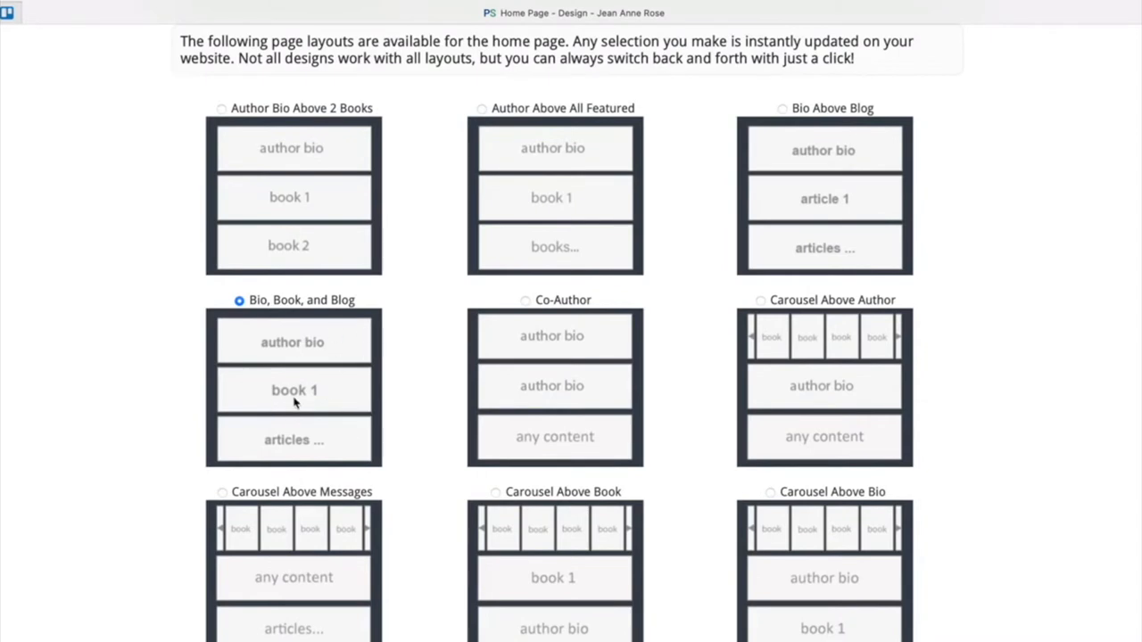
{"action": "mouse_move", "coordinate": [348, 472]}
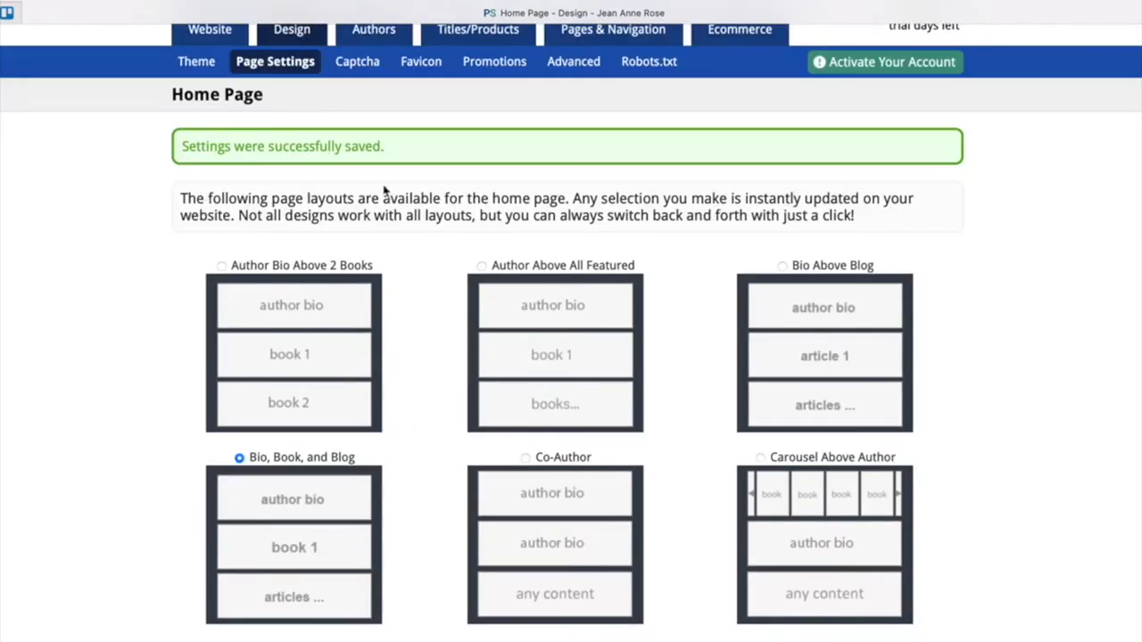
{"action": "scroll", "scroll_direction": "up", "scroll_amount": 3}
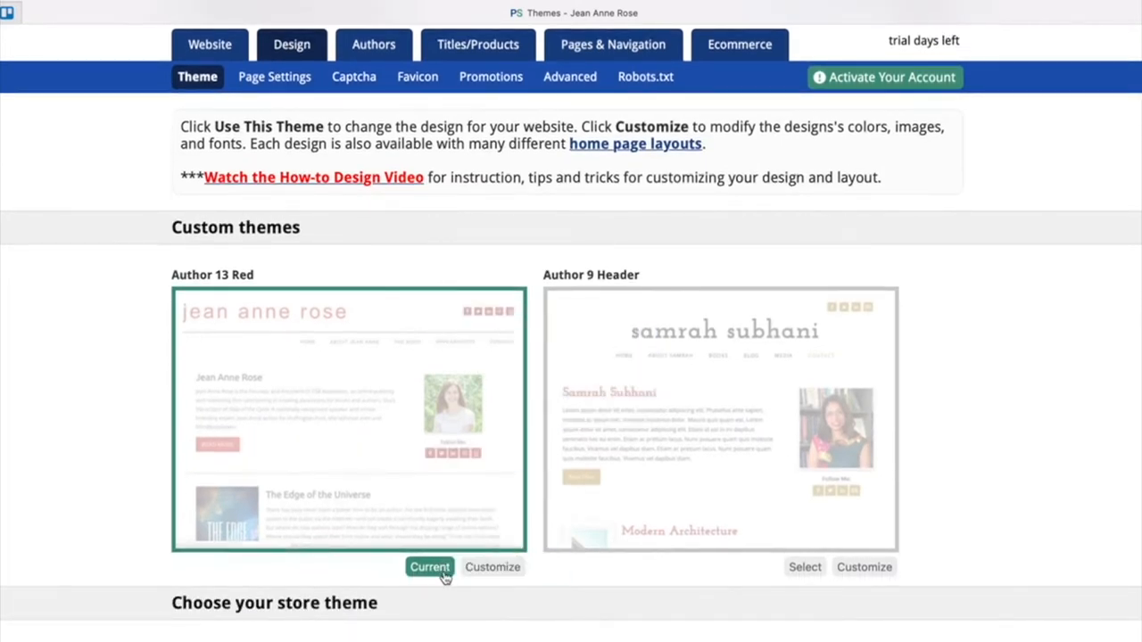
{"action": "mouse_move", "coordinate": [431, 581]}
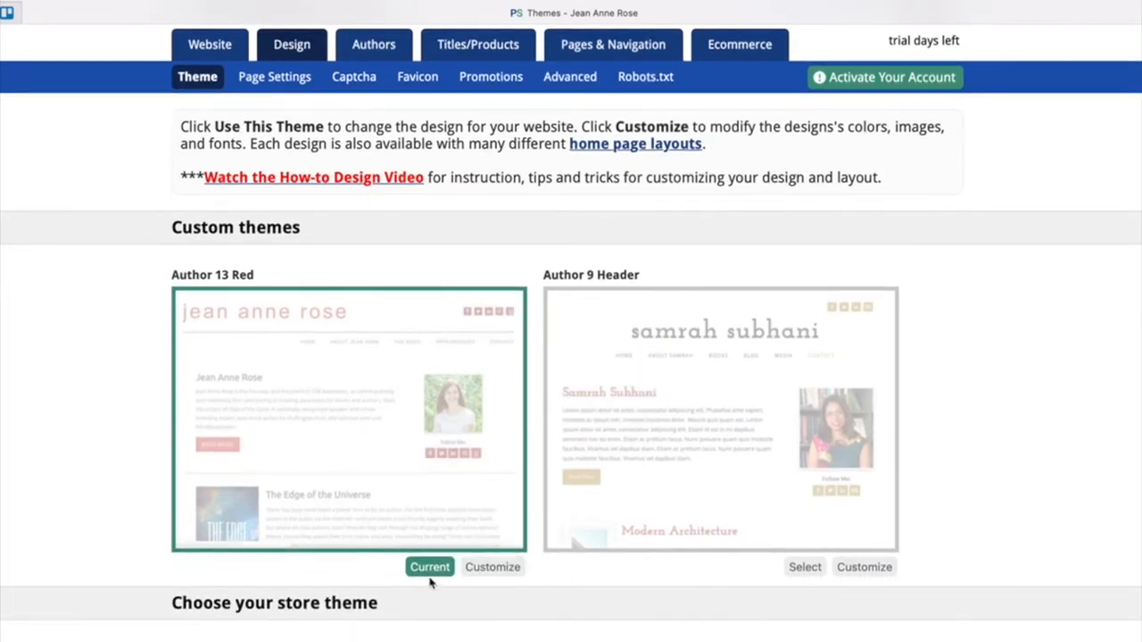
{"action": "mouse_move", "coordinate": [870, 538]}
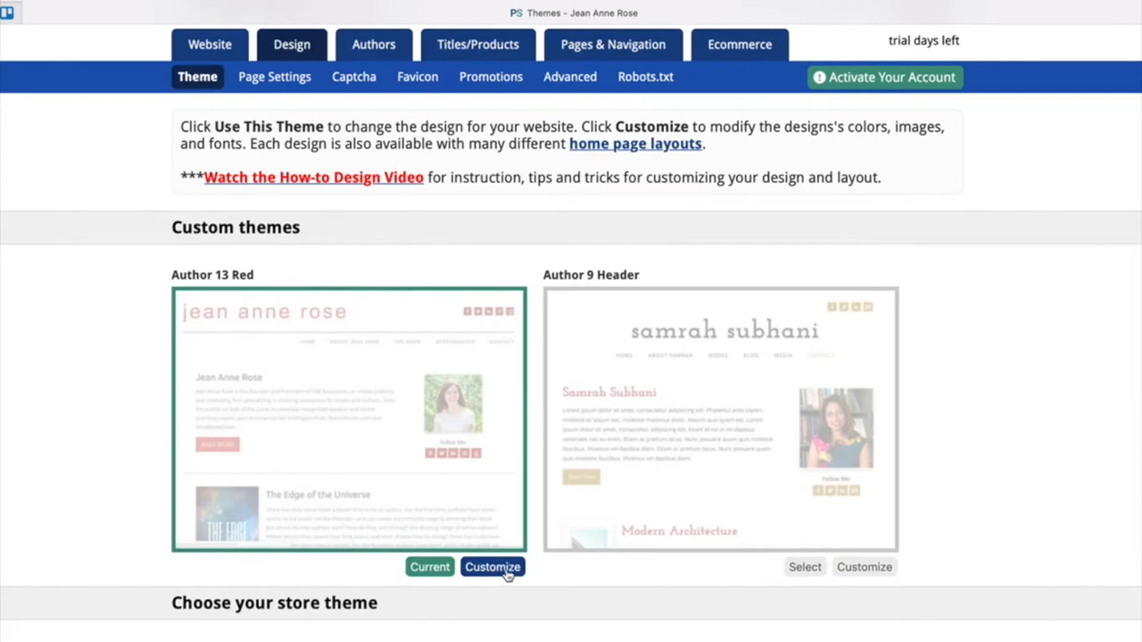
Customize the current Author 13 Red theme.
{"action": "left_click", "coordinate": [493, 567]}
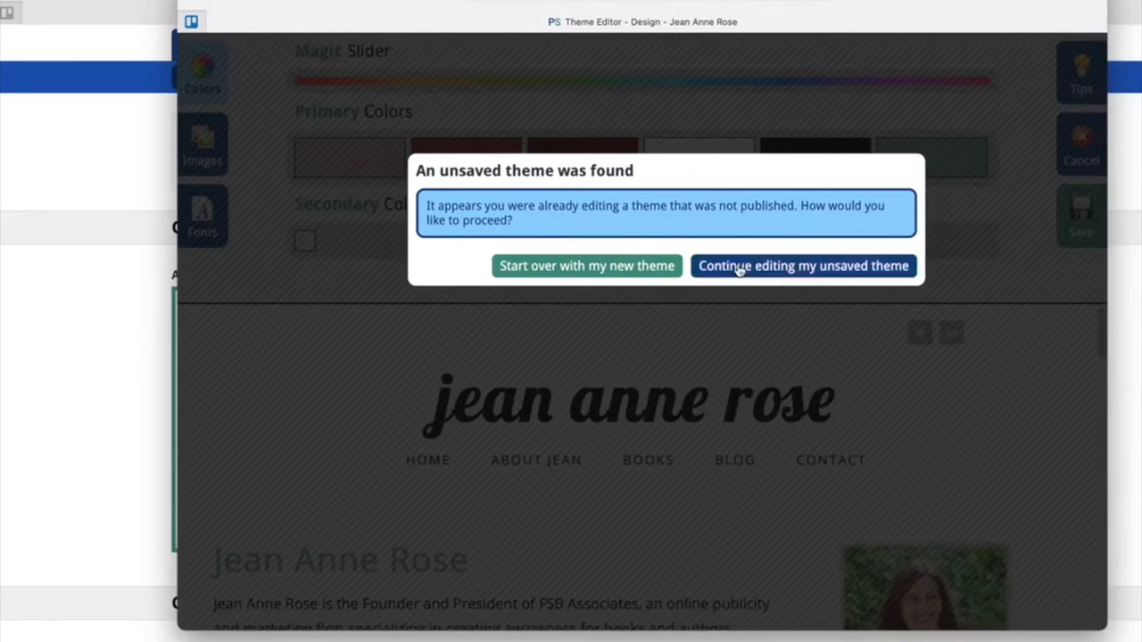
Resume the unsaved theme and slide the Magic Slider from red through green to blue.
{"action": "left_click", "coordinate": [802, 266]}
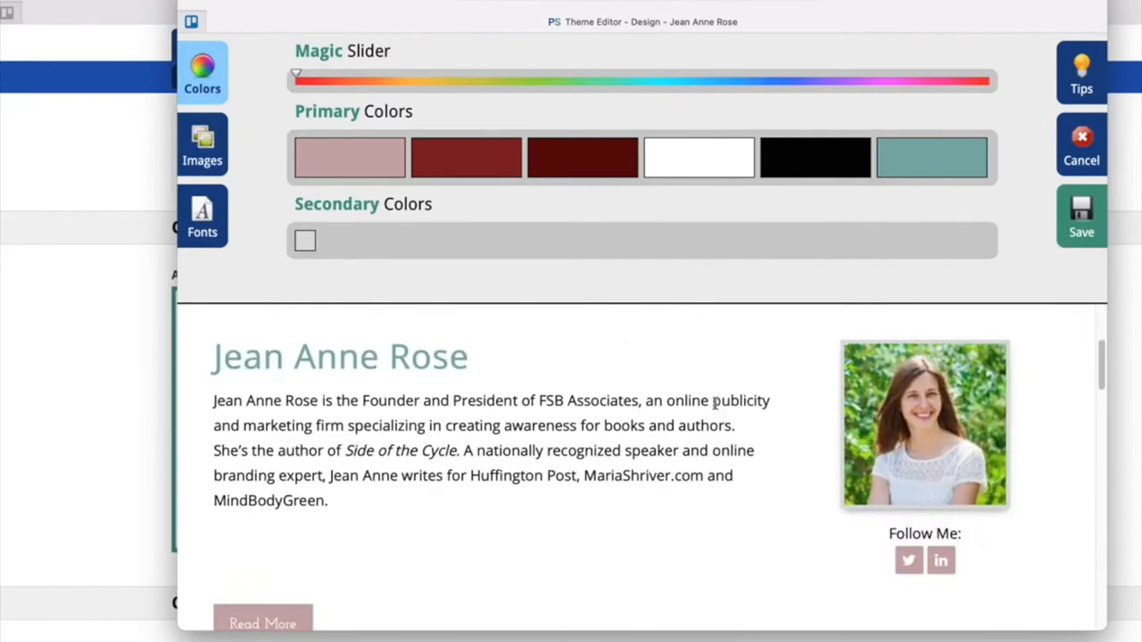
{"action": "scroll", "scroll_direction": "down", "scroll_amount": 3}
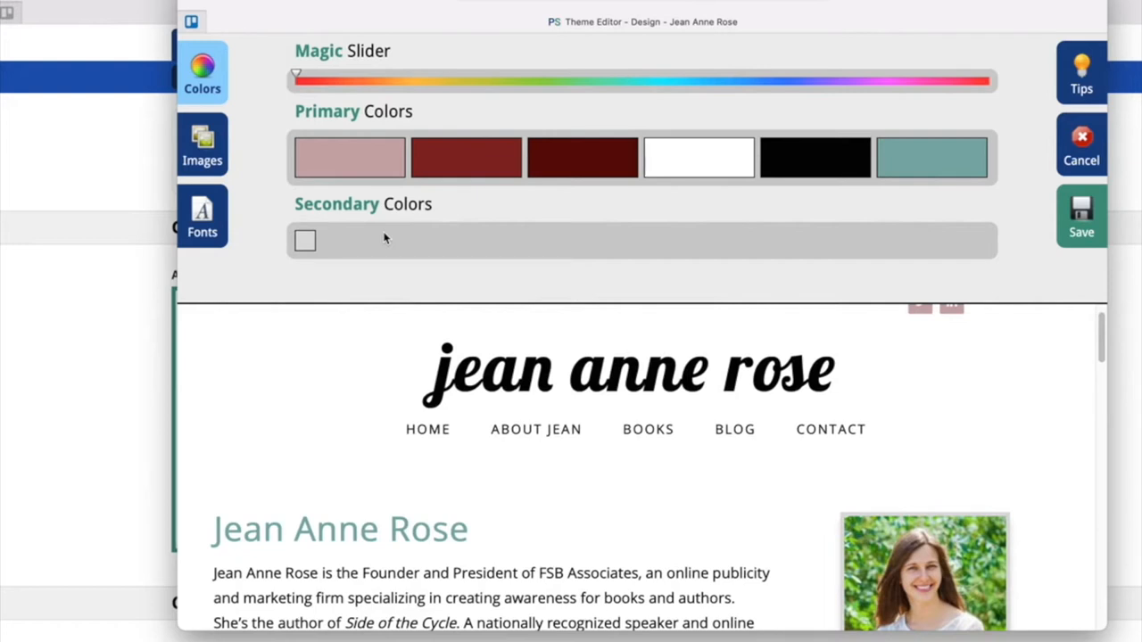
{"action": "mouse_move", "coordinate": [597, 164]}
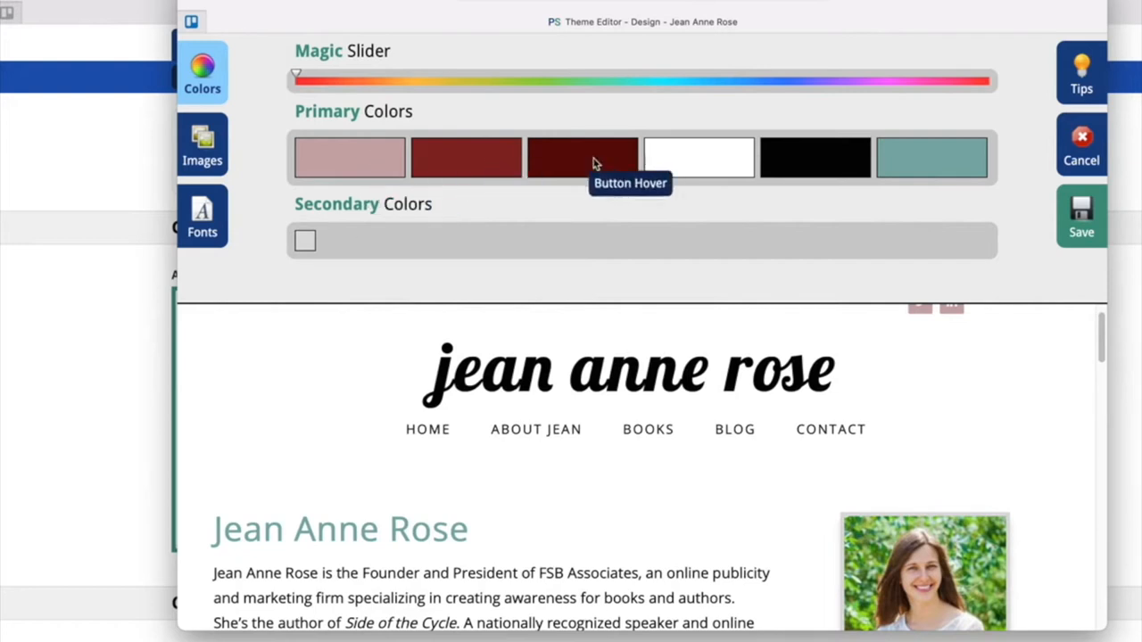
{"action": "mouse_move", "coordinate": [767, 281]}
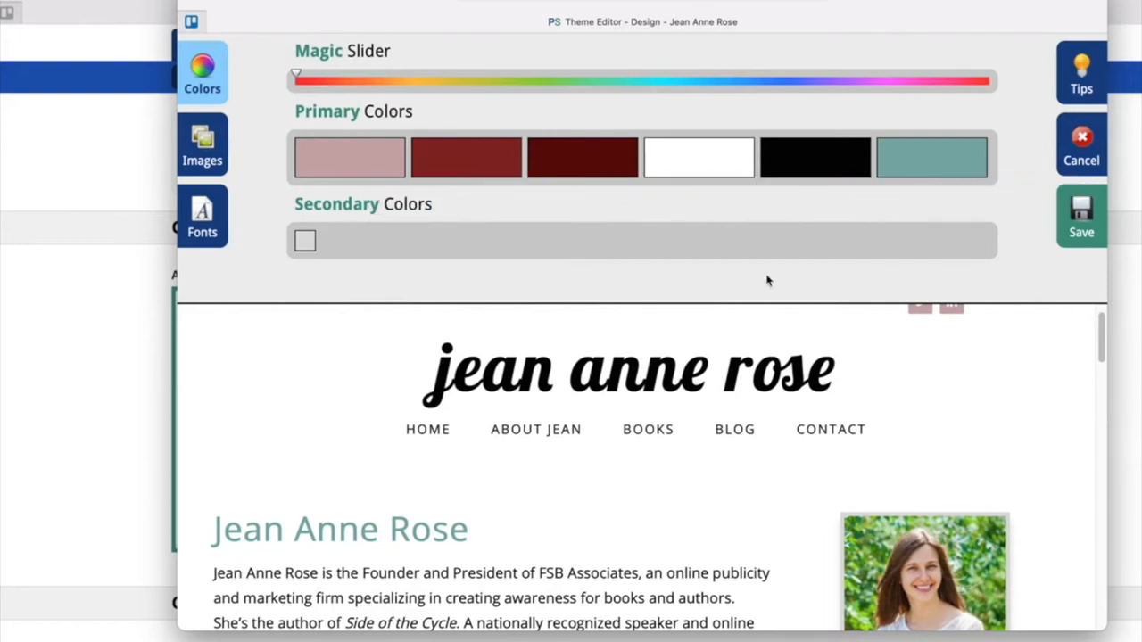
{"action": "mouse_move", "coordinate": [348, 157]}
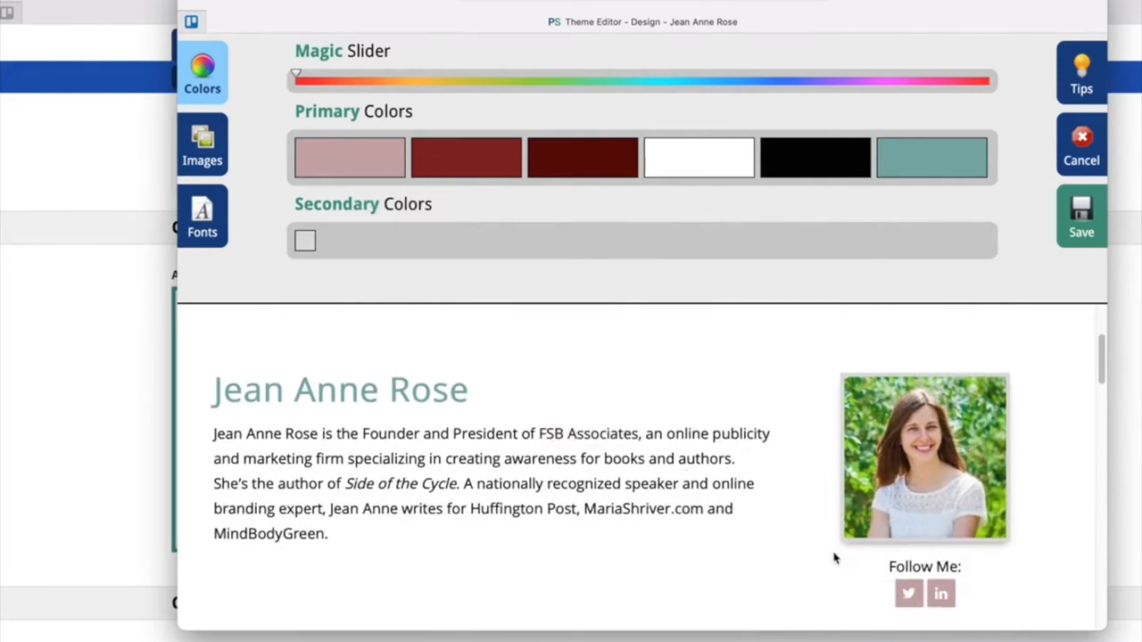
{"action": "mouse_move", "coordinate": [465, 159]}
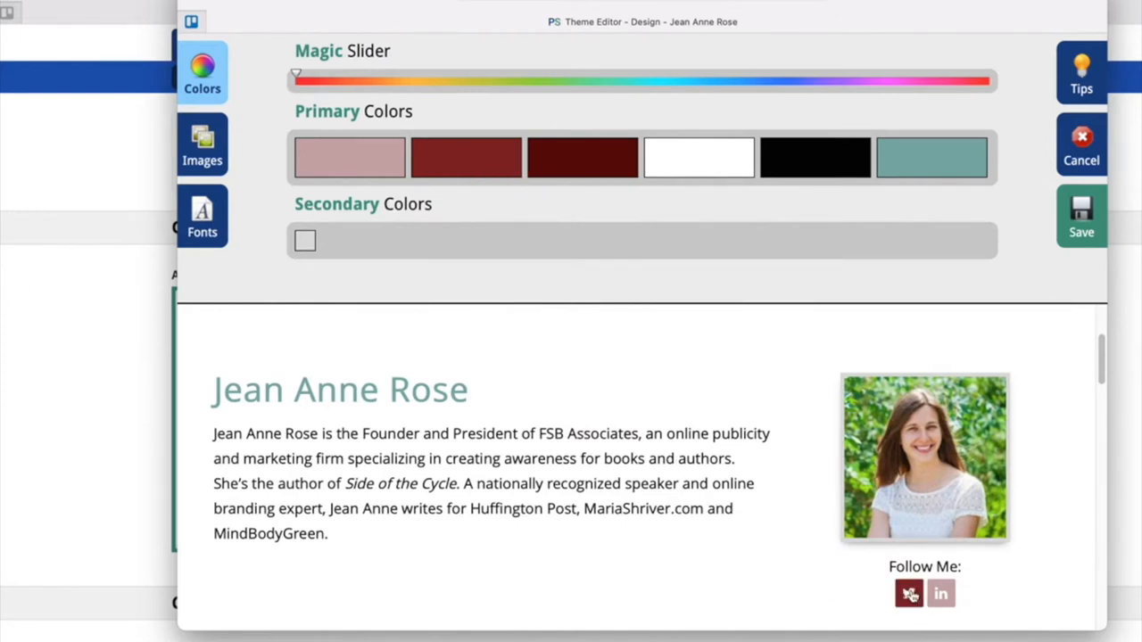
{"action": "mouse_move", "coordinate": [699, 157]}
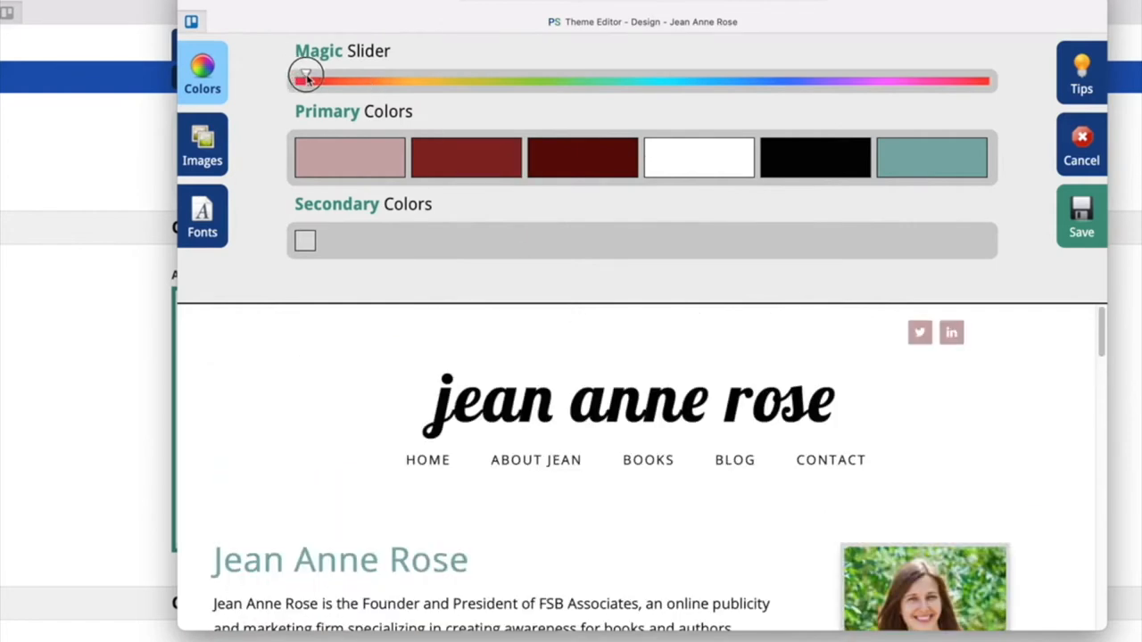
{"action": "left_click_drag", "start_coordinate": [306, 75], "coordinate": [445, 74]}
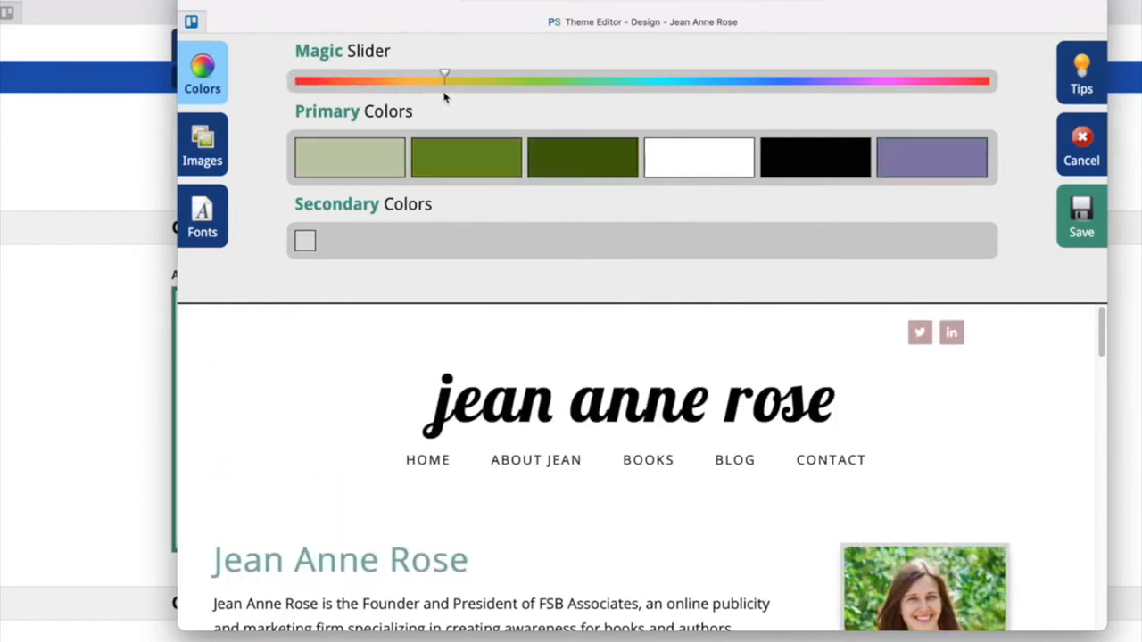
{"action": "left_click_drag", "start_coordinate": [446, 75], "coordinate": [538, 81]}
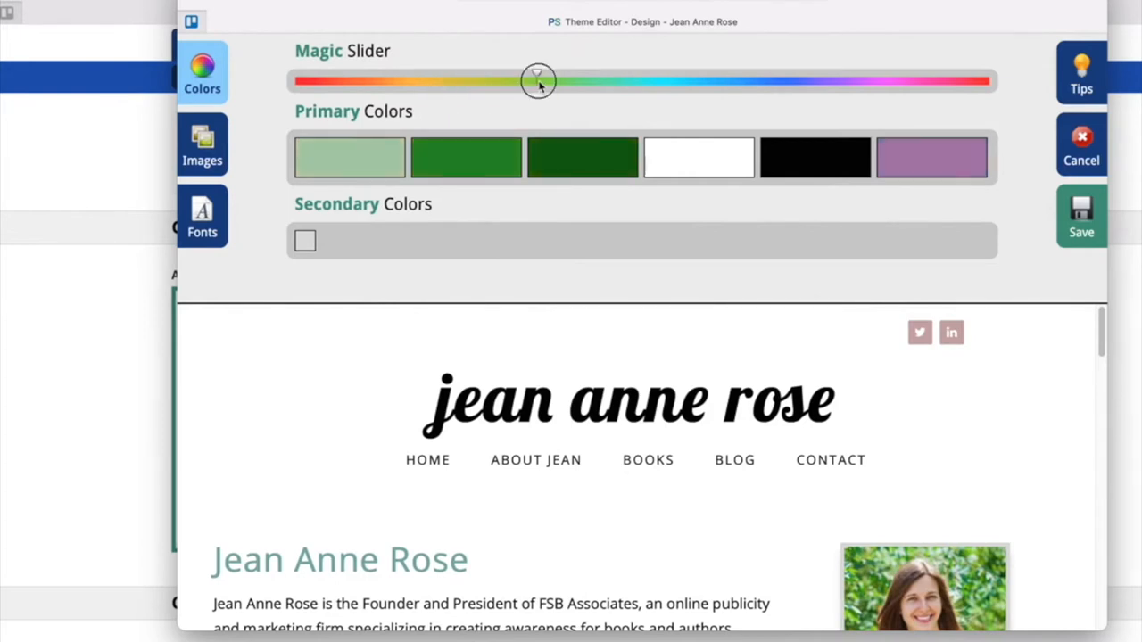
{"action": "left_click_drag", "start_coordinate": [538, 81], "coordinate": [624, 80]}
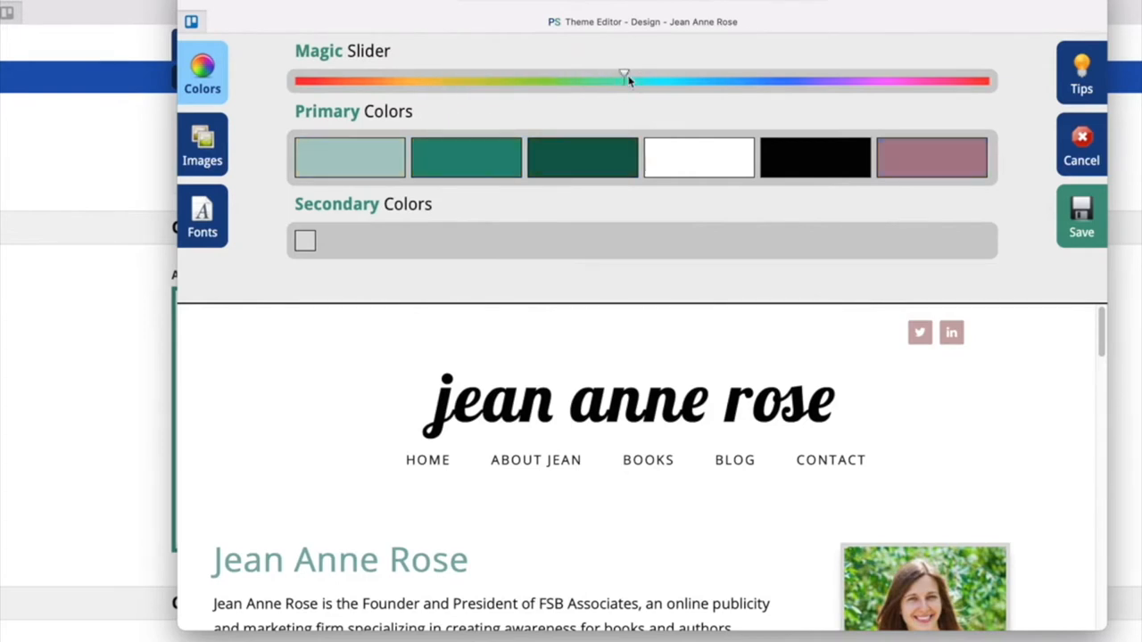
{"action": "left_click_drag", "start_coordinate": [624, 74], "coordinate": [681, 74]}
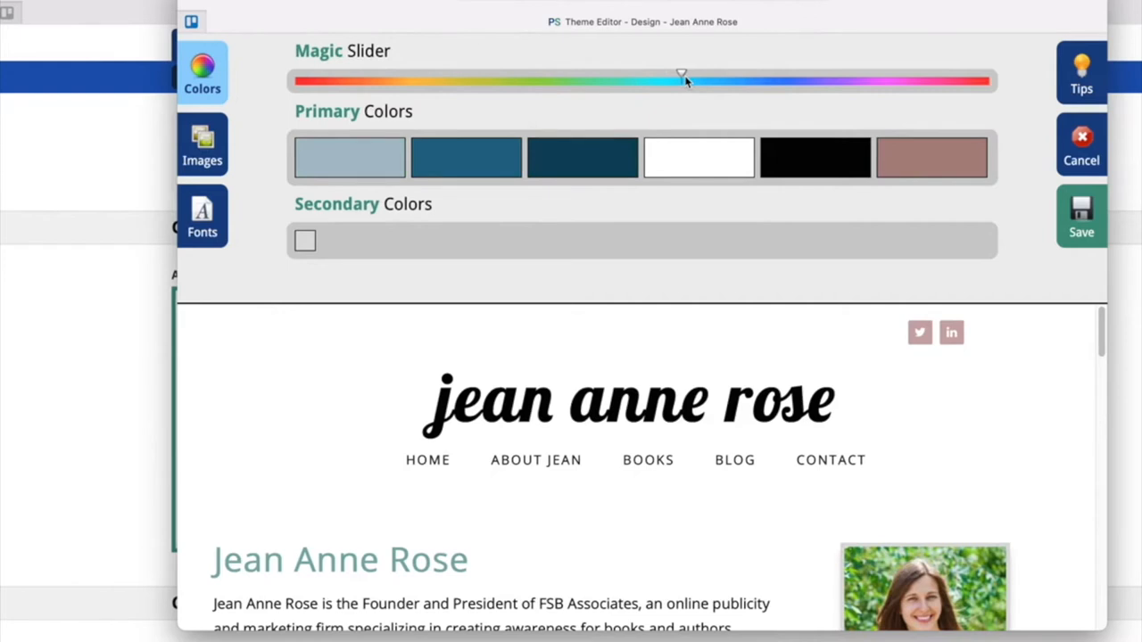
{"action": "mouse_move", "coordinate": [348, 157]}
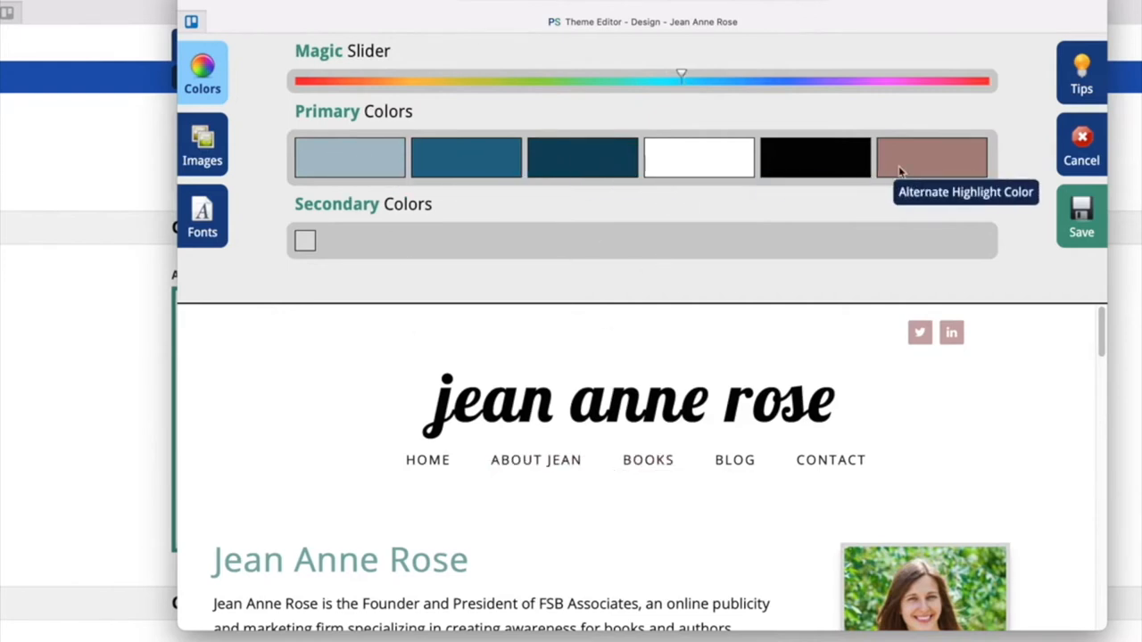
{"action": "mouse_move", "coordinate": [988, 203]}
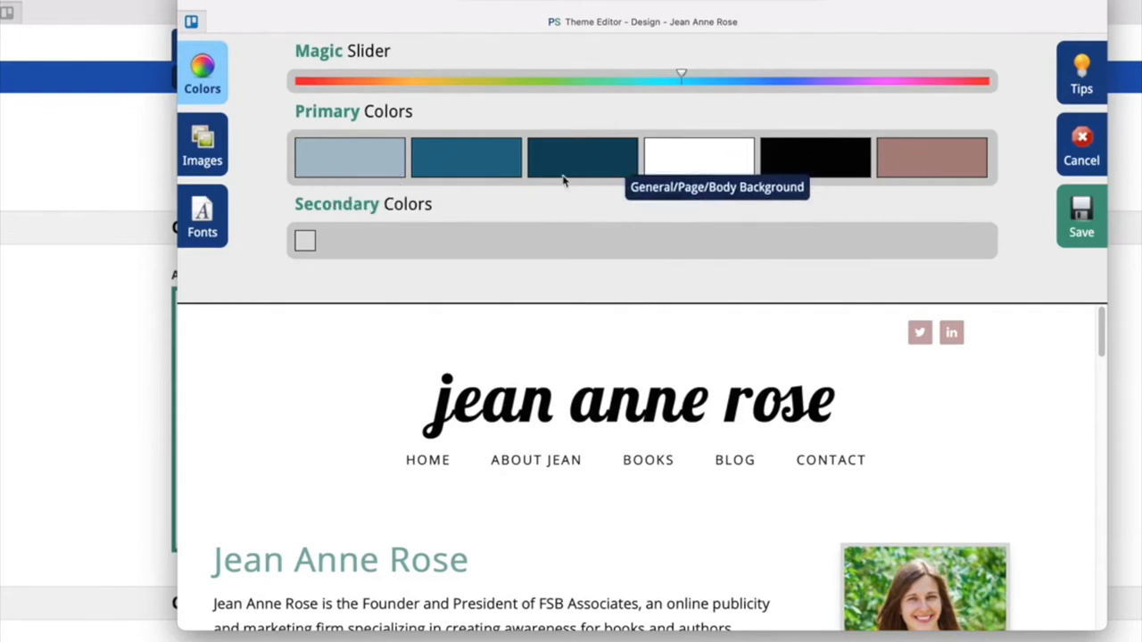
{"action": "mouse_move", "coordinate": [714, 267]}
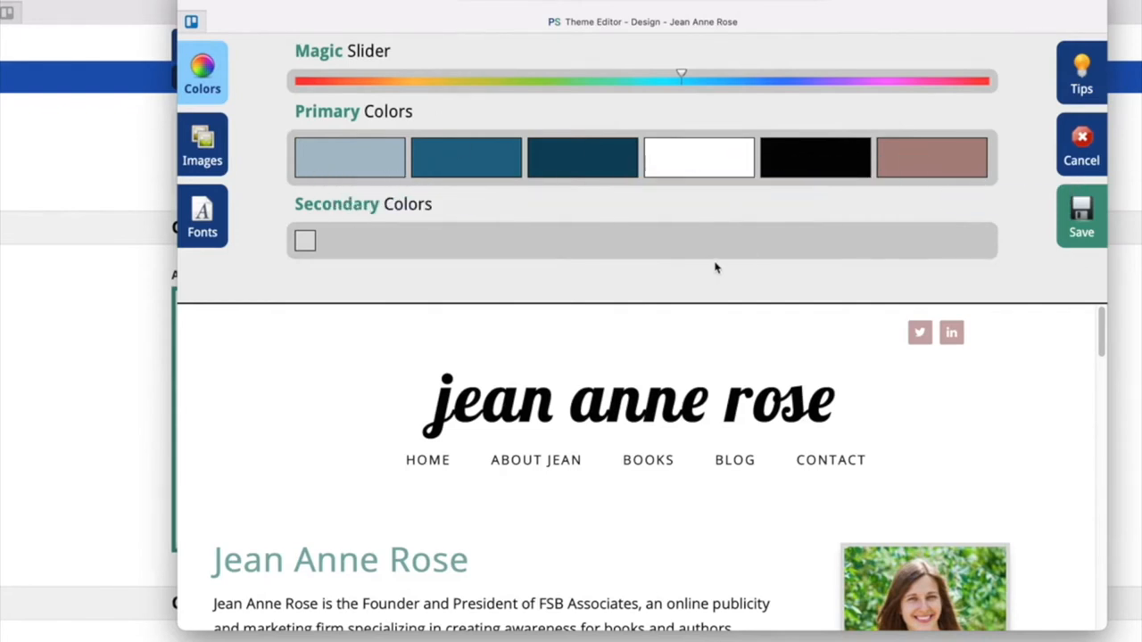
Review theme fonts: Lobster for logo text, Open Sans for global text.
{"action": "left_click", "coordinate": [203, 216]}
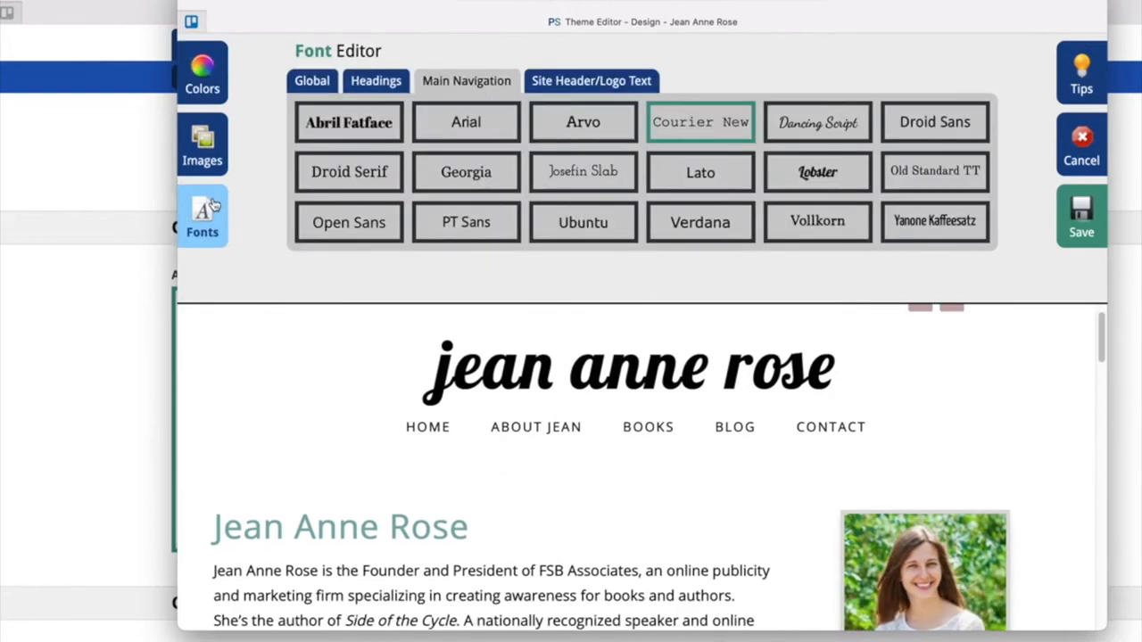
{"action": "left_click", "coordinate": [376, 80]}
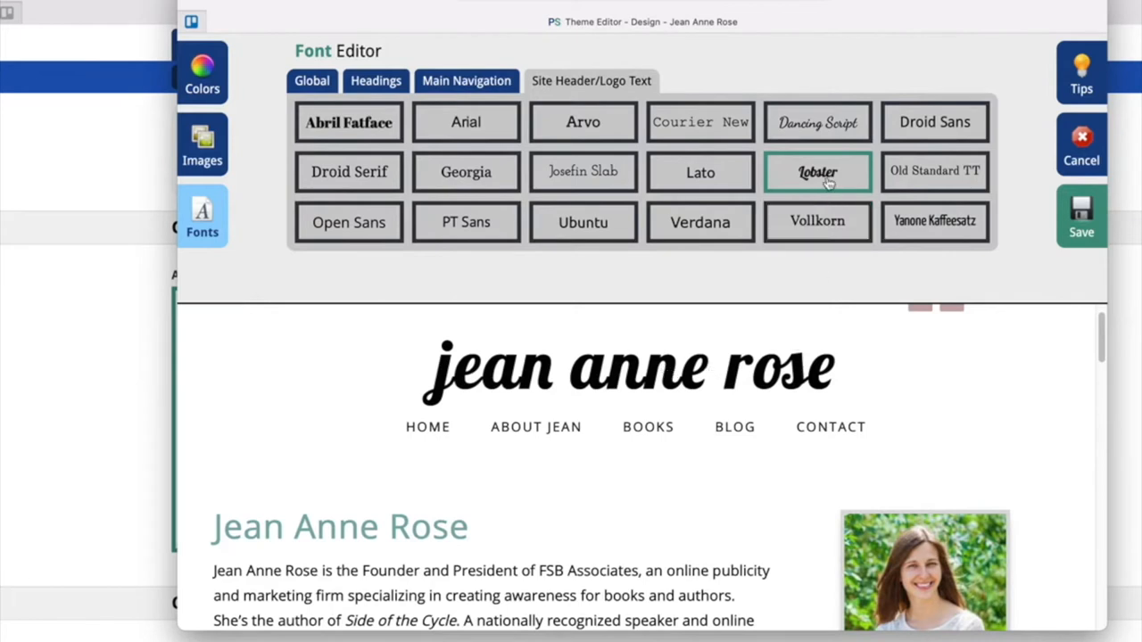
{"action": "mouse_move", "coordinate": [870, 204]}
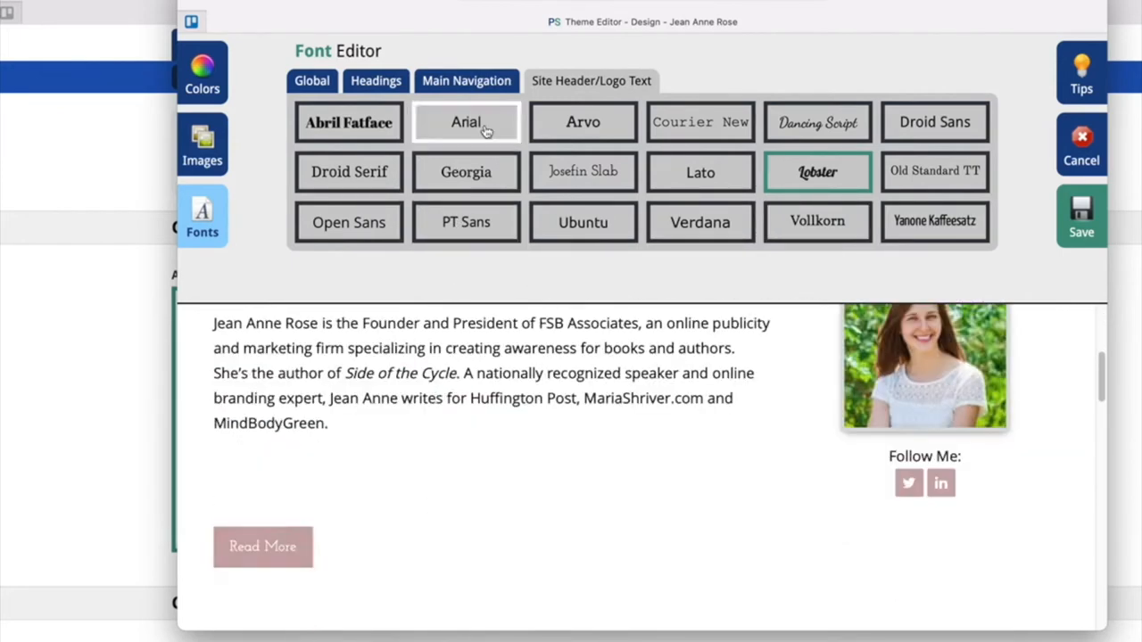
{"action": "left_click", "coordinate": [376, 80]}
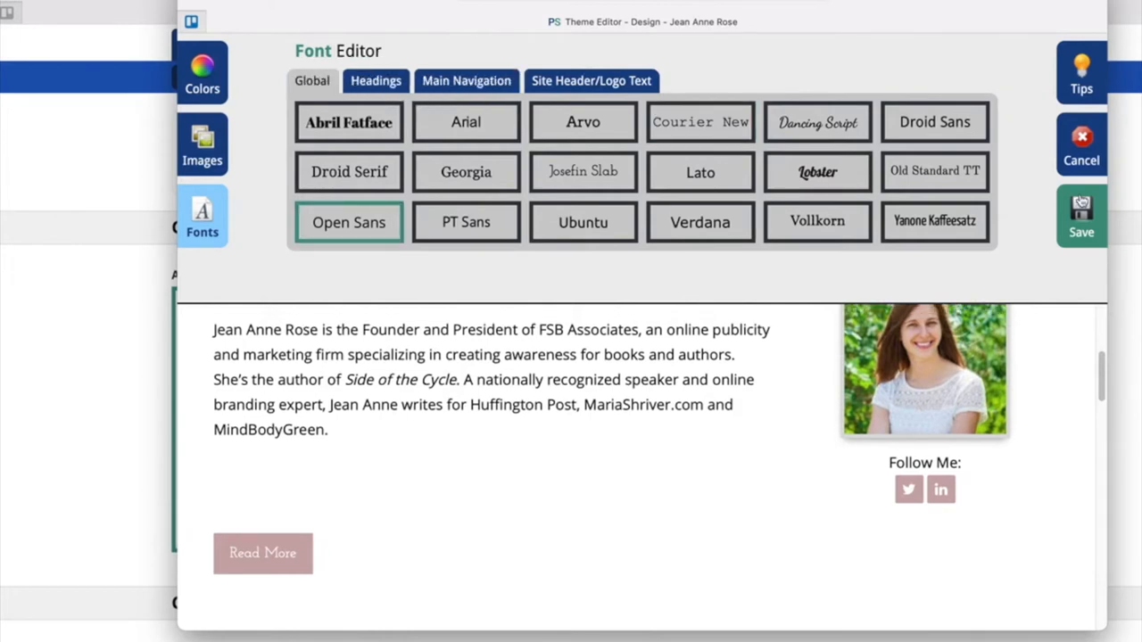
{"action": "mouse_move", "coordinate": [1078, 184]}
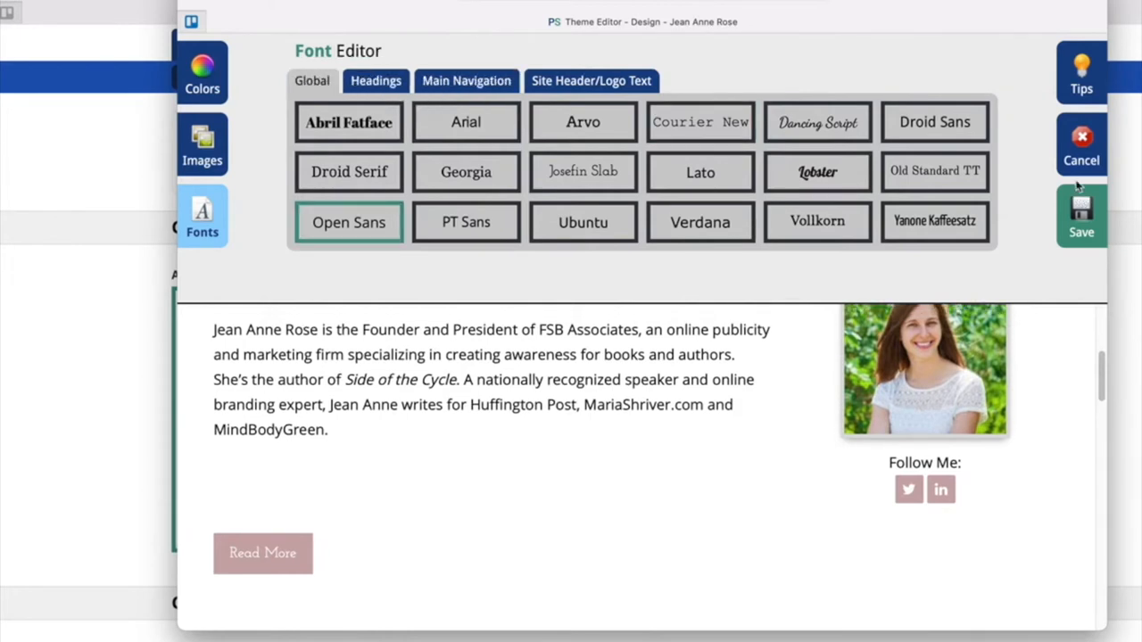
Check the text-based header logo setting in Images, then close the theme editor.
{"action": "left_click", "coordinate": [202, 145]}
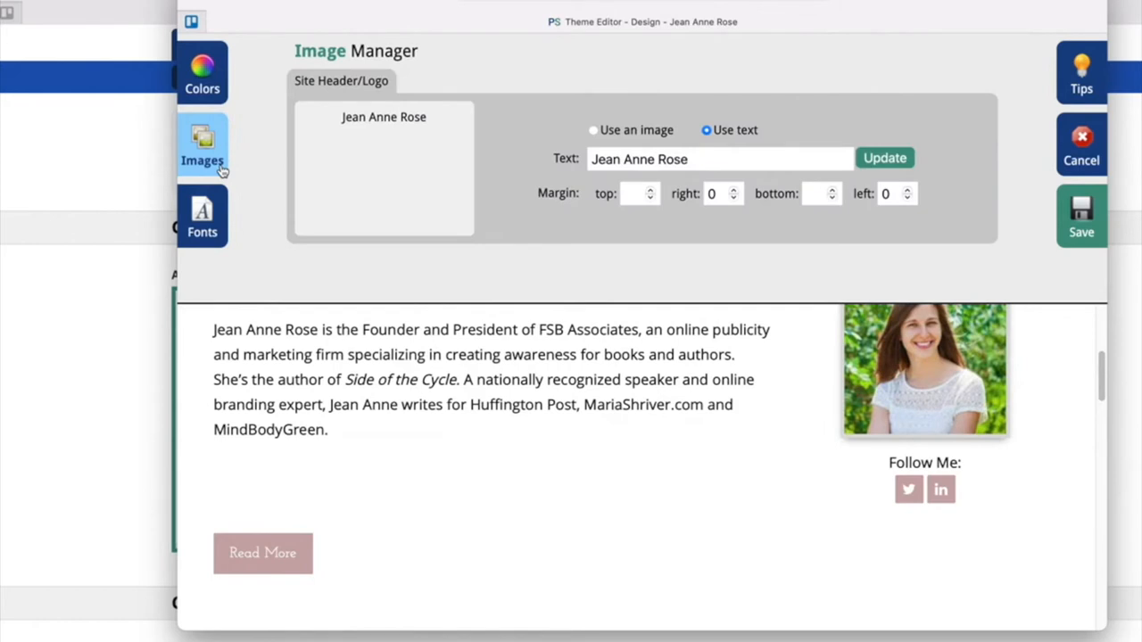
{"action": "mouse_move", "coordinate": [732, 233]}
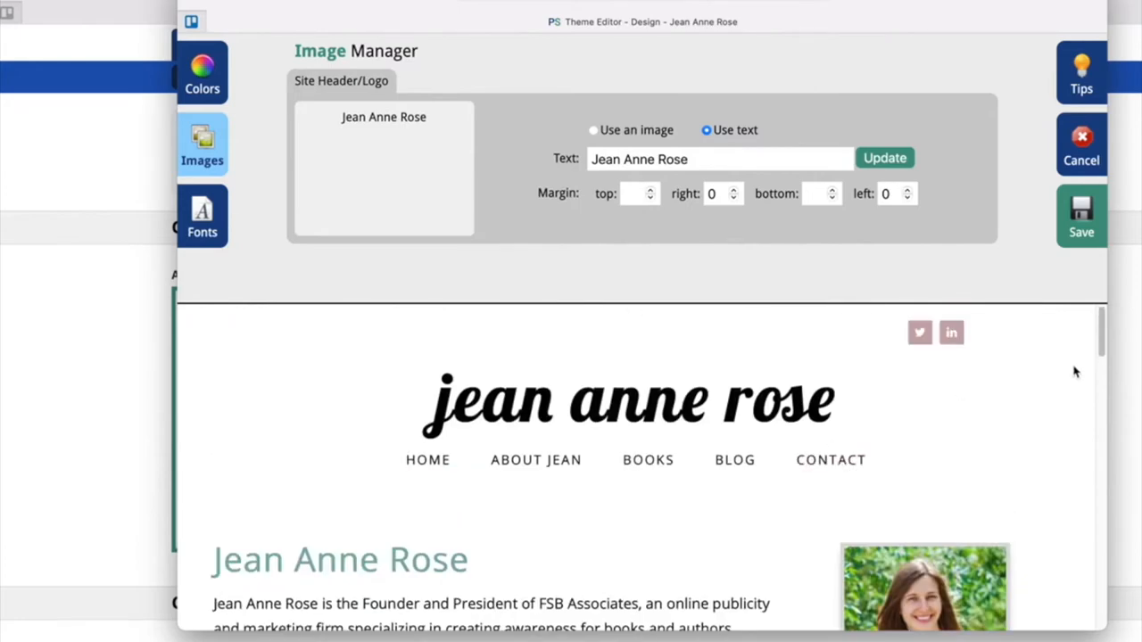
{"action": "left_click", "coordinate": [1080, 145]}
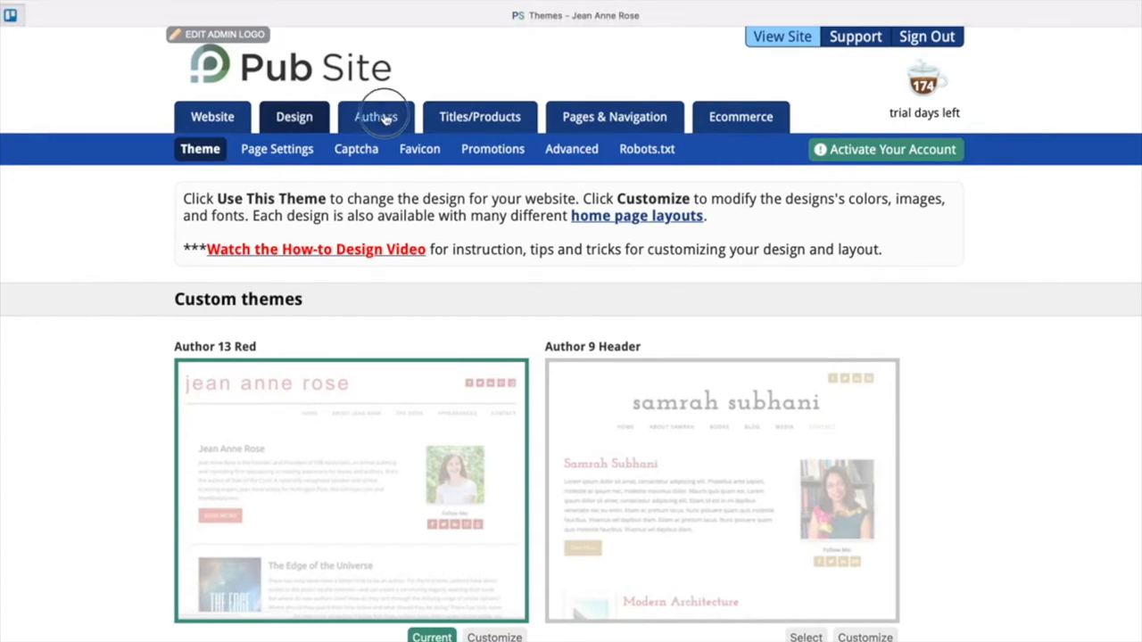
Visit the single-author list and preview the empty Add Author form.
{"action": "left_click", "coordinate": [375, 116]}
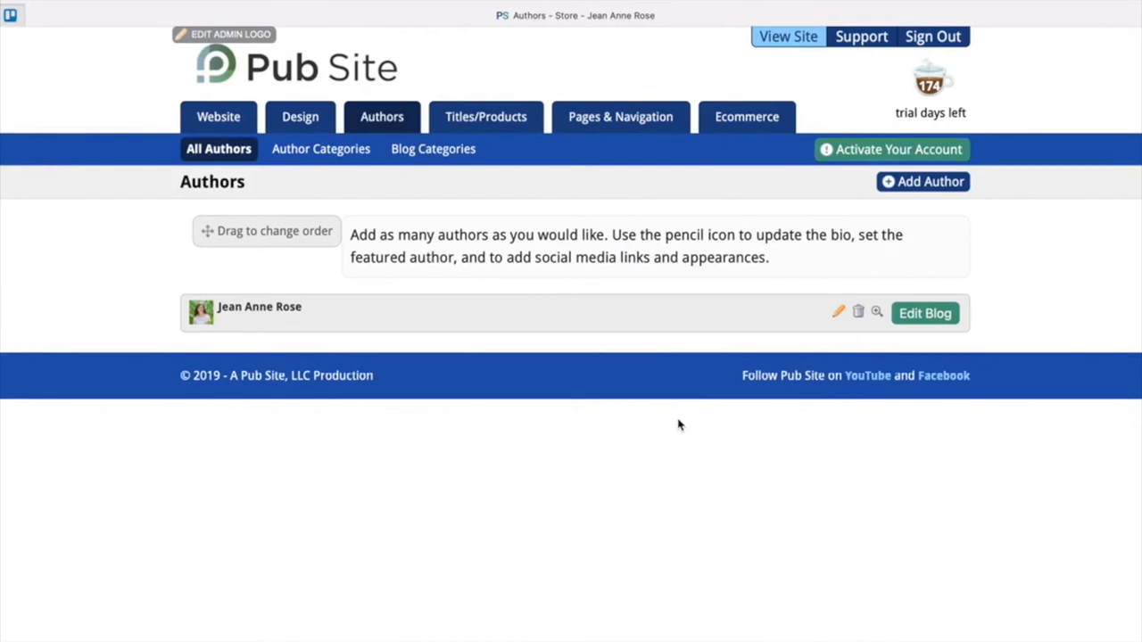
{"action": "mouse_move", "coordinate": [324, 357]}
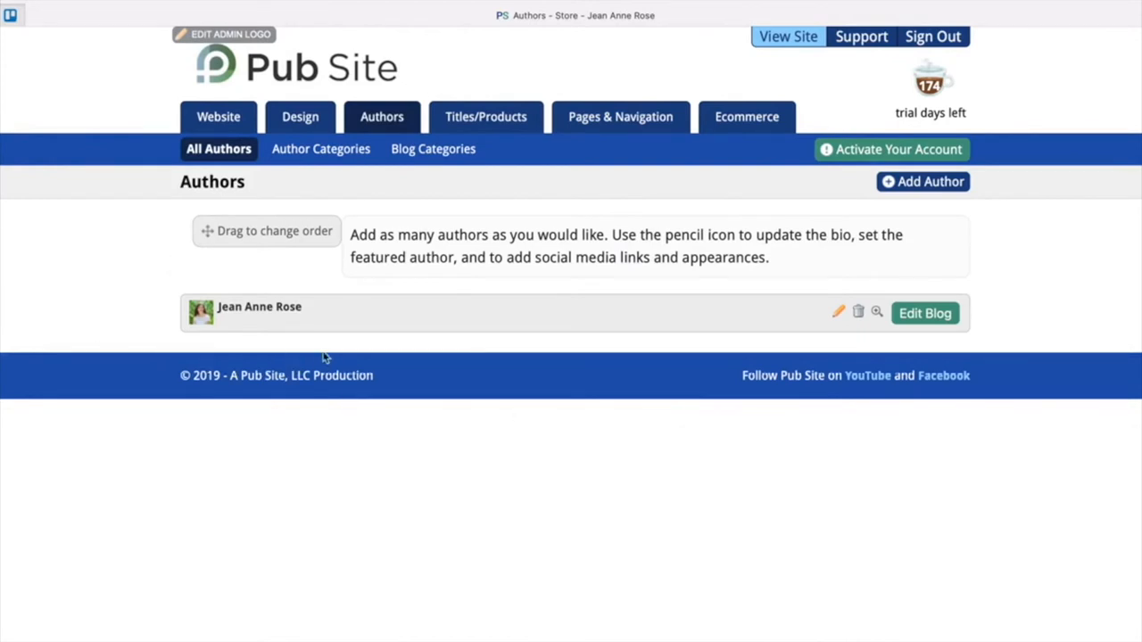
{"action": "mouse_move", "coordinate": [147, 342]}
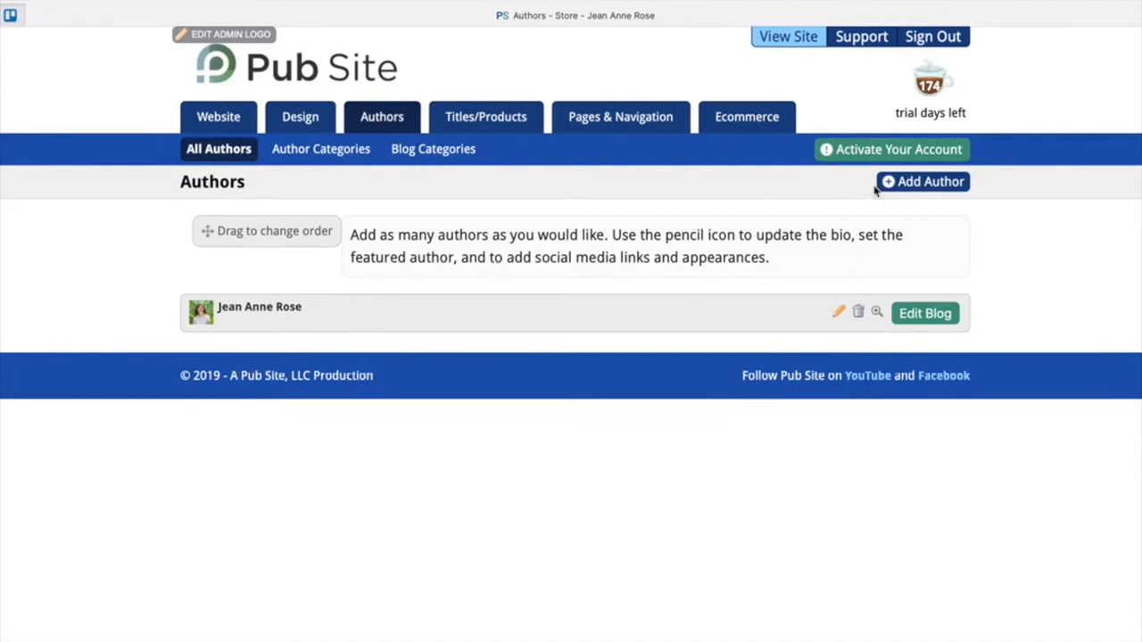
{"action": "left_click", "coordinate": [923, 181]}
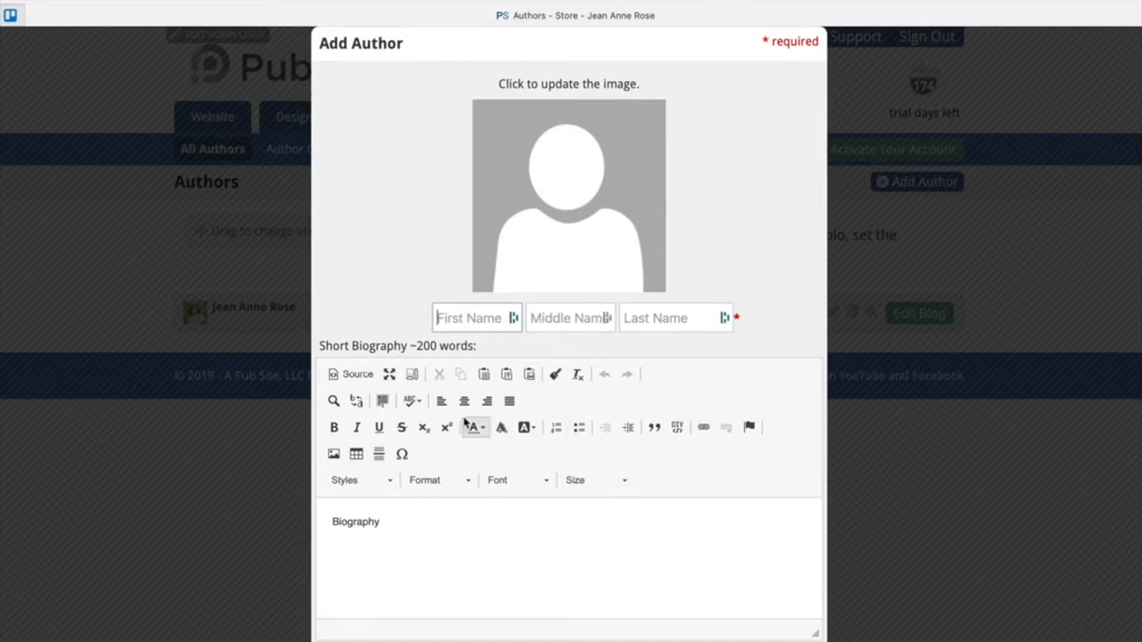
{"action": "mouse_move", "coordinate": [423, 554]}
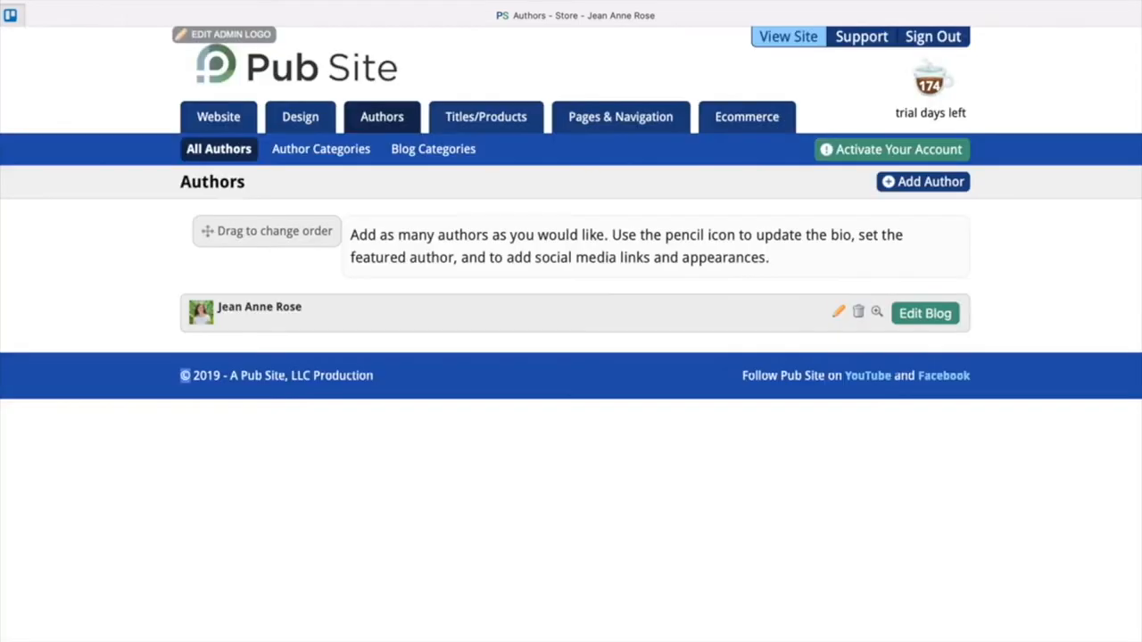
{"action": "mouse_move", "coordinate": [839, 313]}
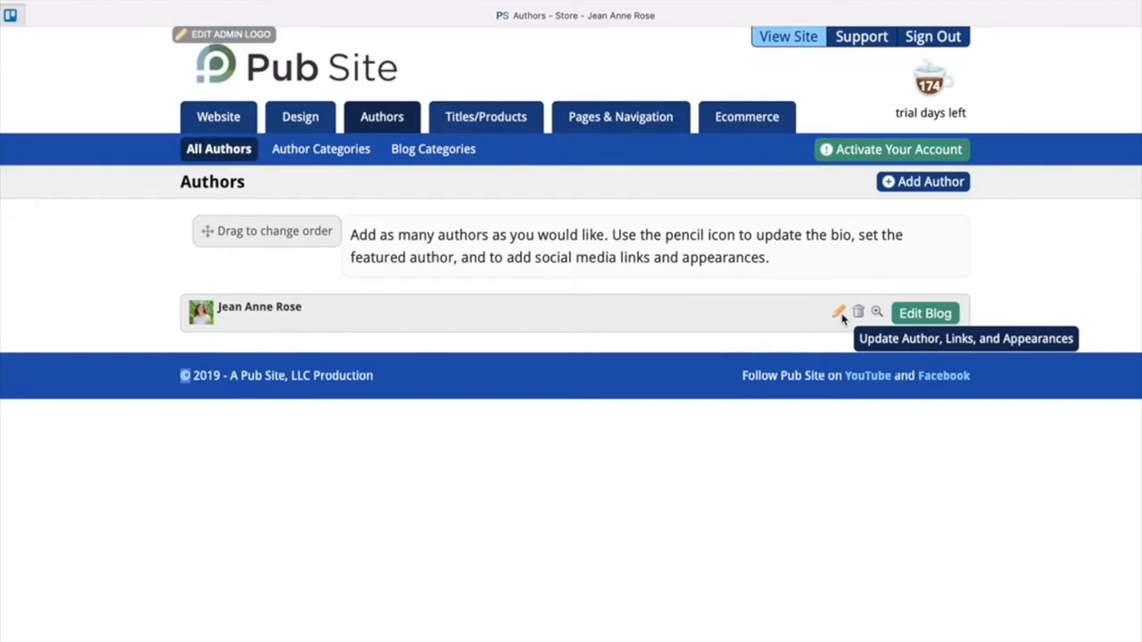
{"action": "left_click", "coordinate": [839, 312]}
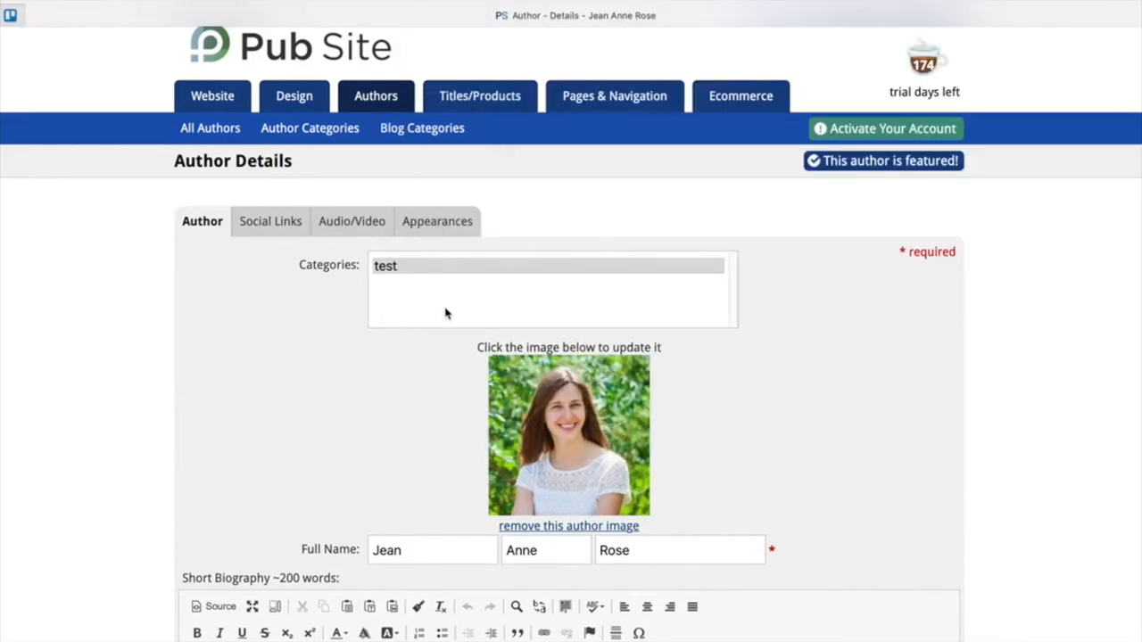
{"action": "scroll", "scroll_direction": "down", "scroll_amount": 3}
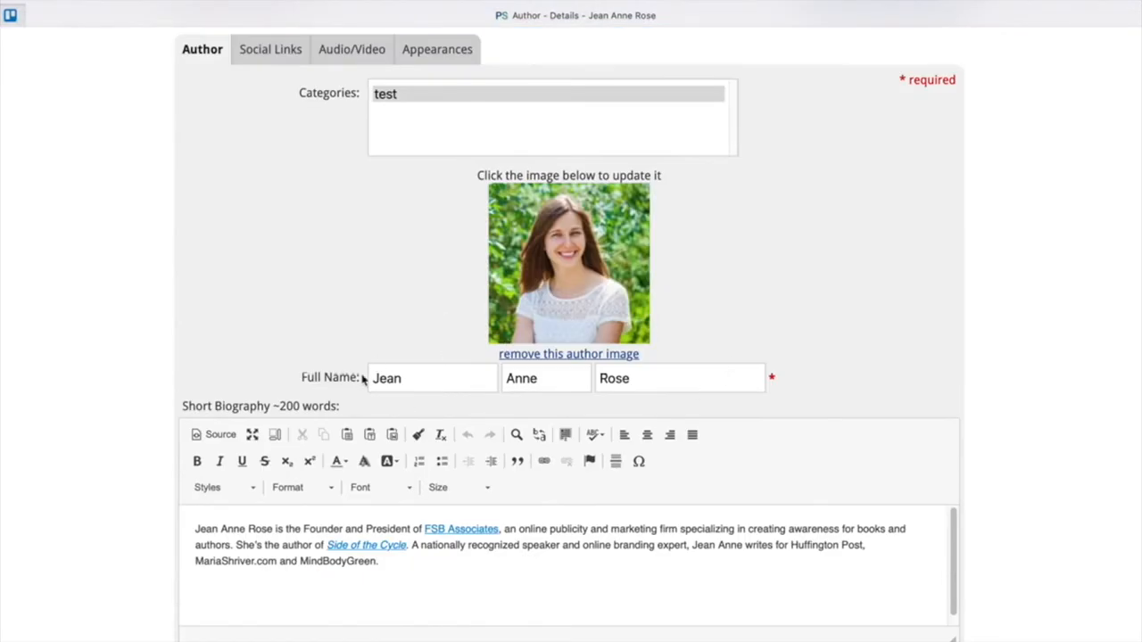
{"action": "scroll", "scroll_direction": "down", "scroll_amount": 3}
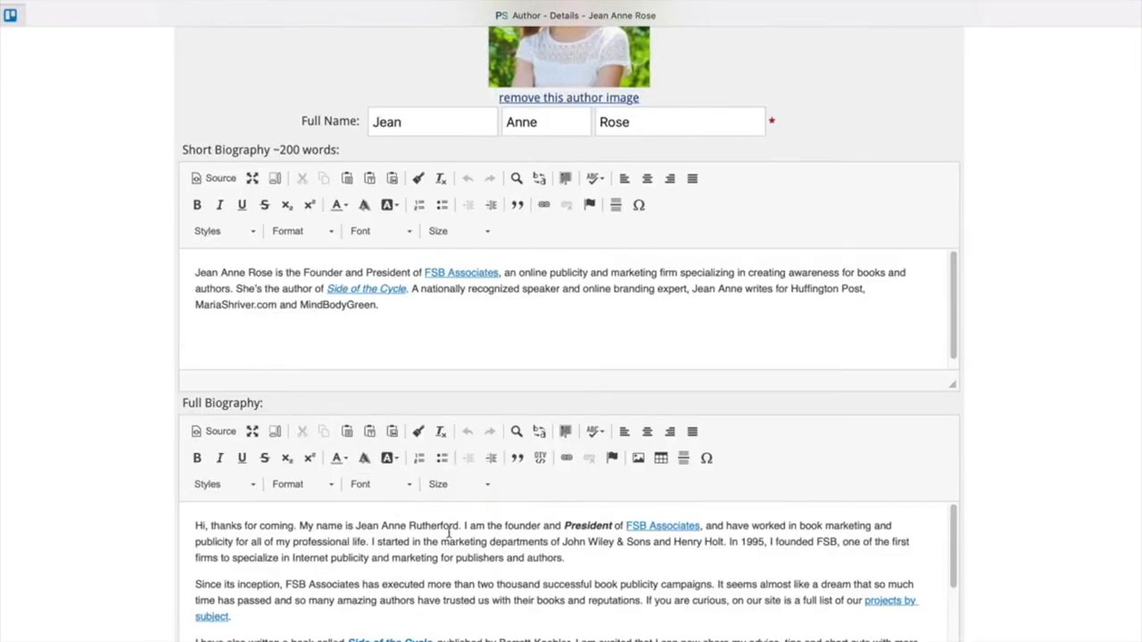
{"action": "scroll", "scroll_direction": "down", "scroll_amount": 3}
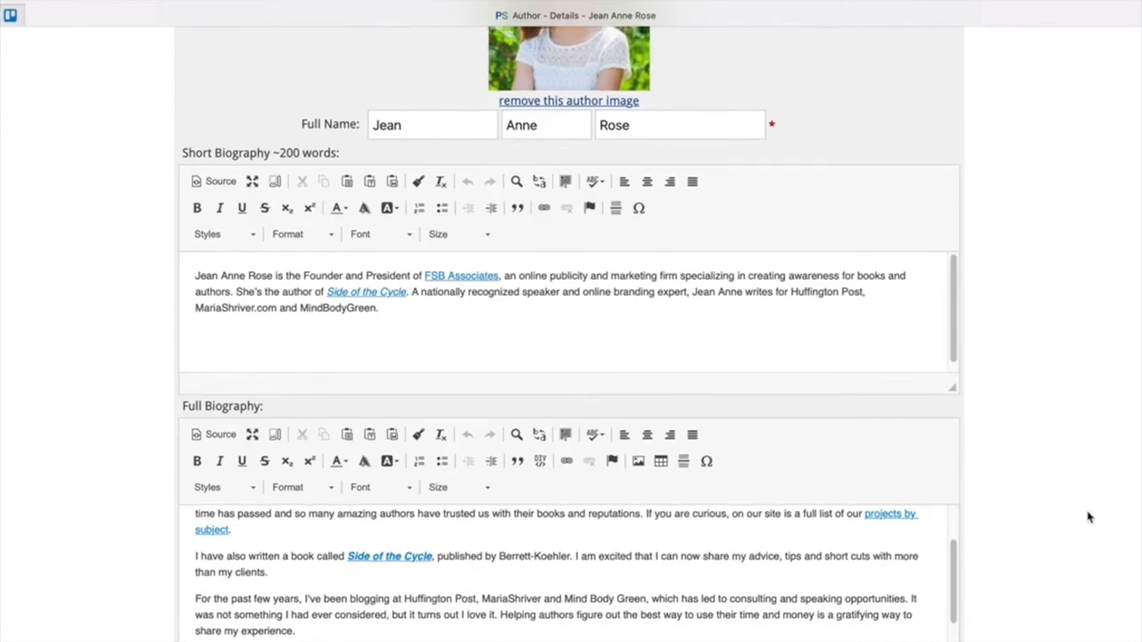
{"action": "scroll", "scroll_direction": "down", "scroll_amount": 3}
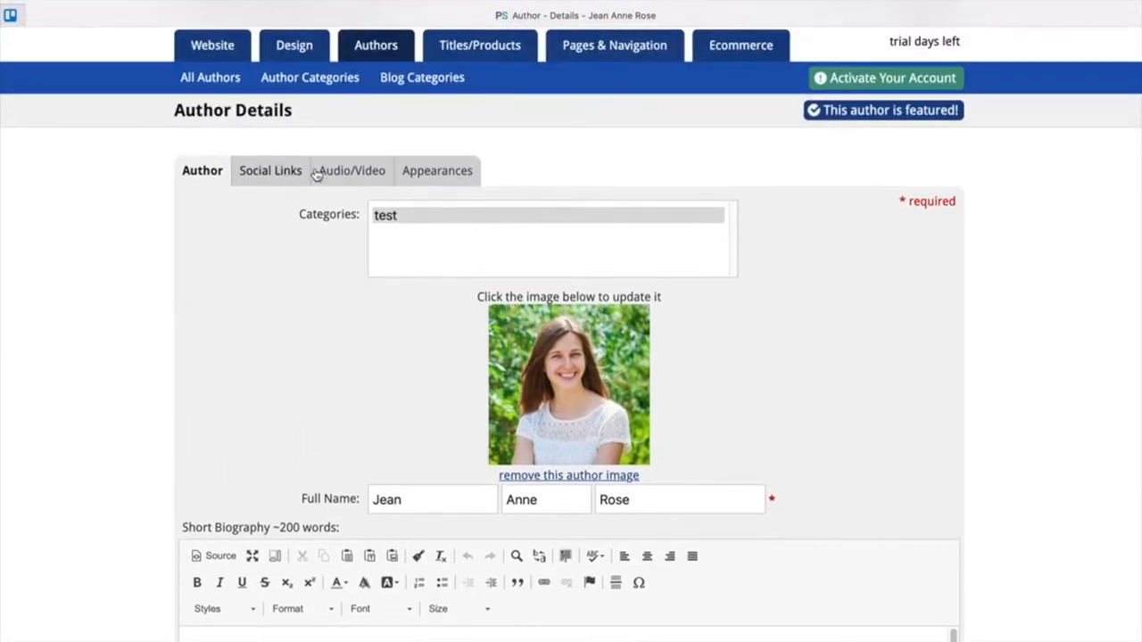
{"action": "left_click", "coordinate": [269, 171]}
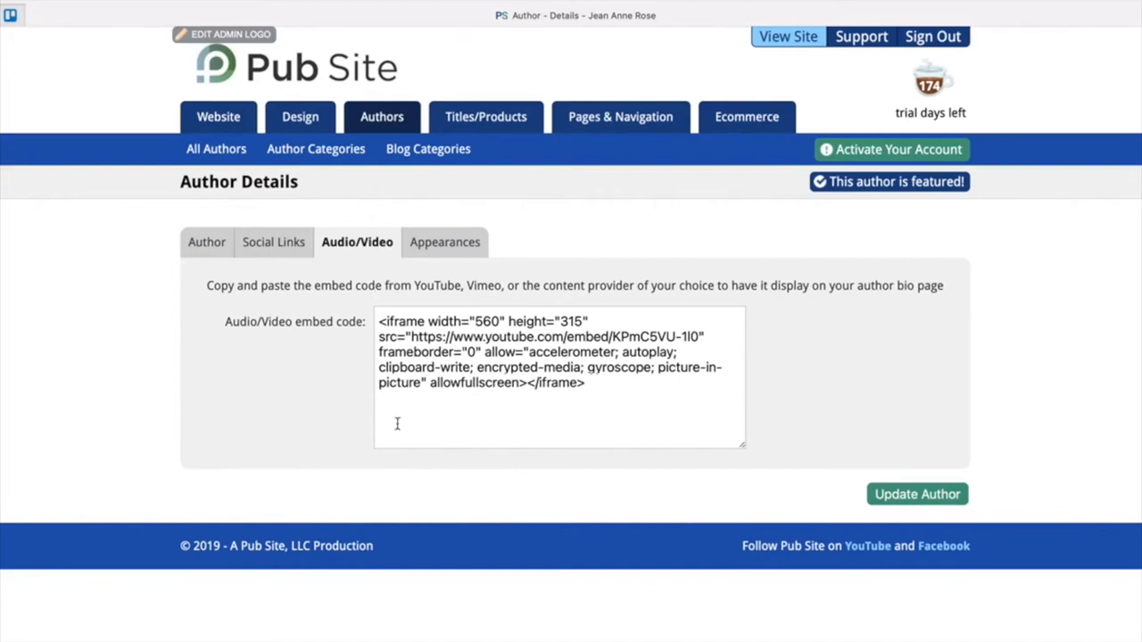
{"action": "mouse_move", "coordinate": [650, 442]}
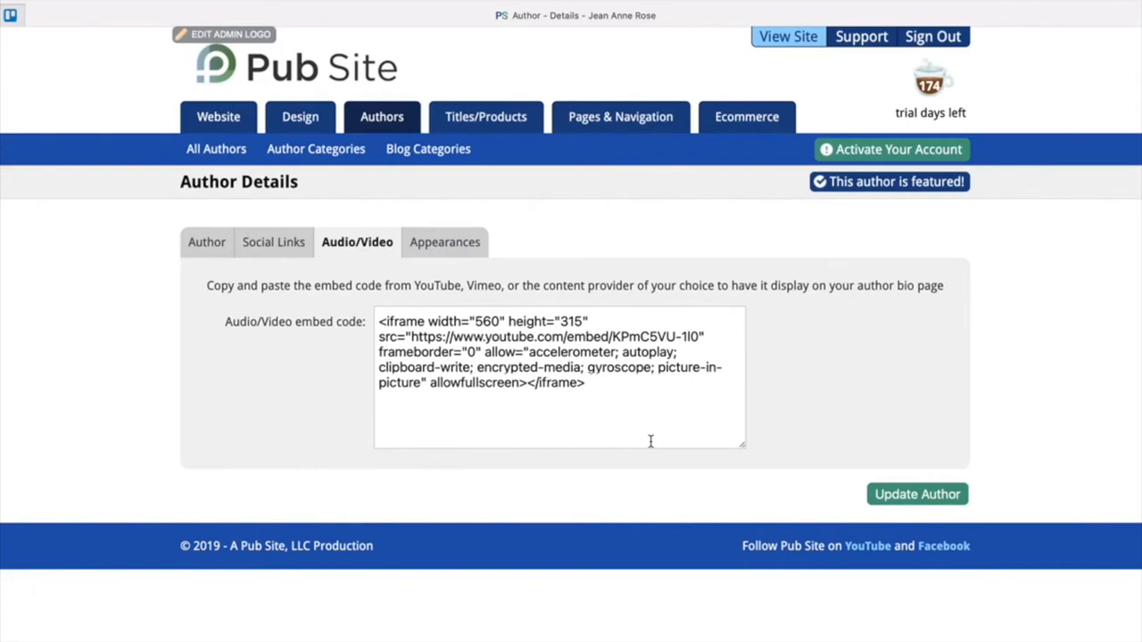
{"action": "left_click", "coordinate": [443, 242]}
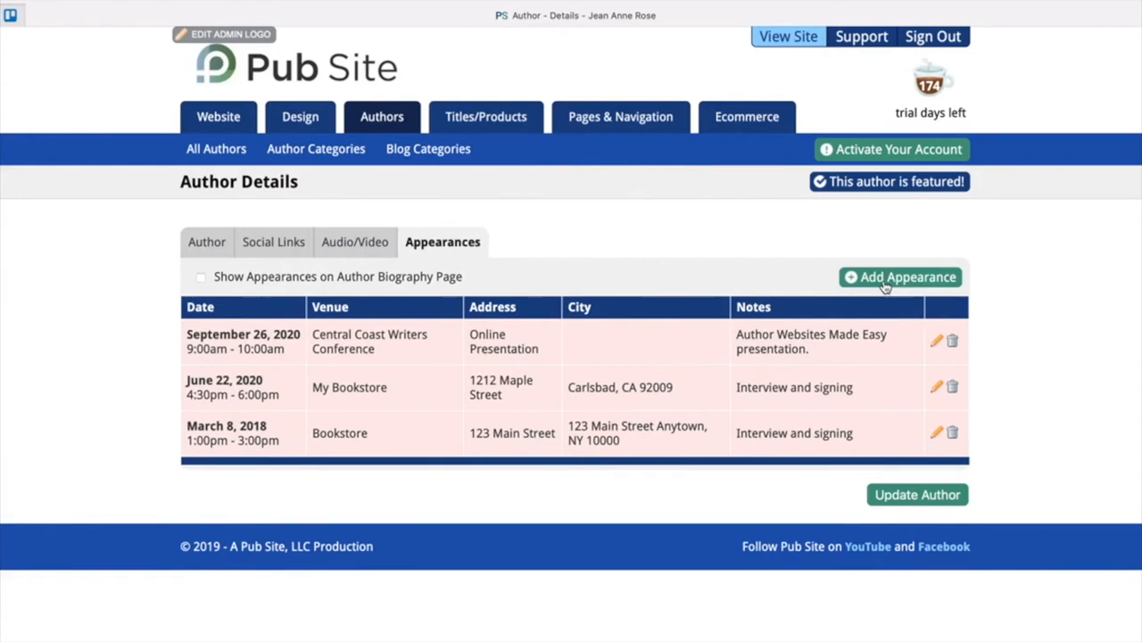
{"action": "mouse_move", "coordinate": [923, 284]}
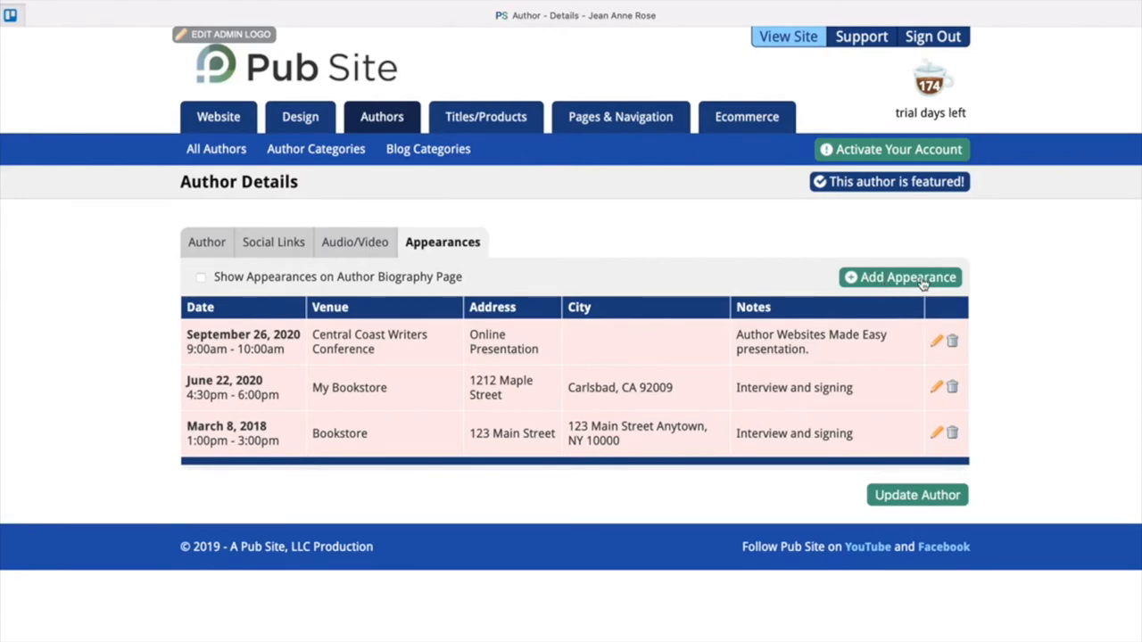
{"action": "left_click", "coordinate": [900, 276]}
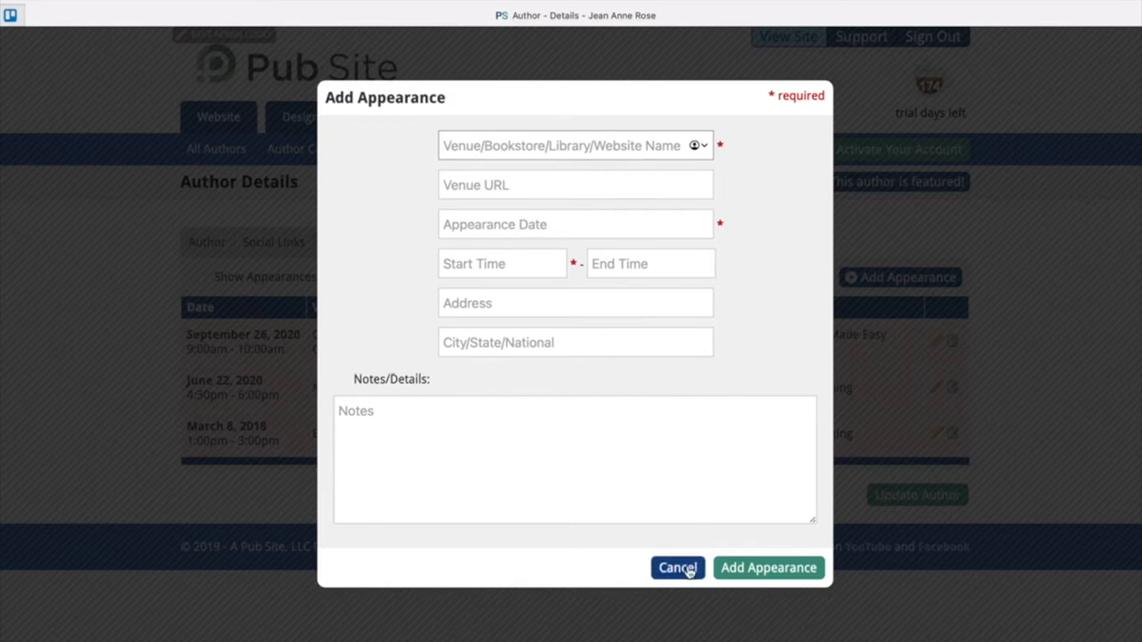
{"action": "left_click", "coordinate": [677, 568]}
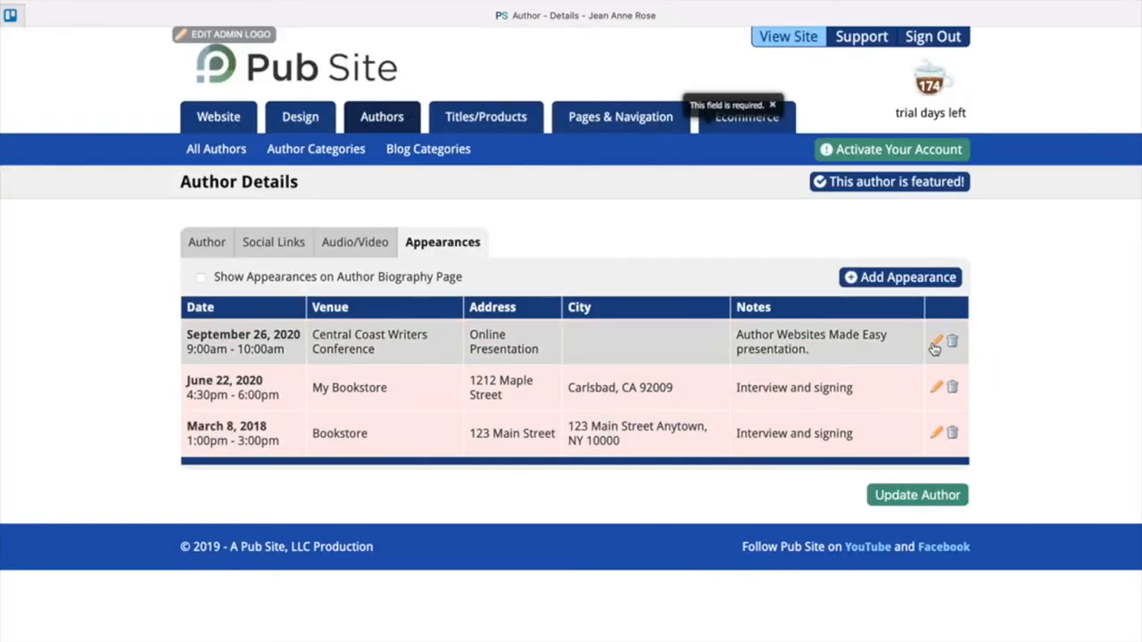
{"action": "left_click", "coordinate": [936, 342]}
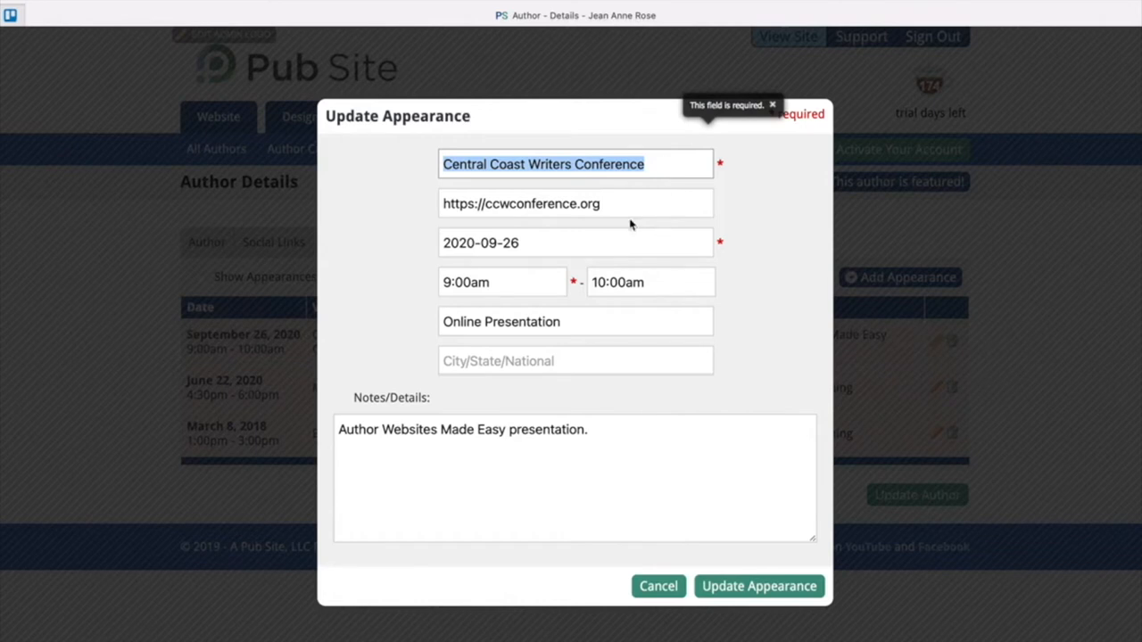
{"action": "mouse_move", "coordinate": [342, 403]}
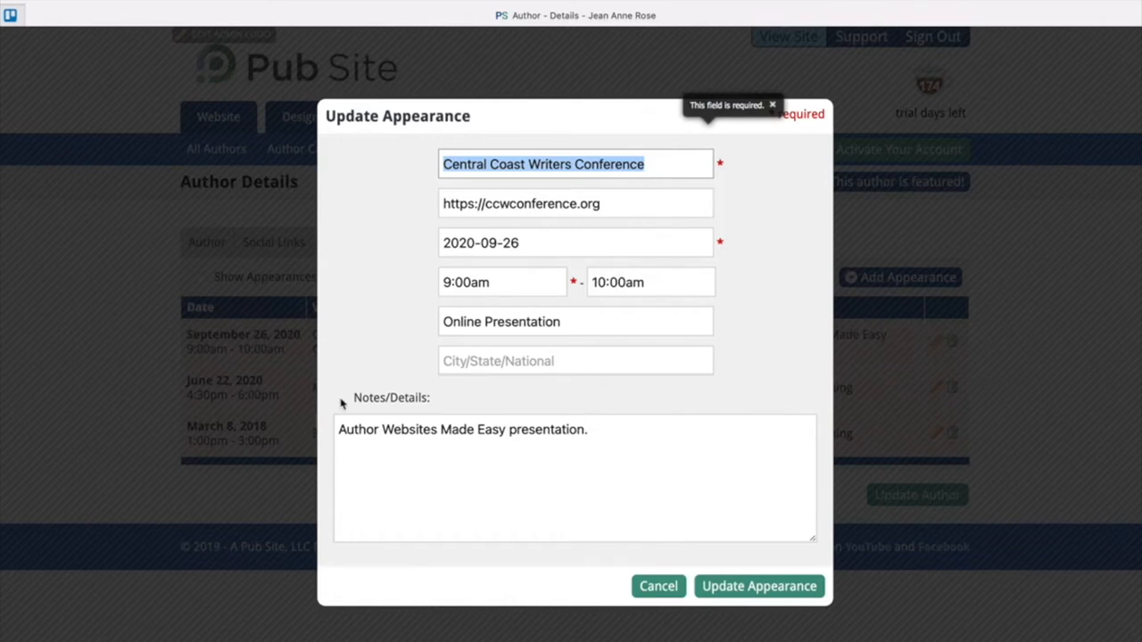
{"action": "mouse_move", "coordinate": [658, 586]}
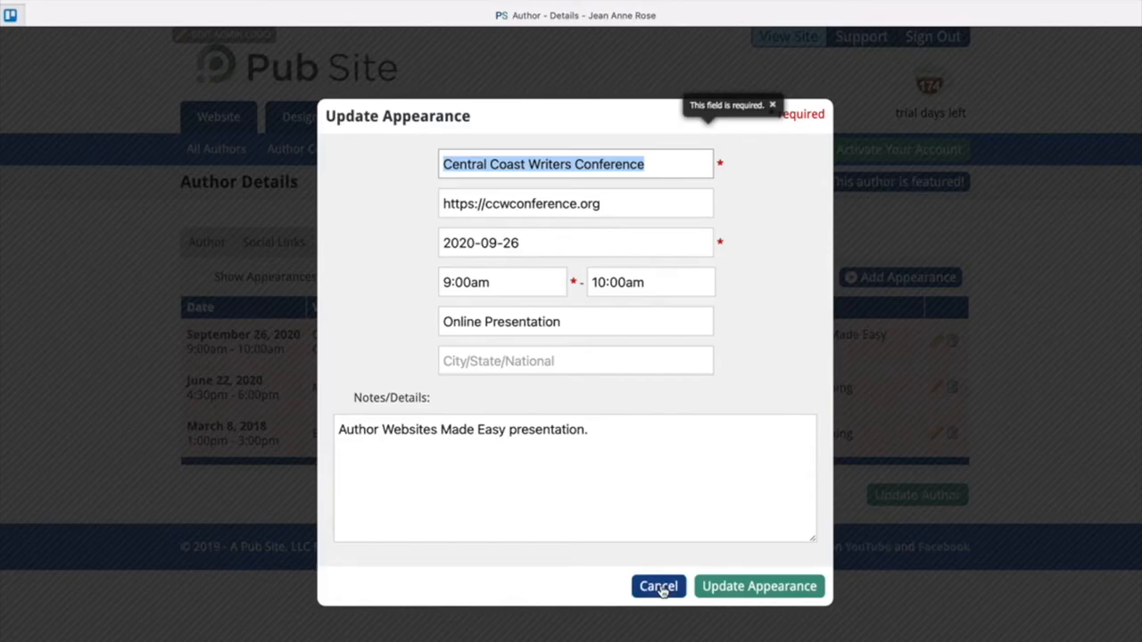
{"action": "left_click", "coordinate": [658, 586]}
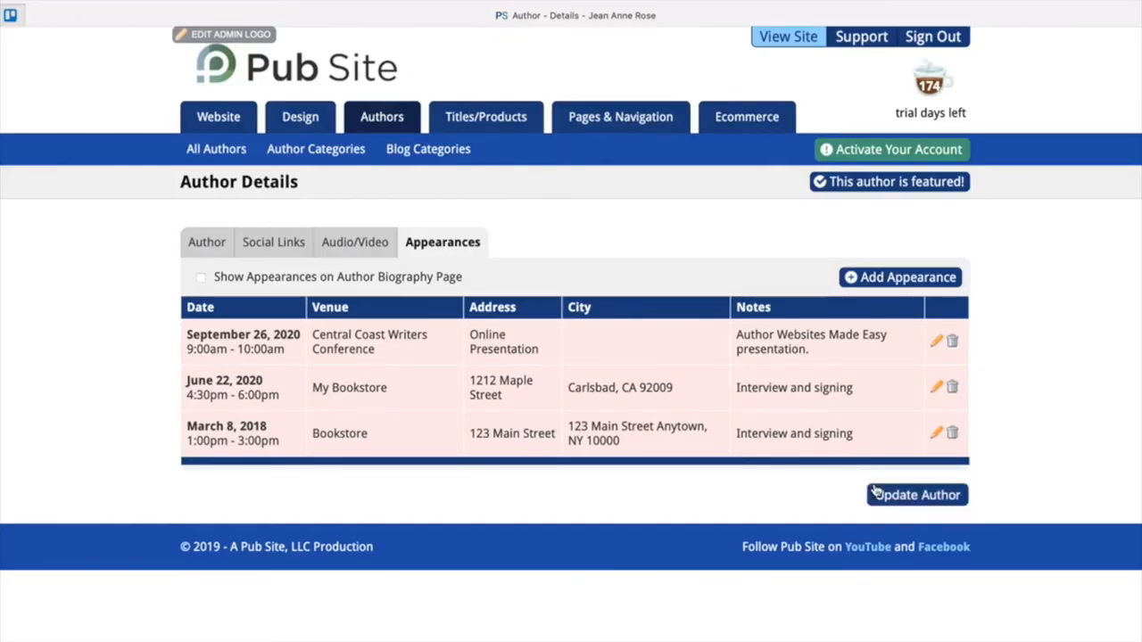
{"action": "mouse_move", "coordinate": [953, 340]}
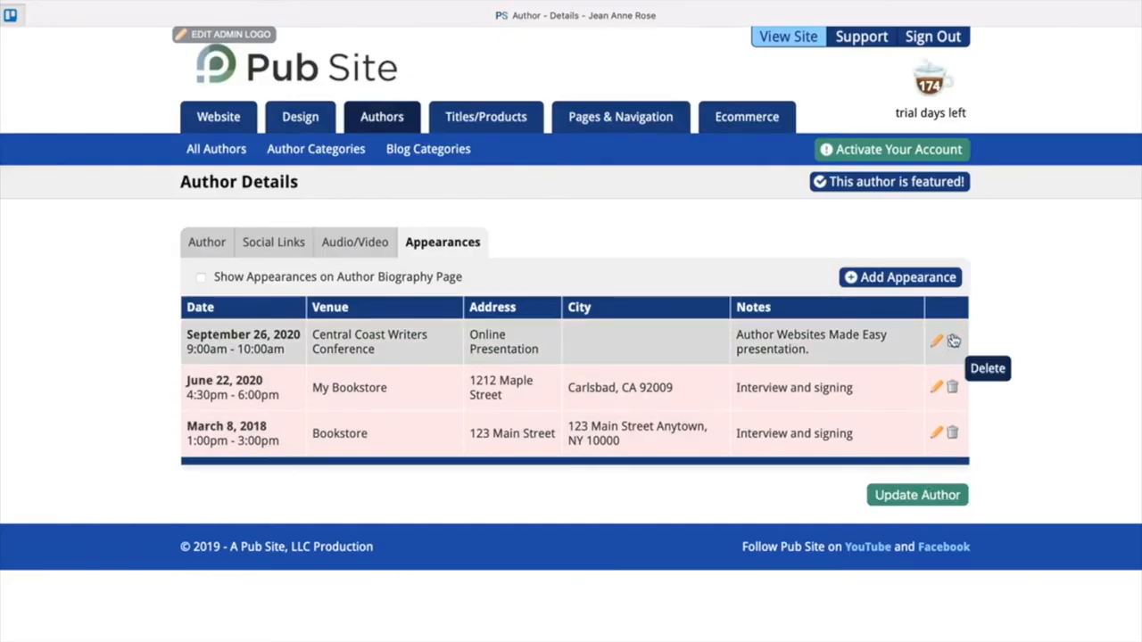
Return to All Authors, then open the Books catalogue of six titles.
{"action": "left_click", "coordinate": [216, 148]}
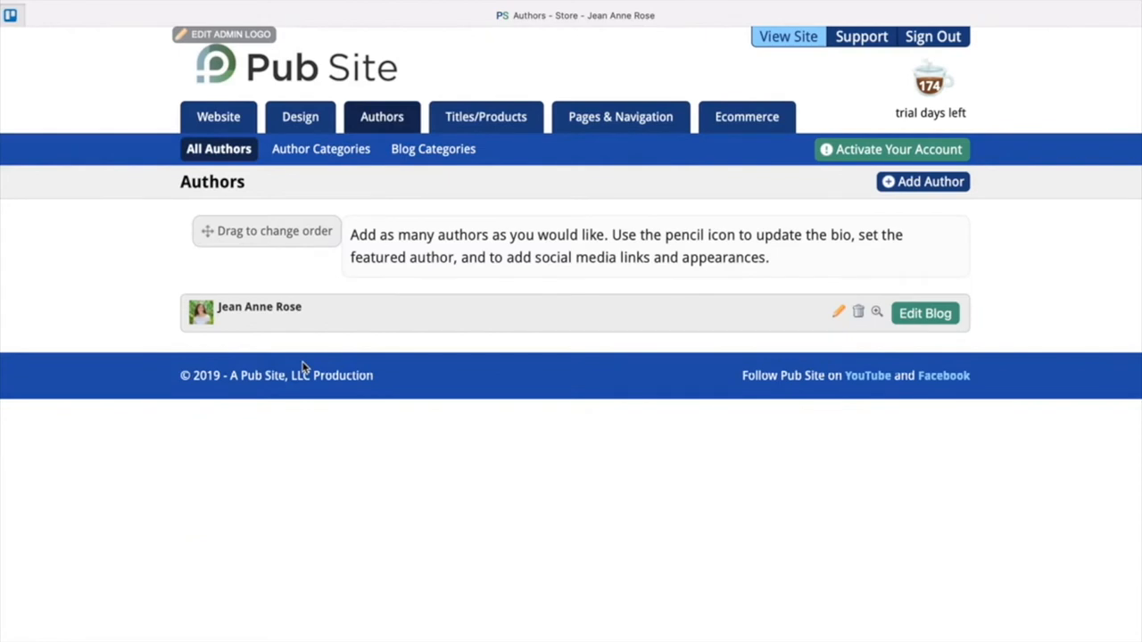
{"action": "mouse_move", "coordinate": [485, 117]}
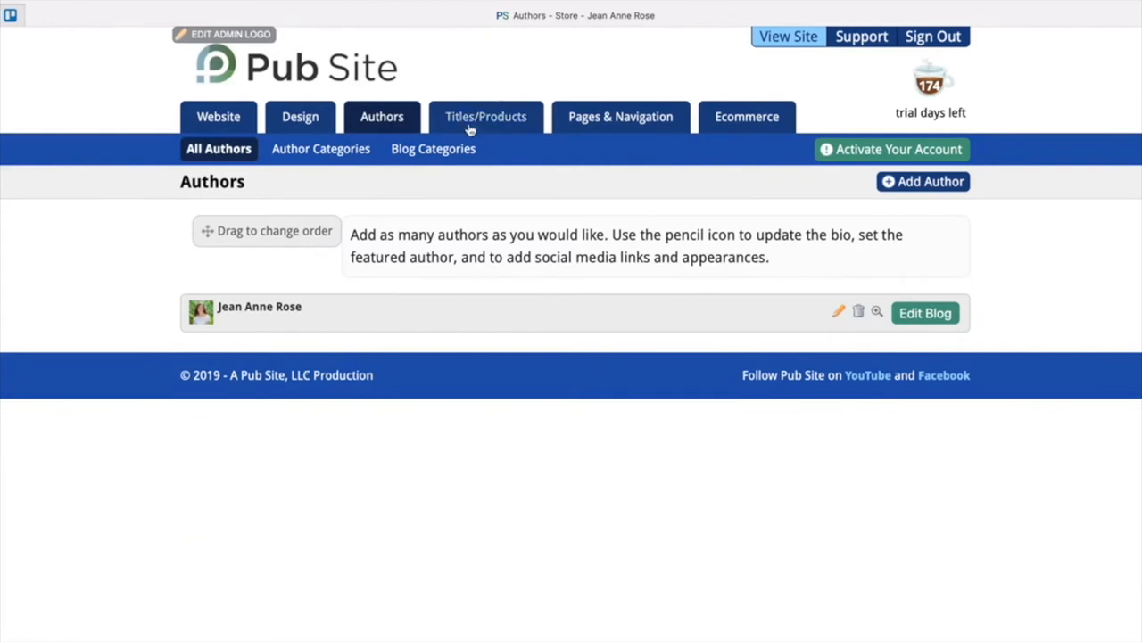
{"action": "left_click", "coordinate": [486, 116]}
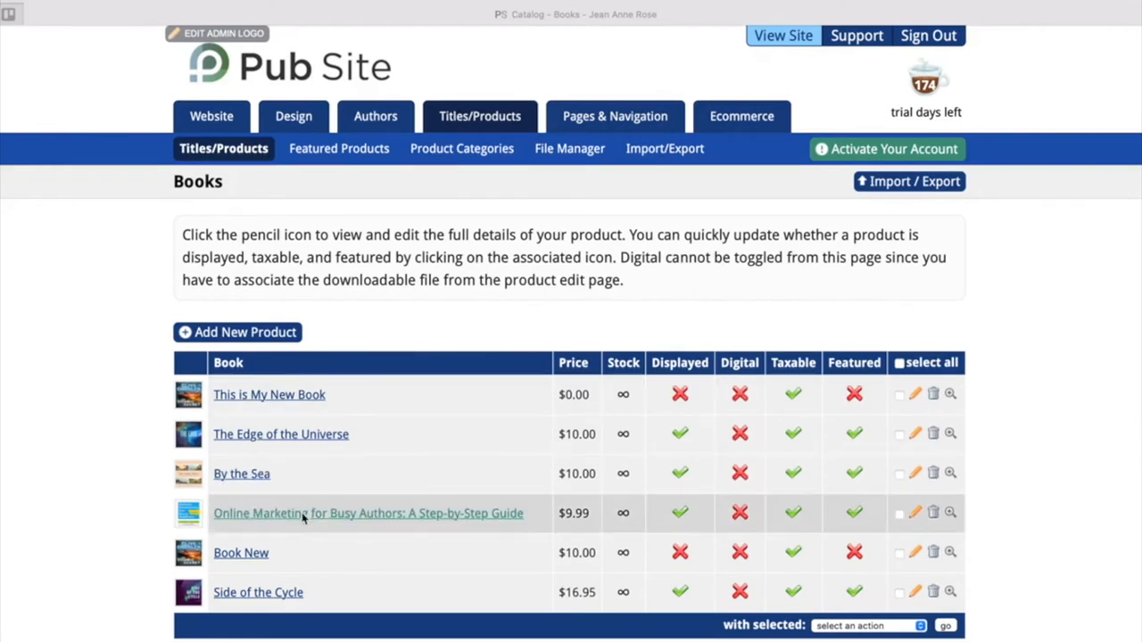
{"action": "mouse_move", "coordinate": [290, 351]}
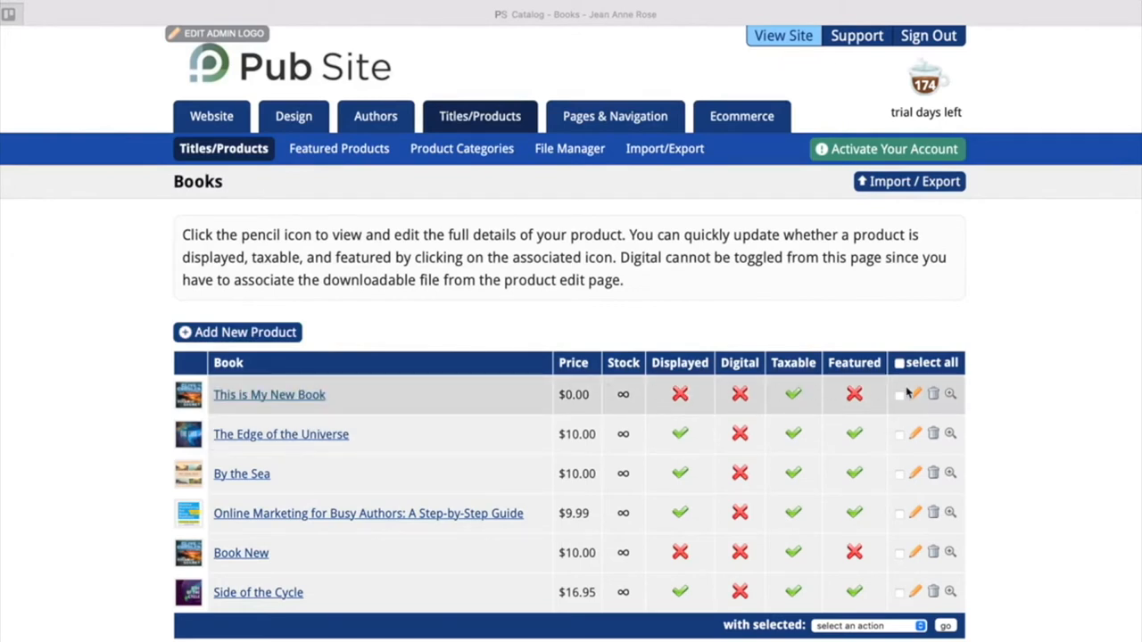
{"action": "mouse_move", "coordinate": [915, 395]}
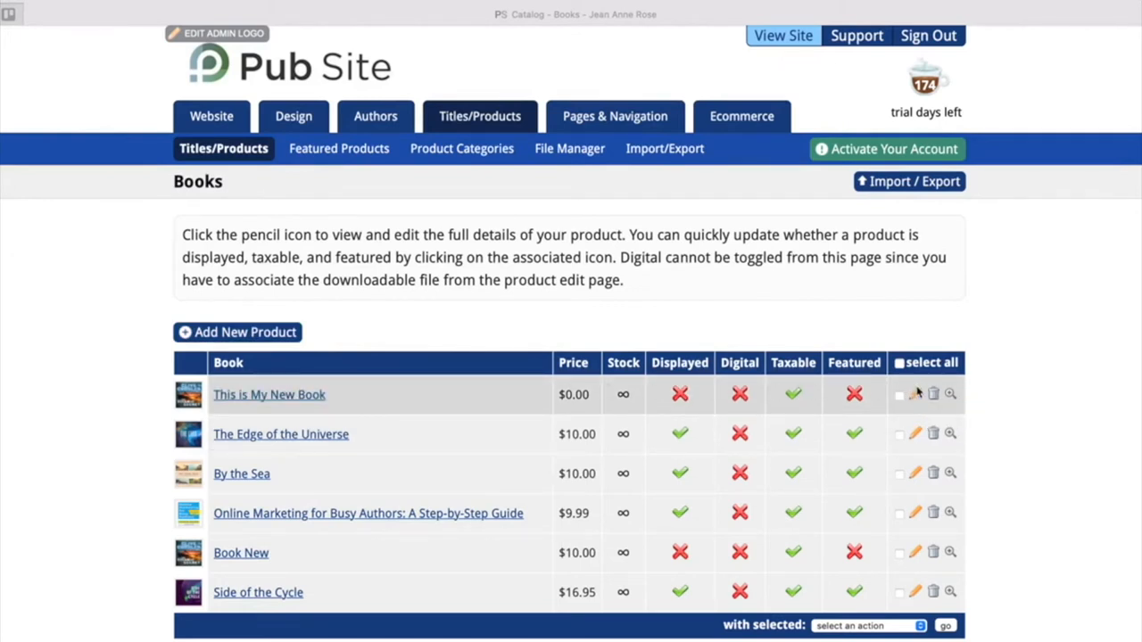
{"action": "mouse_move", "coordinate": [916, 394]}
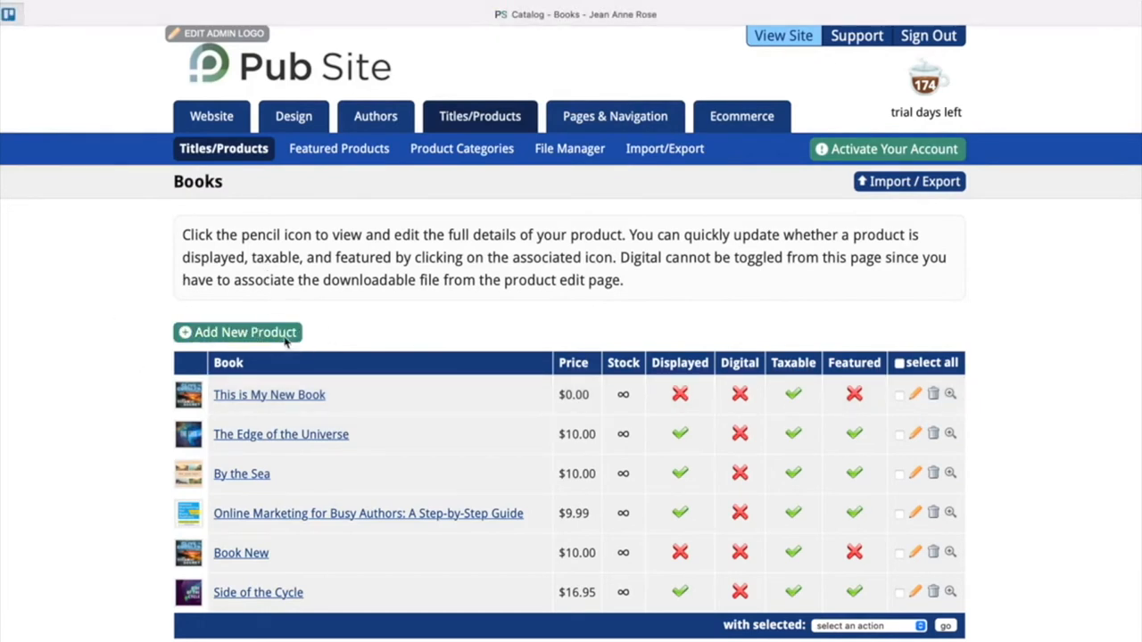
Preview the blank Add New Product form, then return to the Titles/Products catalogue.
{"action": "left_click", "coordinate": [238, 332]}
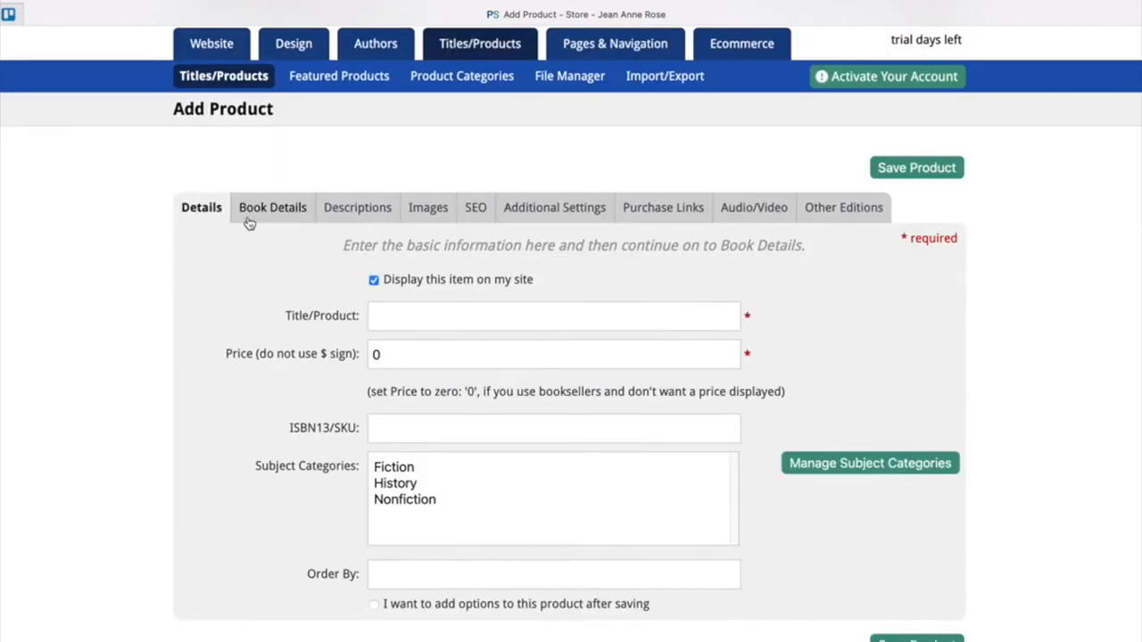
{"action": "mouse_move", "coordinate": [783, 226]}
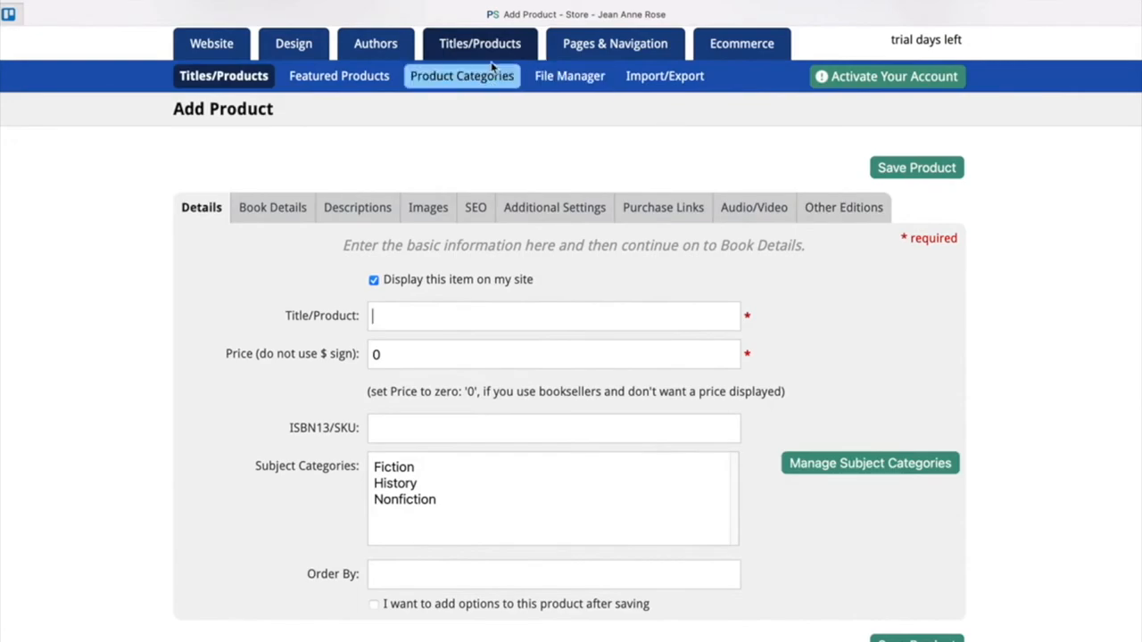
{"action": "left_click", "coordinate": [223, 75]}
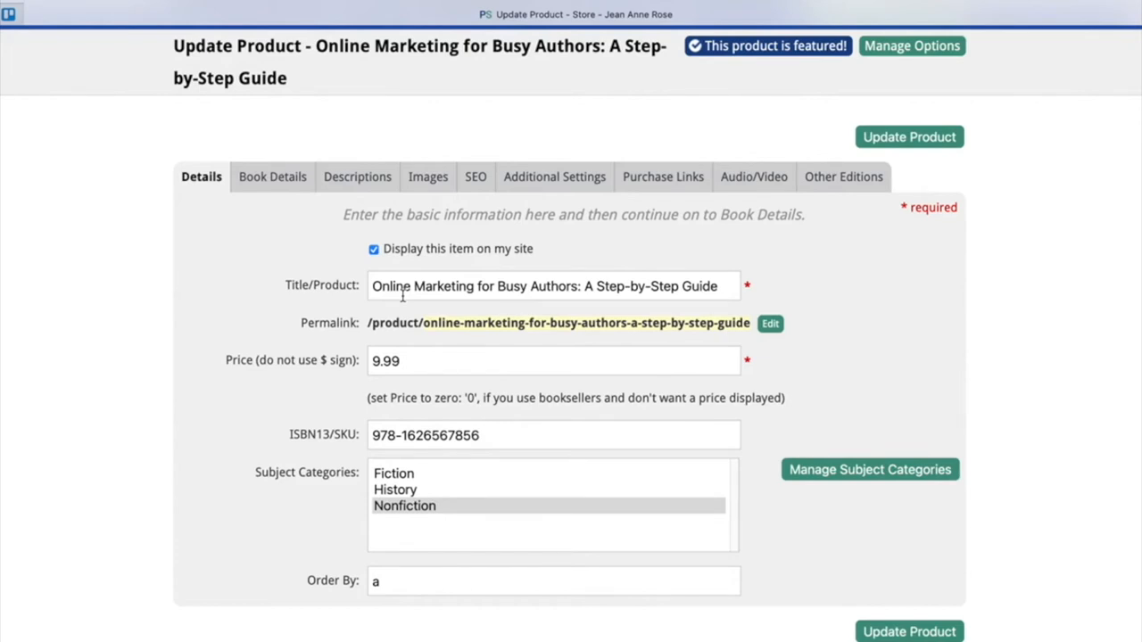
{"action": "mouse_move", "coordinate": [320, 298]}
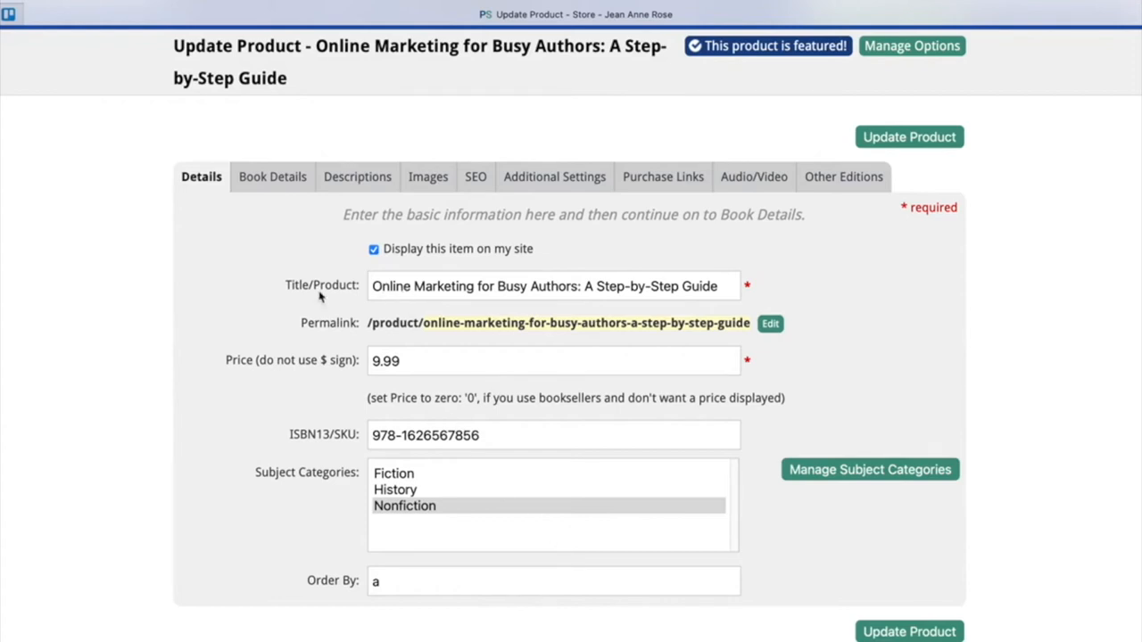
{"action": "mouse_move", "coordinate": [355, 296]}
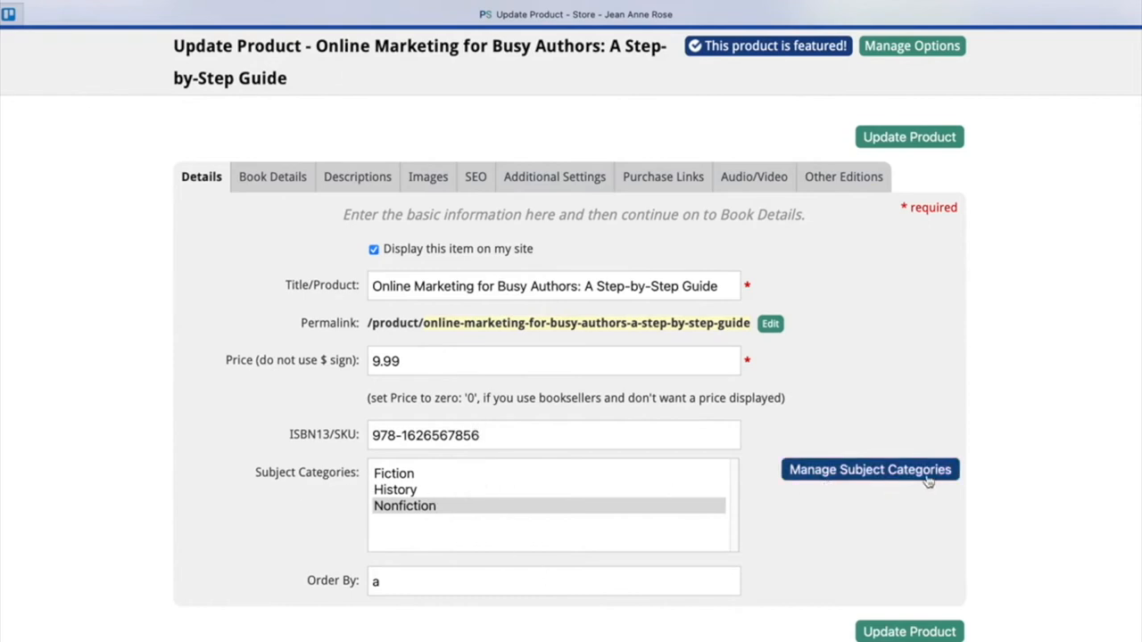
{"action": "mouse_move", "coordinate": [754, 342]}
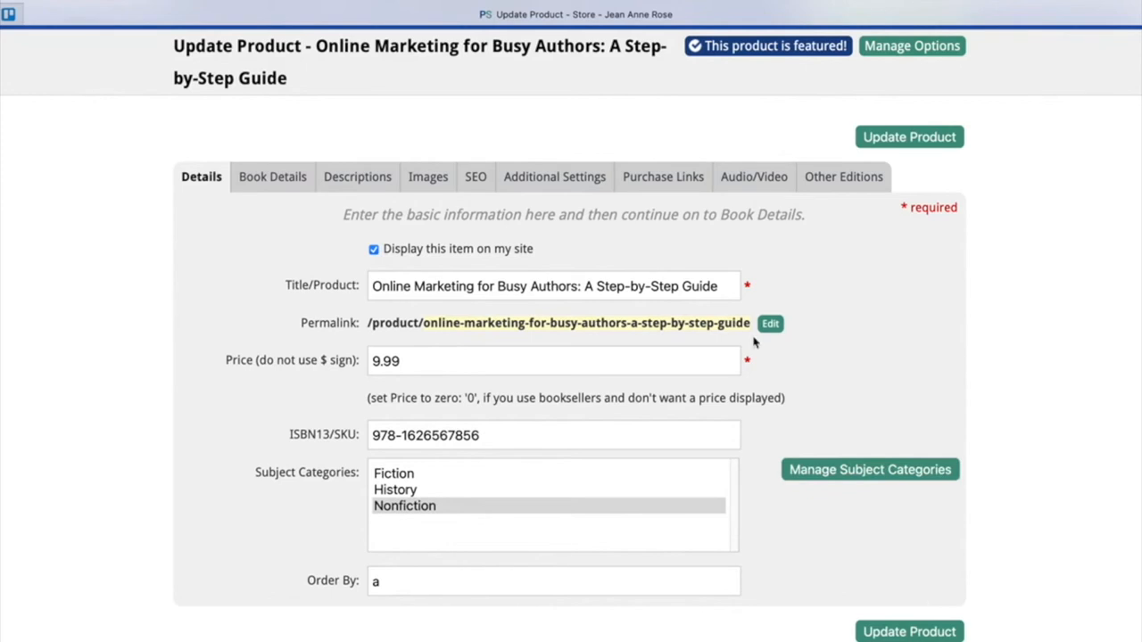
Show Book Details with author Jean Anne Rose, subtitle, publisher Books inc and binding options.
{"action": "left_click", "coordinate": [271, 177]}
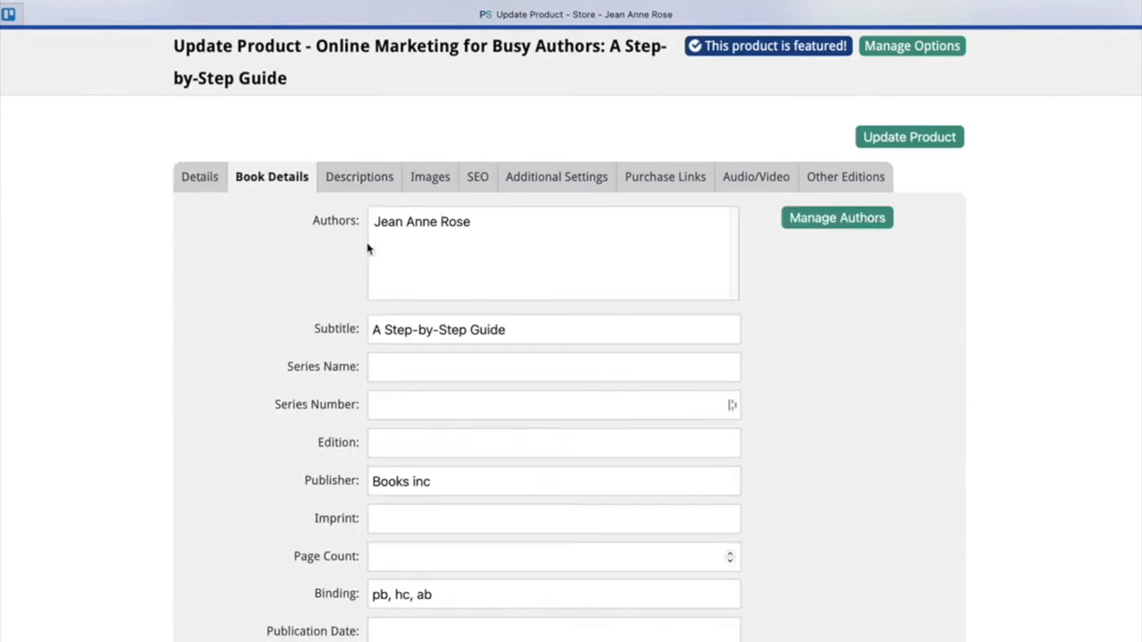
{"action": "double_click", "coordinate": [421, 221]}
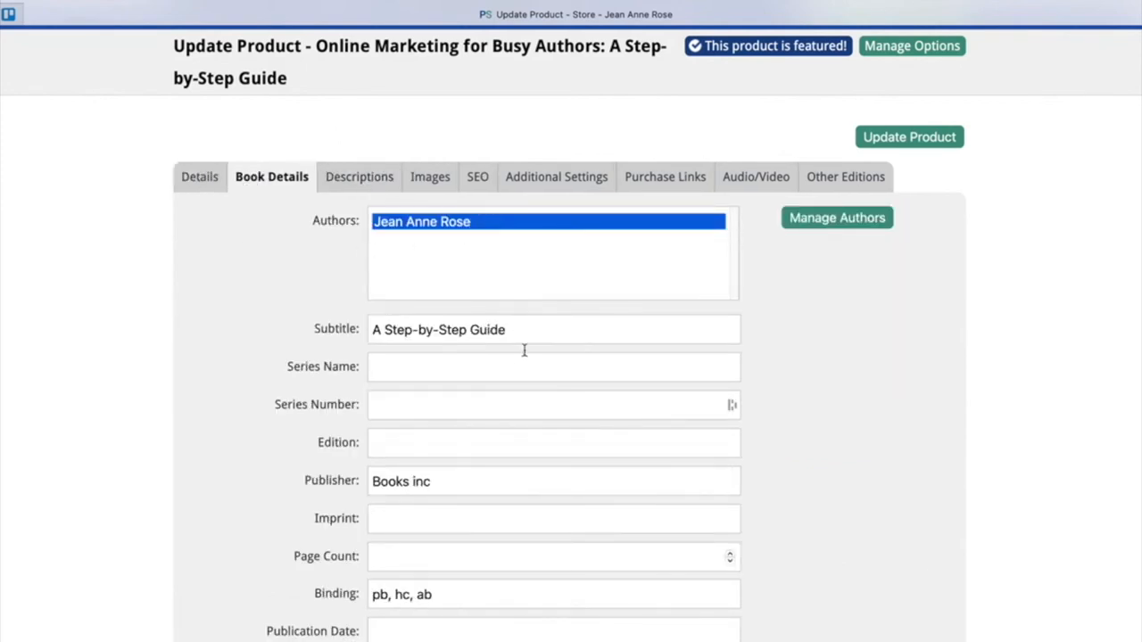
{"action": "mouse_move", "coordinate": [538, 212]}
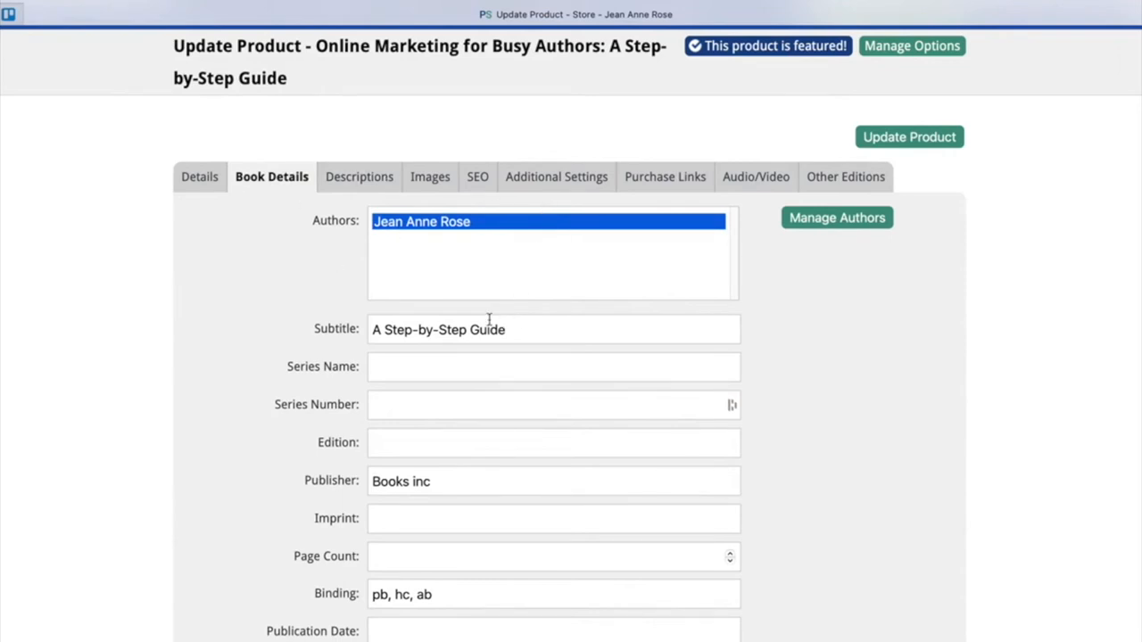
{"action": "mouse_move", "coordinate": [427, 355]}
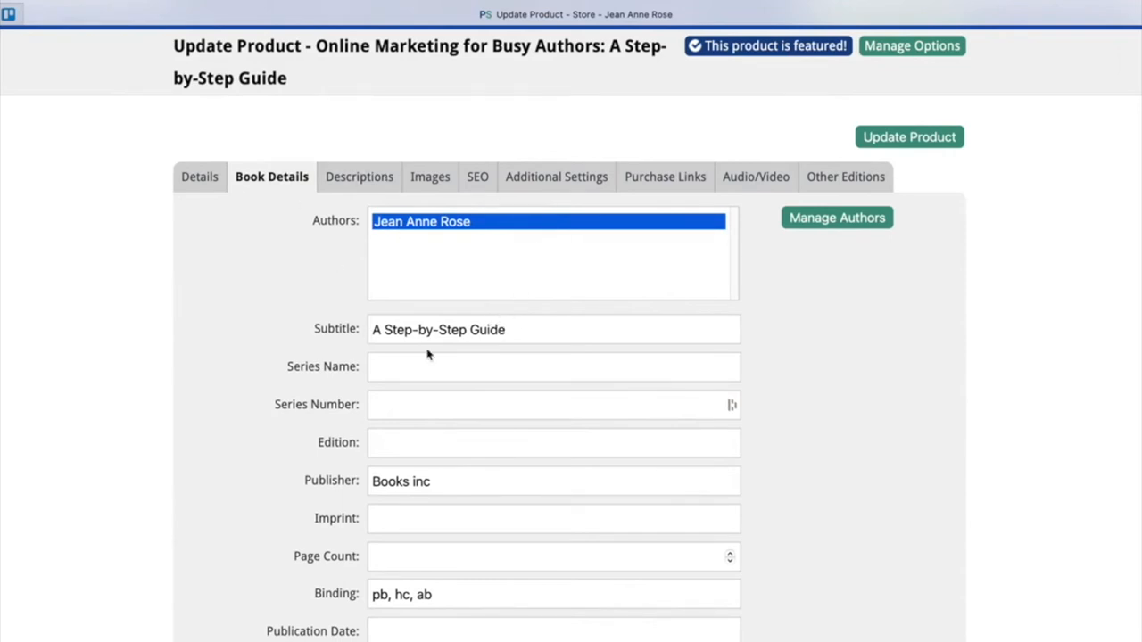
{"action": "scroll", "scroll_direction": "down", "scroll_amount": 3}
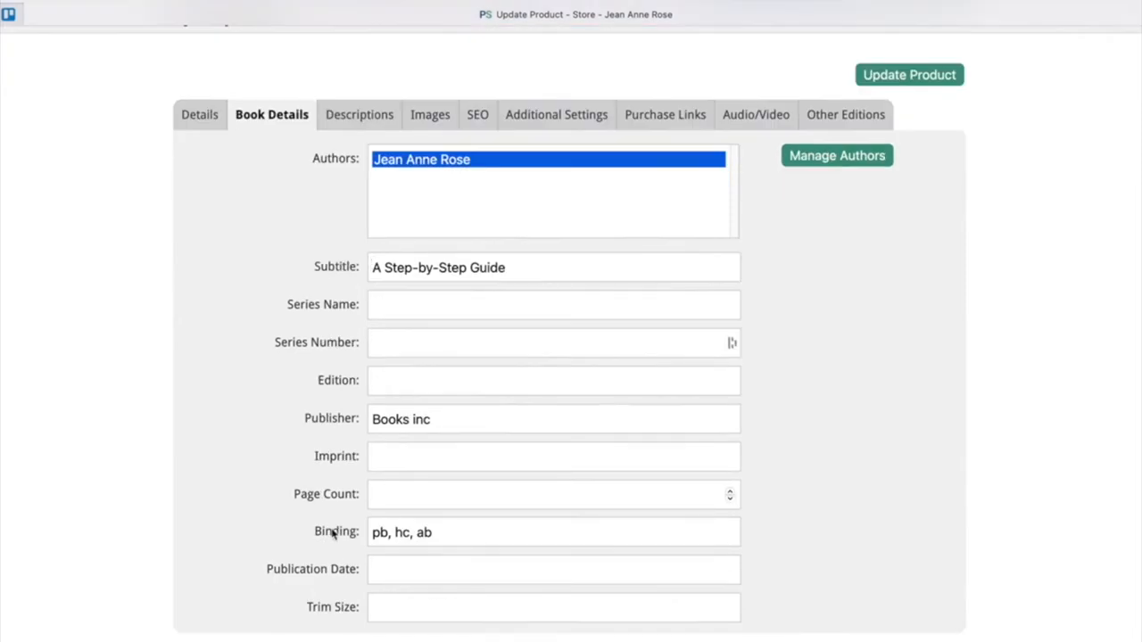
{"action": "mouse_move", "coordinate": [415, 501]}
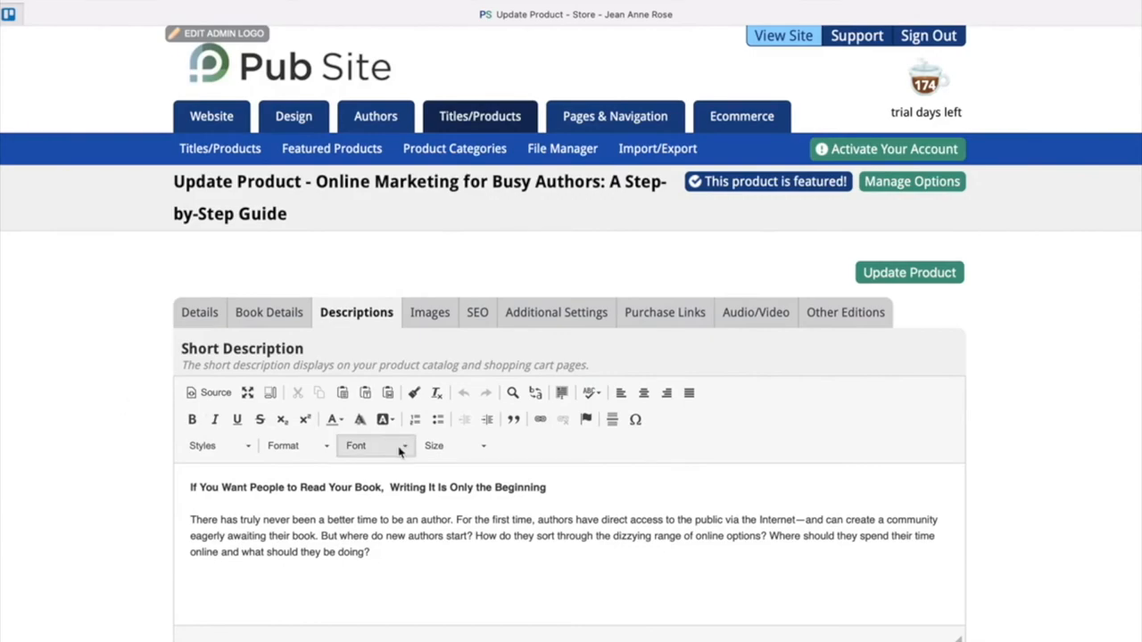
Link 'author' in the long description to the author photo, opening in a new window (_blank).
{"action": "scroll", "scroll_direction": "down", "scroll_amount": 3}
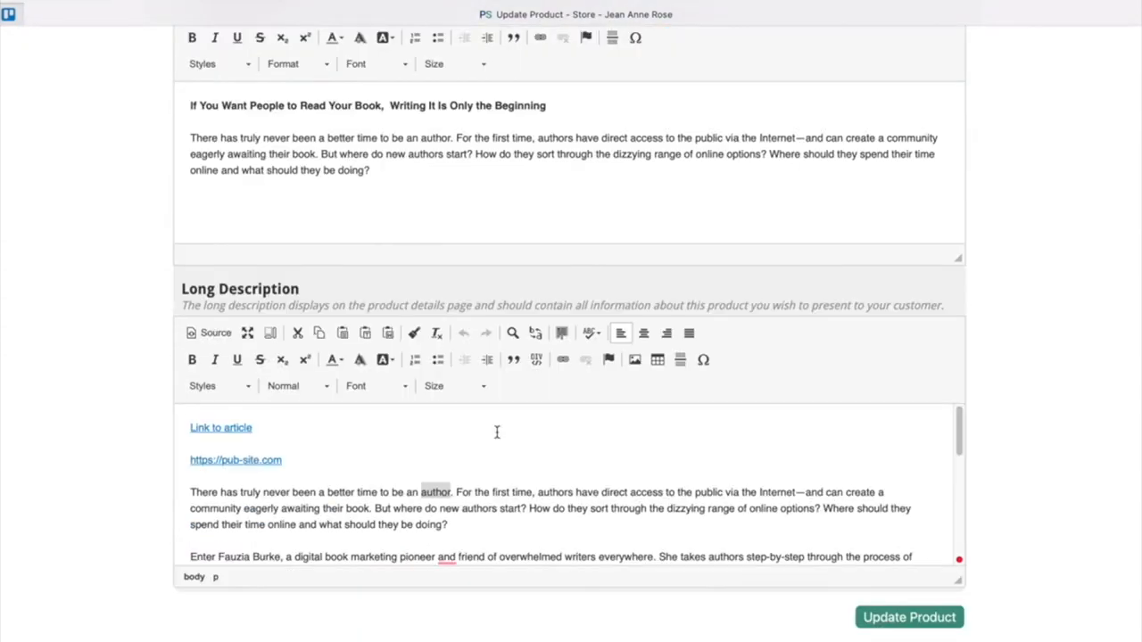
{"action": "mouse_move", "coordinate": [378, 502]}
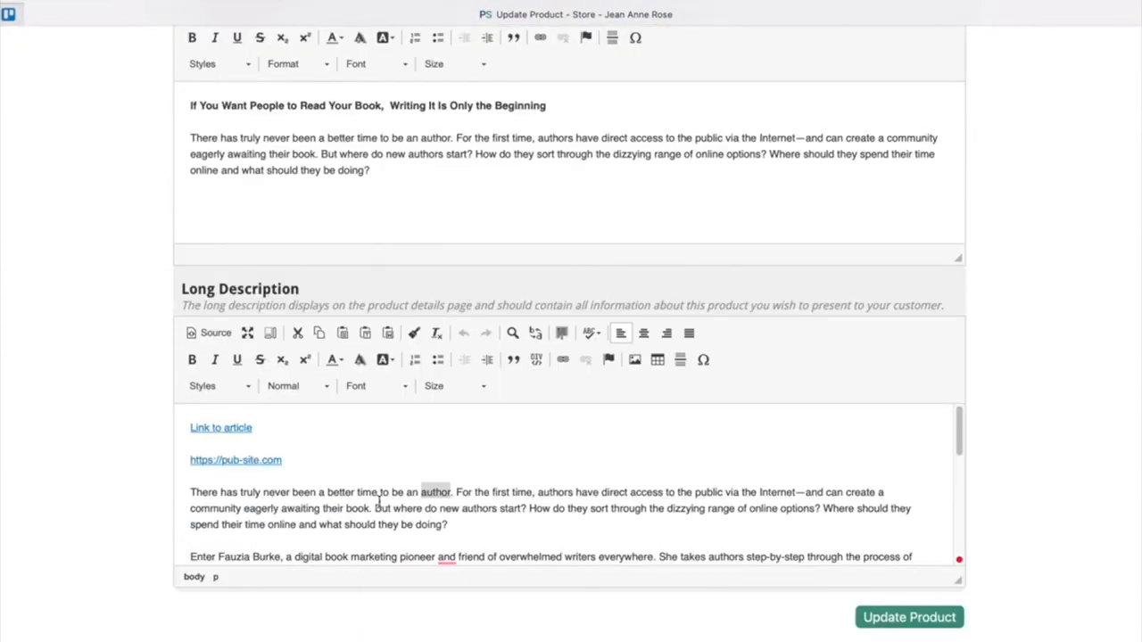
{"action": "mouse_move", "coordinate": [277, 452]}
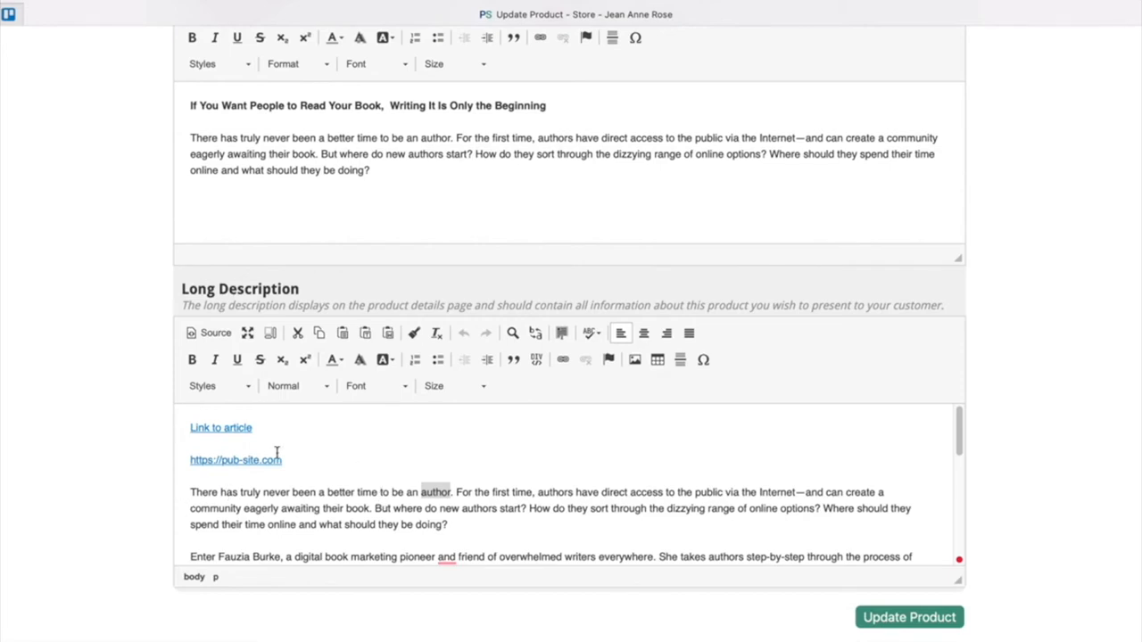
{"action": "scroll", "scroll_direction": "down", "scroll_amount": 3}
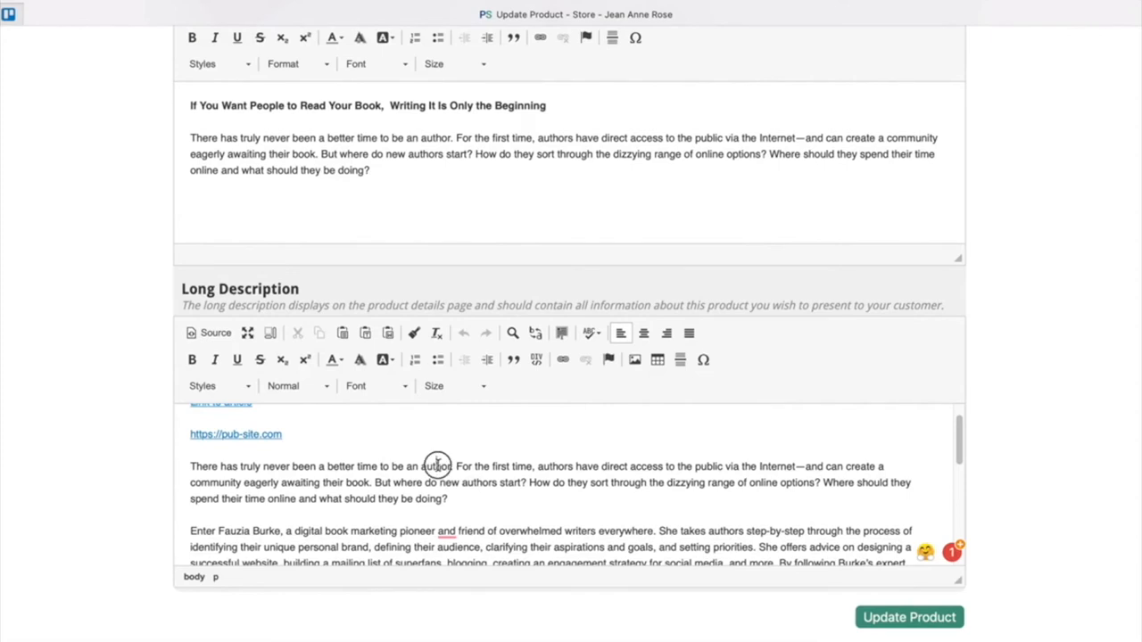
{"action": "double_click", "coordinate": [436, 465]}
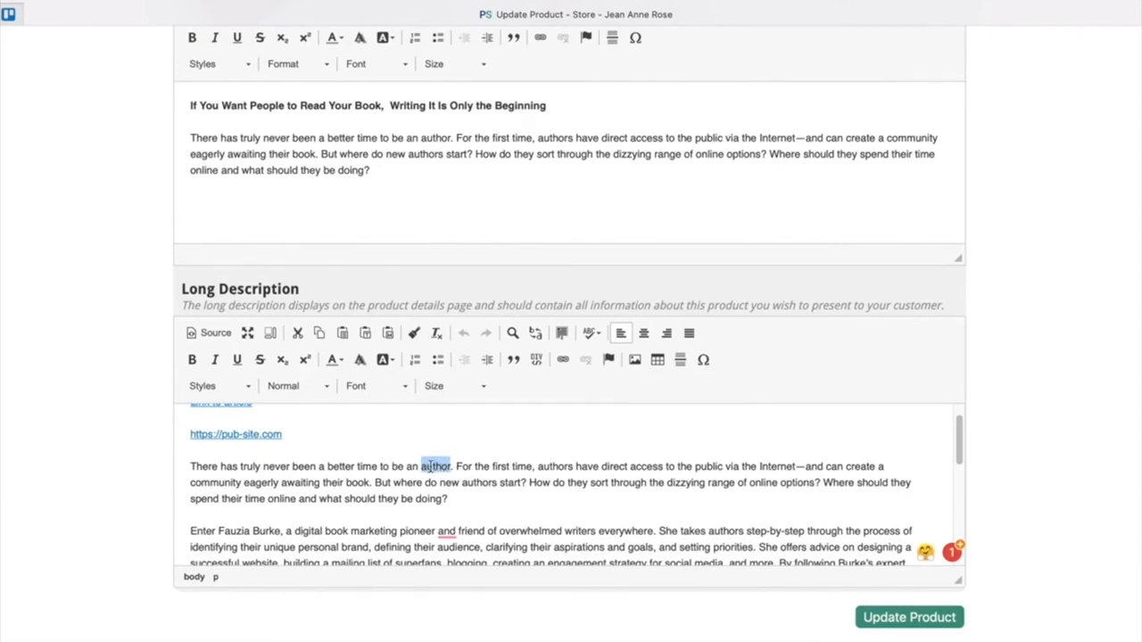
{"action": "left_click", "coordinate": [561, 360]}
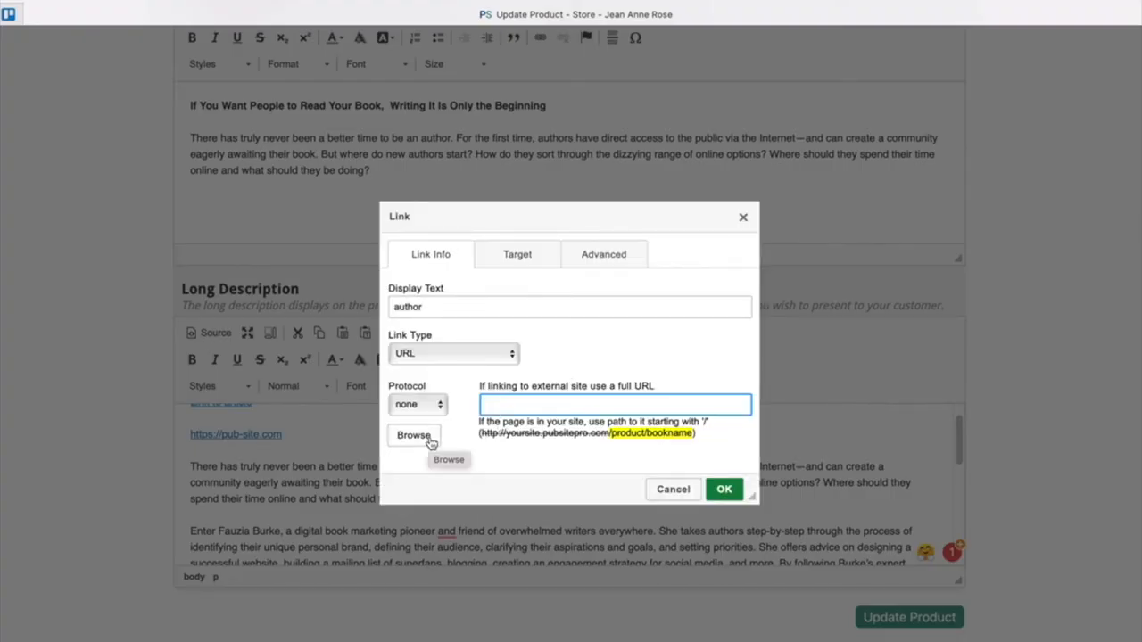
{"action": "left_click", "coordinate": [413, 436]}
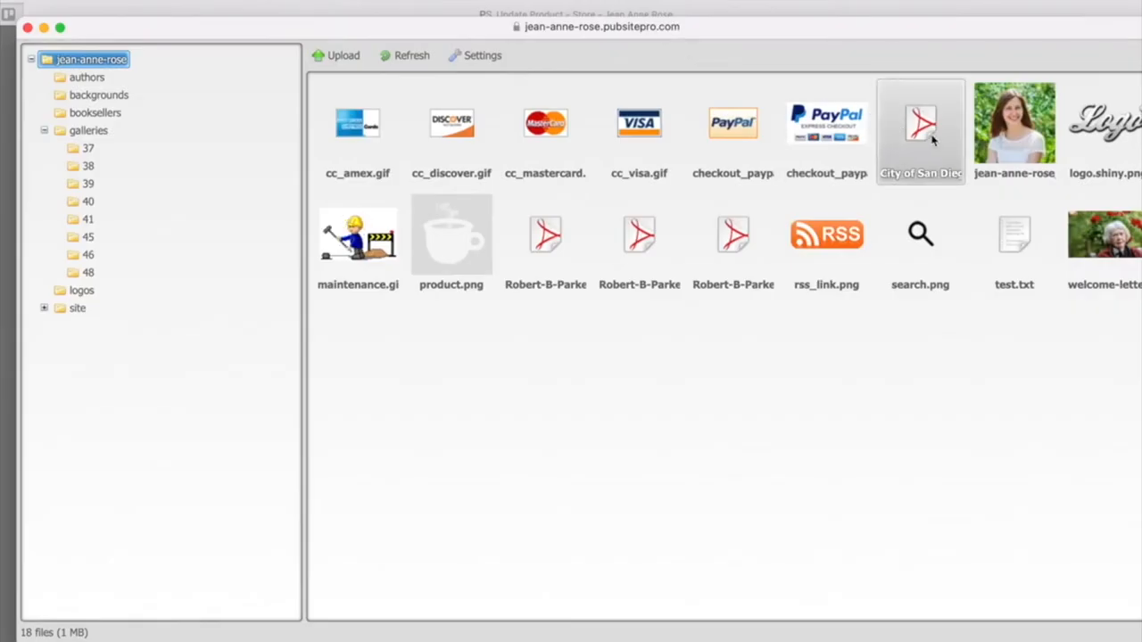
{"action": "left_click", "coordinate": [1014, 131]}
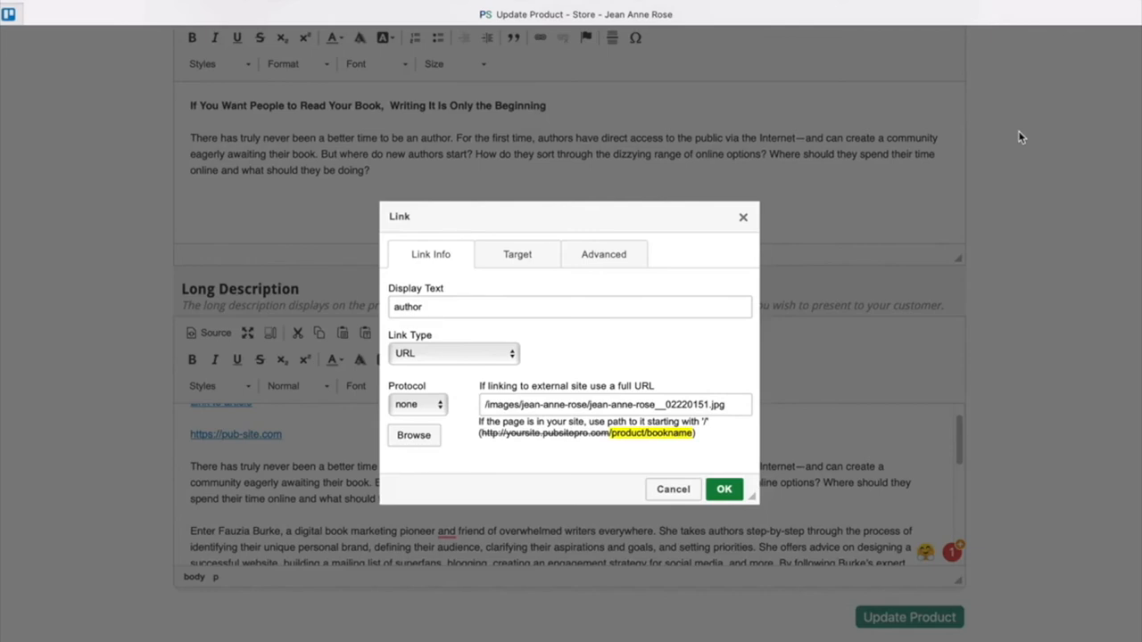
{"action": "mouse_move", "coordinate": [570, 289]}
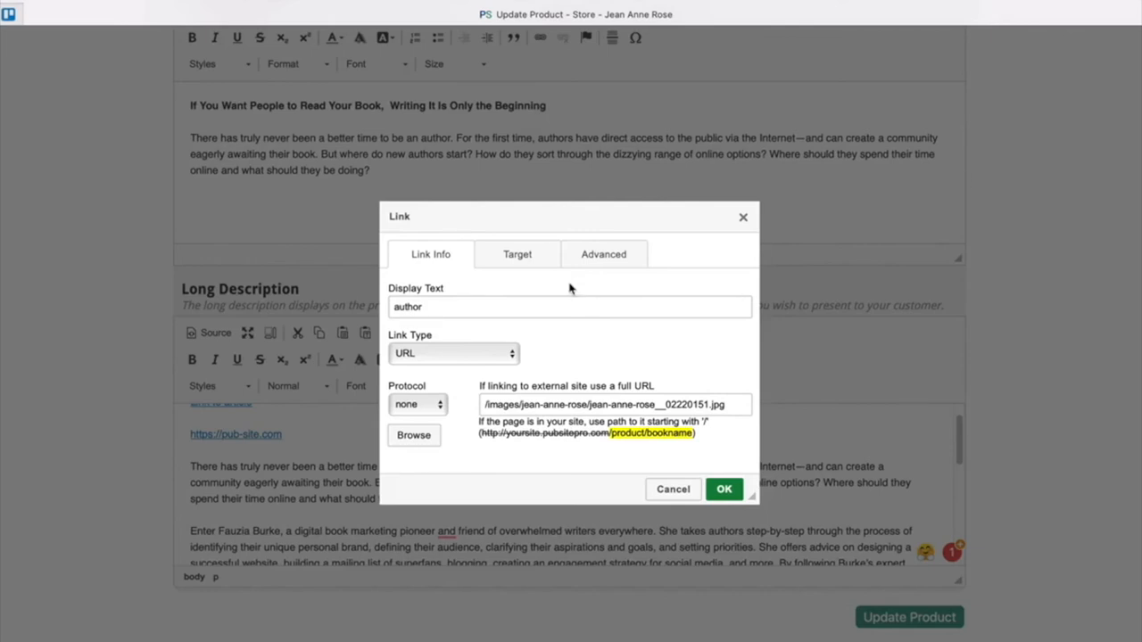
{"action": "left_click", "coordinate": [517, 254]}
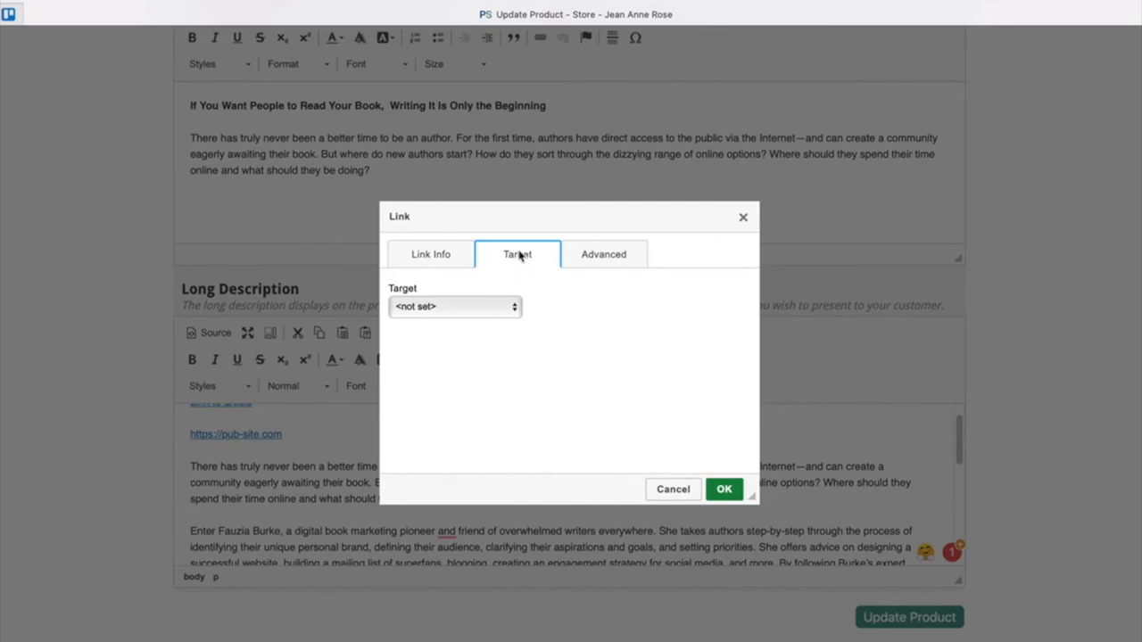
{"action": "left_click", "coordinate": [455, 306]}
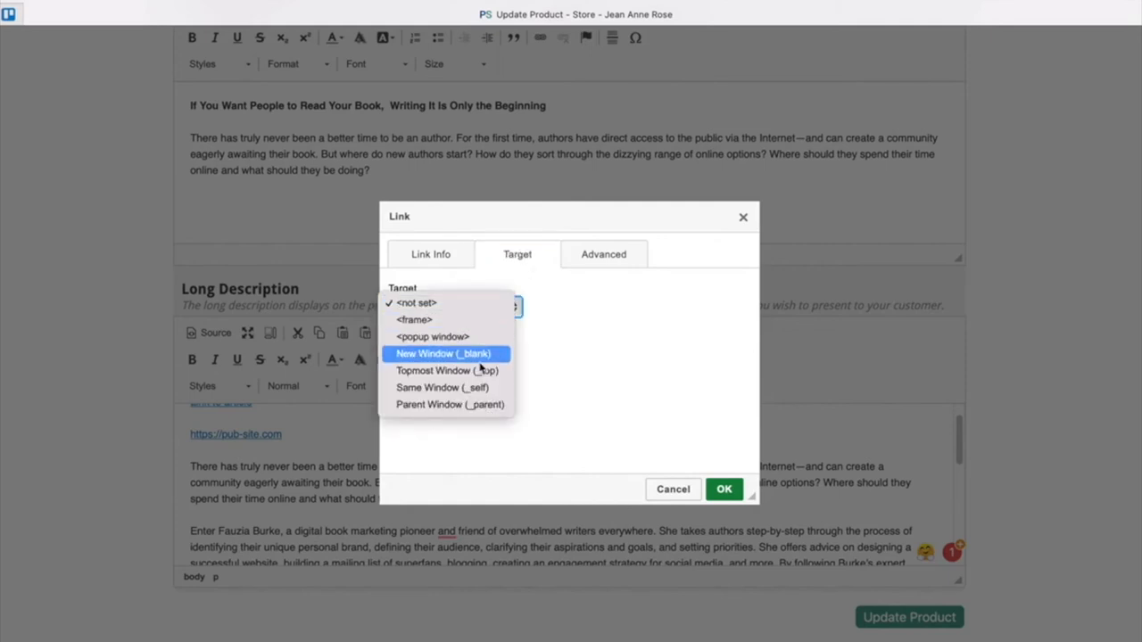
{"action": "left_click", "coordinate": [431, 255]}
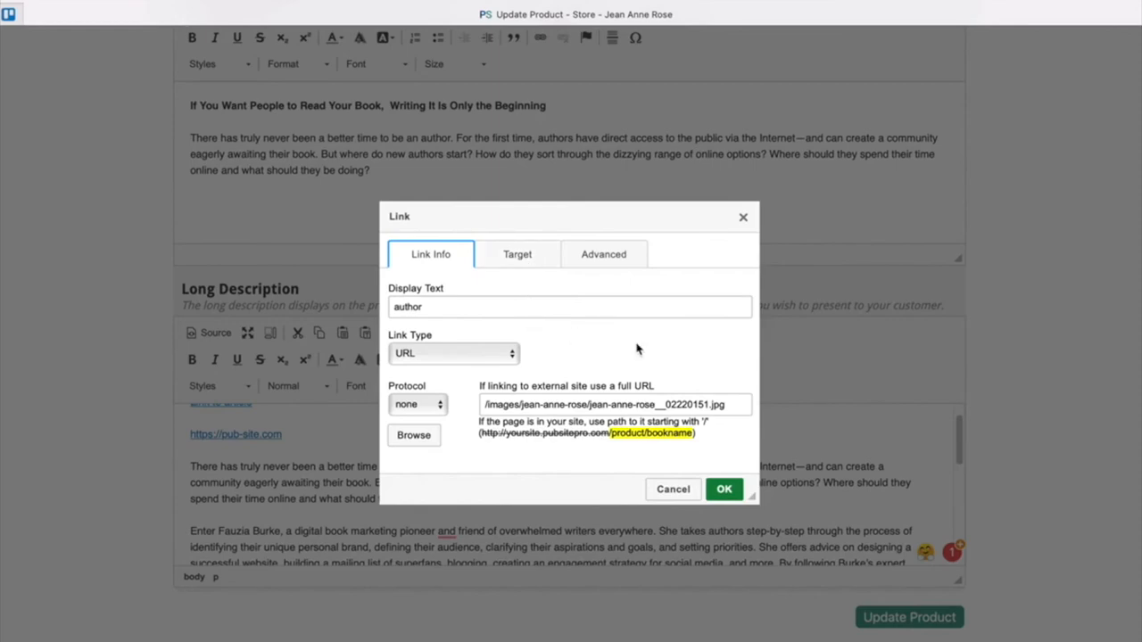
{"action": "left_click", "coordinate": [724, 489]}
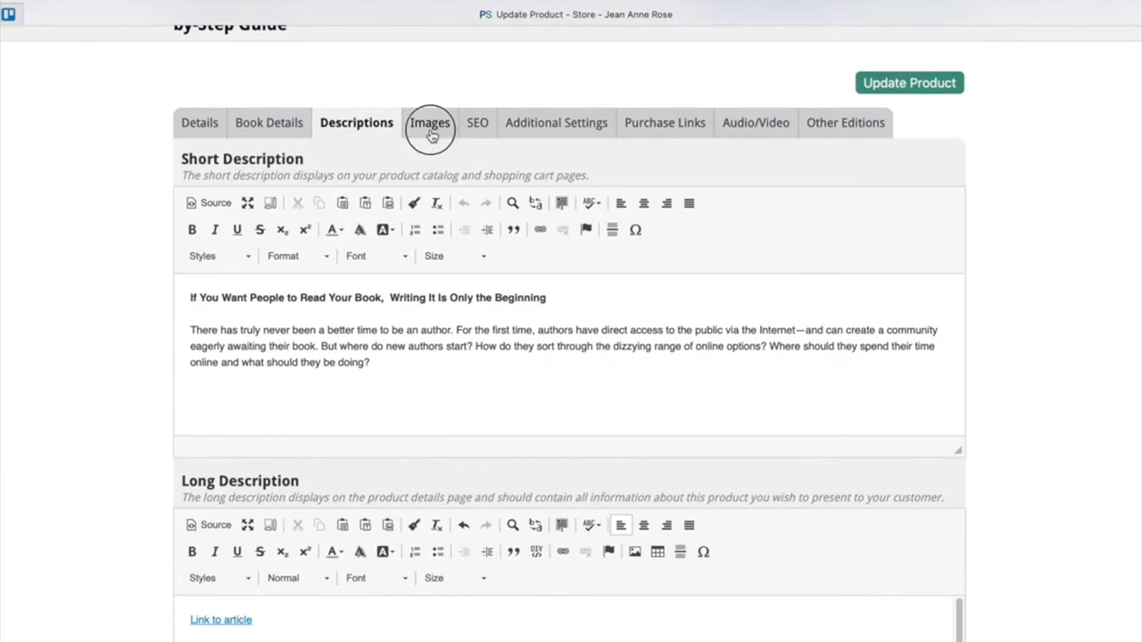
Review the product image, then view the SEO page title, keywords and description.
{"action": "left_click", "coordinate": [430, 122]}
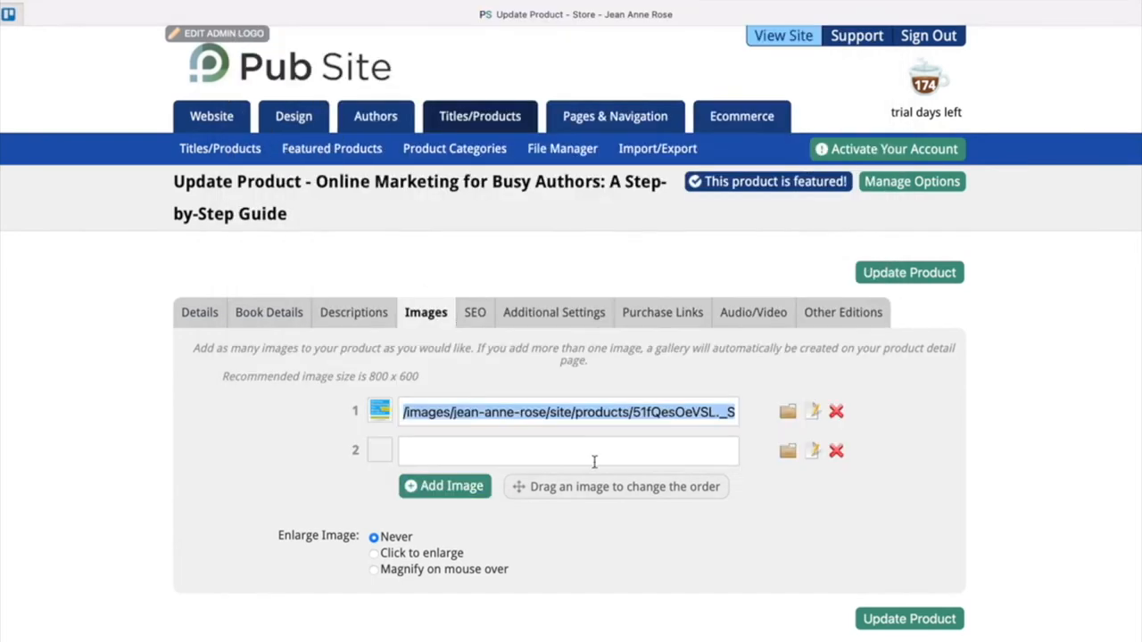
{"action": "left_click", "coordinate": [835, 449]}
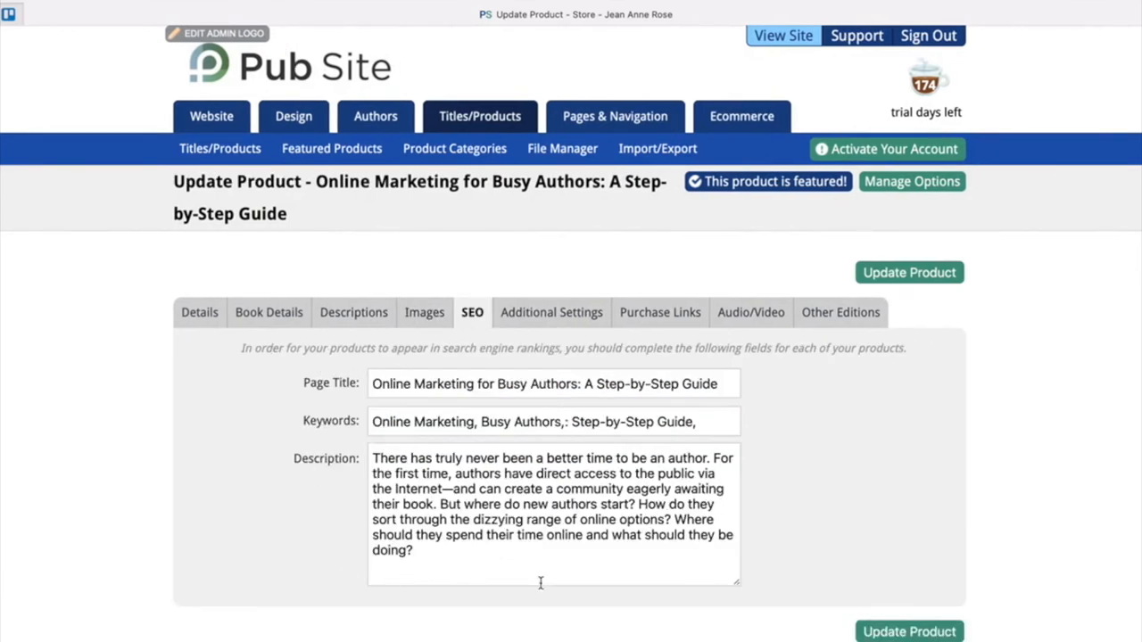
{"action": "mouse_move", "coordinate": [551, 313]}
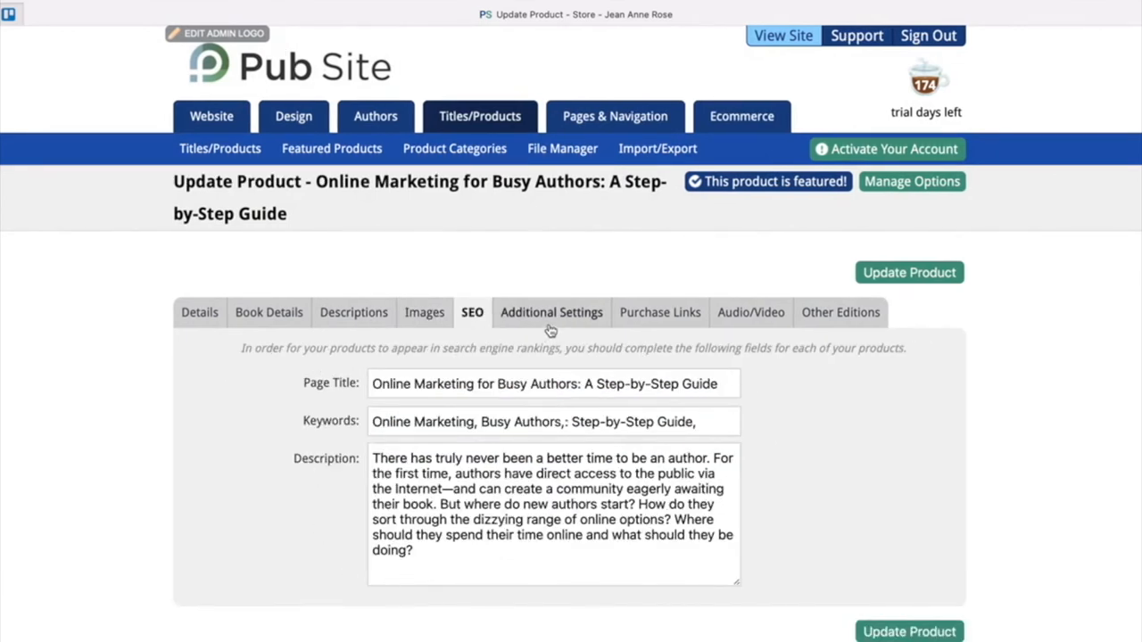
Review the Amazon, Barnes & Noble, Books-A-Million and Audible links, then view the YouTube embed.
{"action": "left_click", "coordinate": [662, 312]}
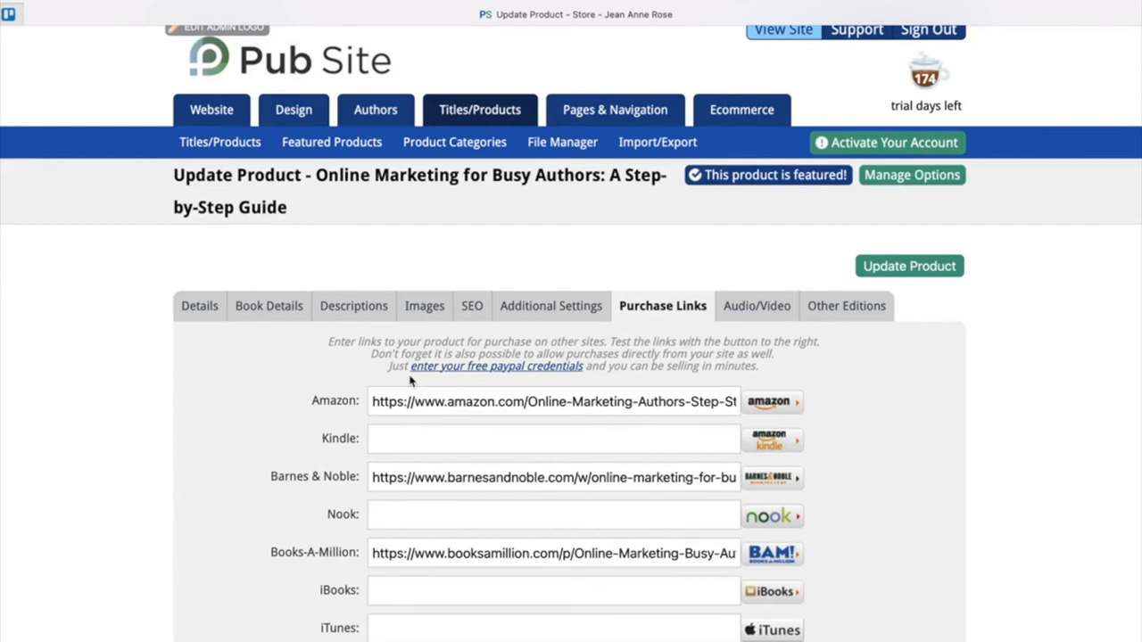
{"action": "mouse_move", "coordinate": [535, 367]}
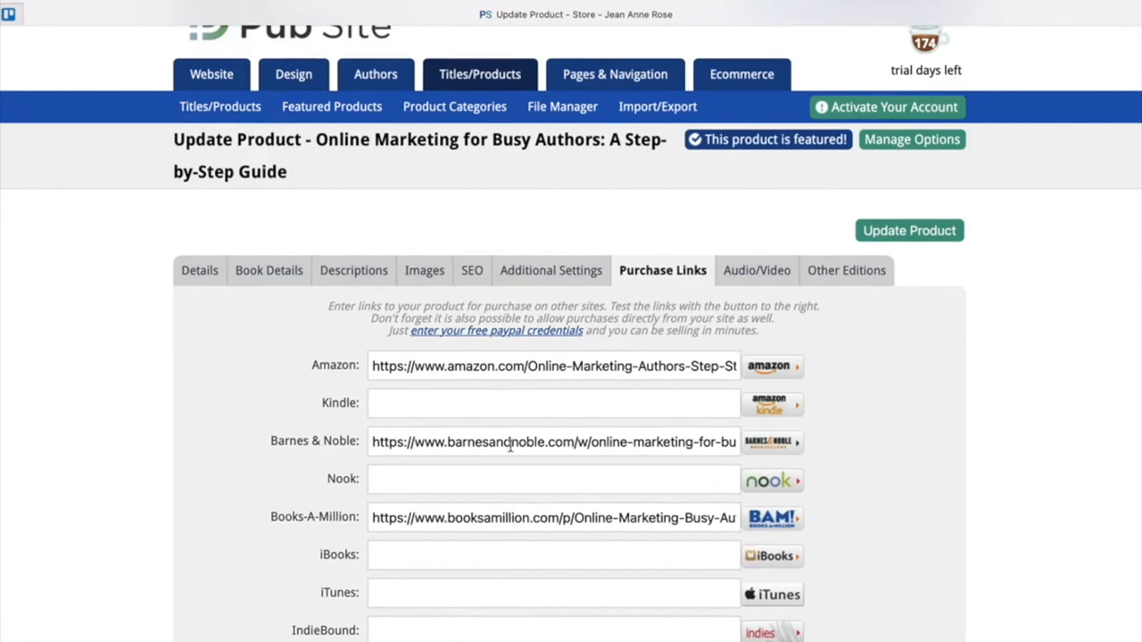
{"action": "scroll", "scroll_direction": "down", "scroll_amount": 3}
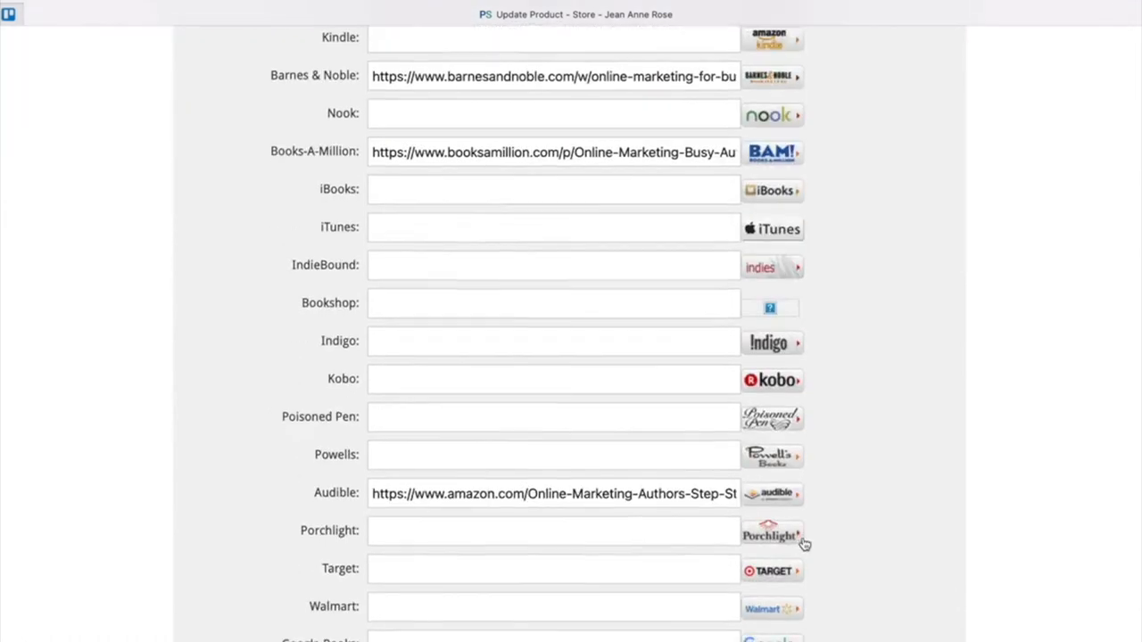
{"action": "scroll", "scroll_direction": "down", "scroll_amount": 3}
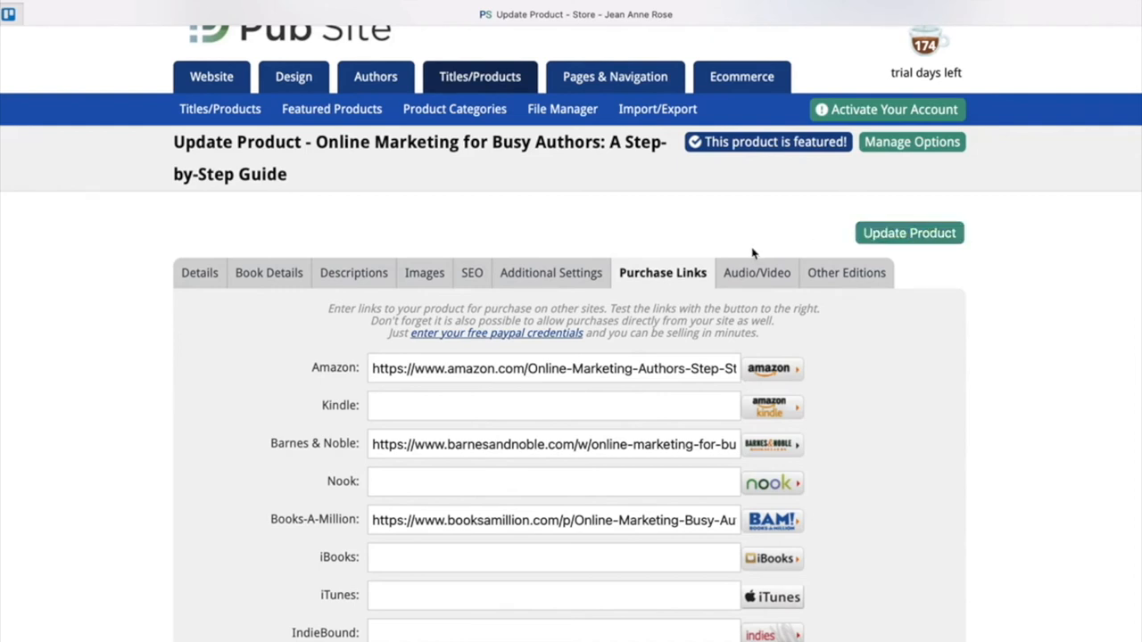
{"action": "left_click", "coordinate": [756, 273]}
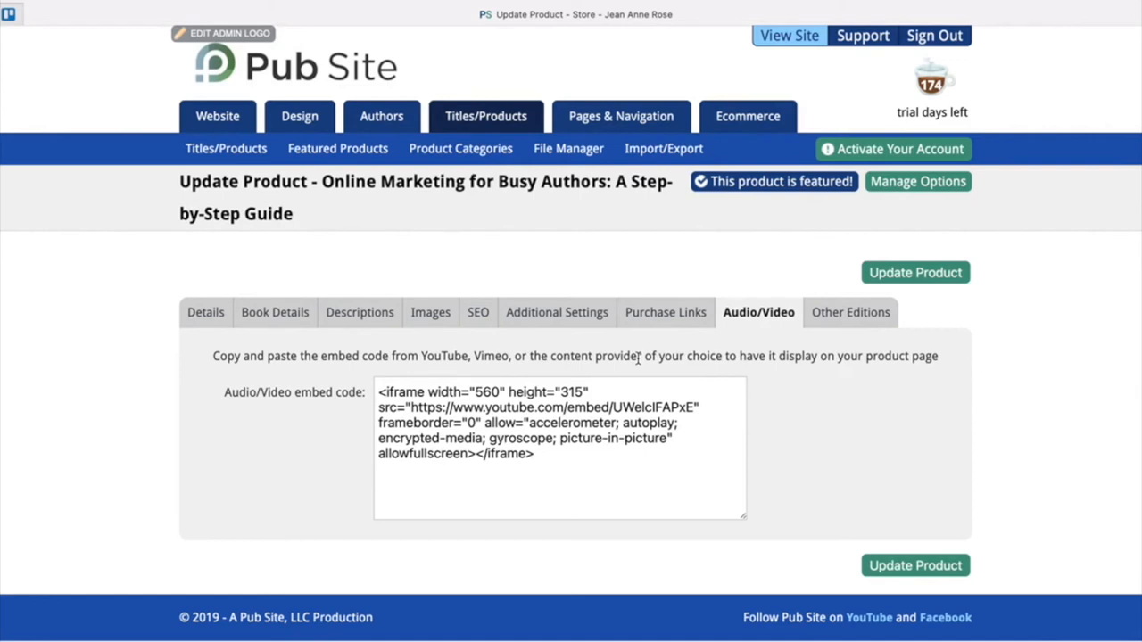
{"action": "mouse_move", "coordinate": [553, 370]}
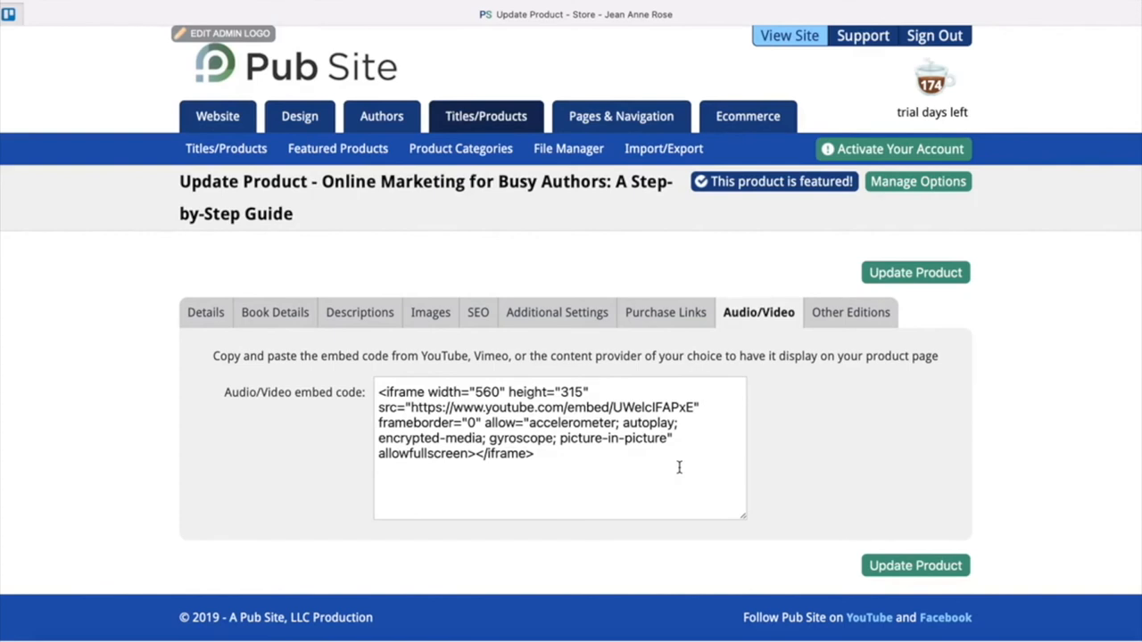
{"action": "mouse_move", "coordinate": [672, 529]}
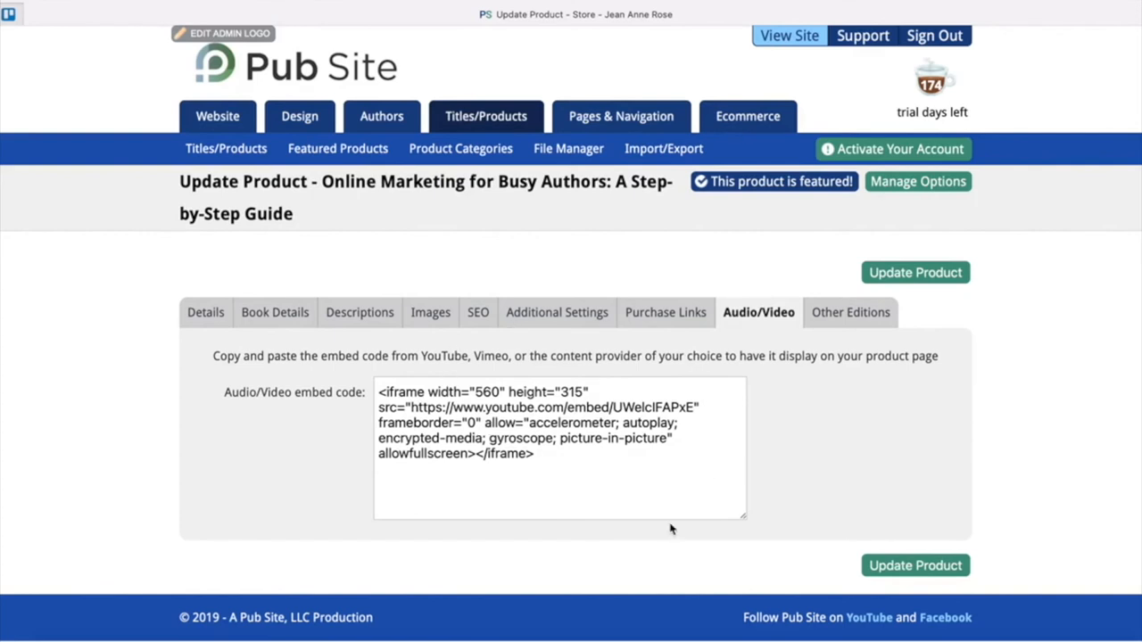
View the five related products under Other Editions, then return to the Books catalog.
{"action": "left_click", "coordinate": [849, 312]}
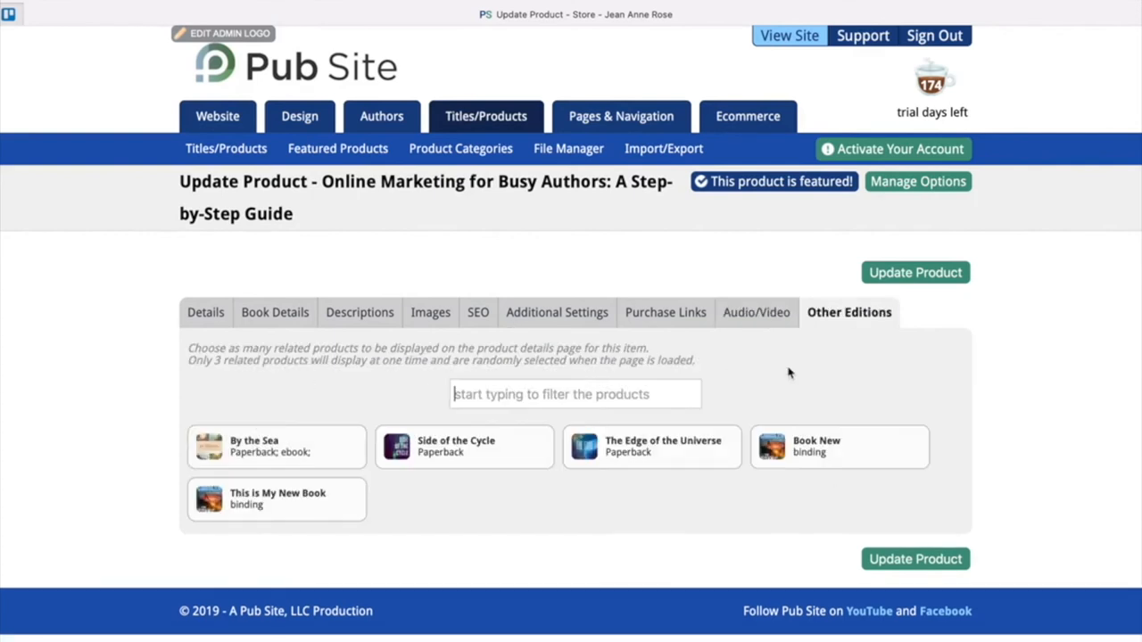
{"action": "left_click", "coordinate": [206, 313]}
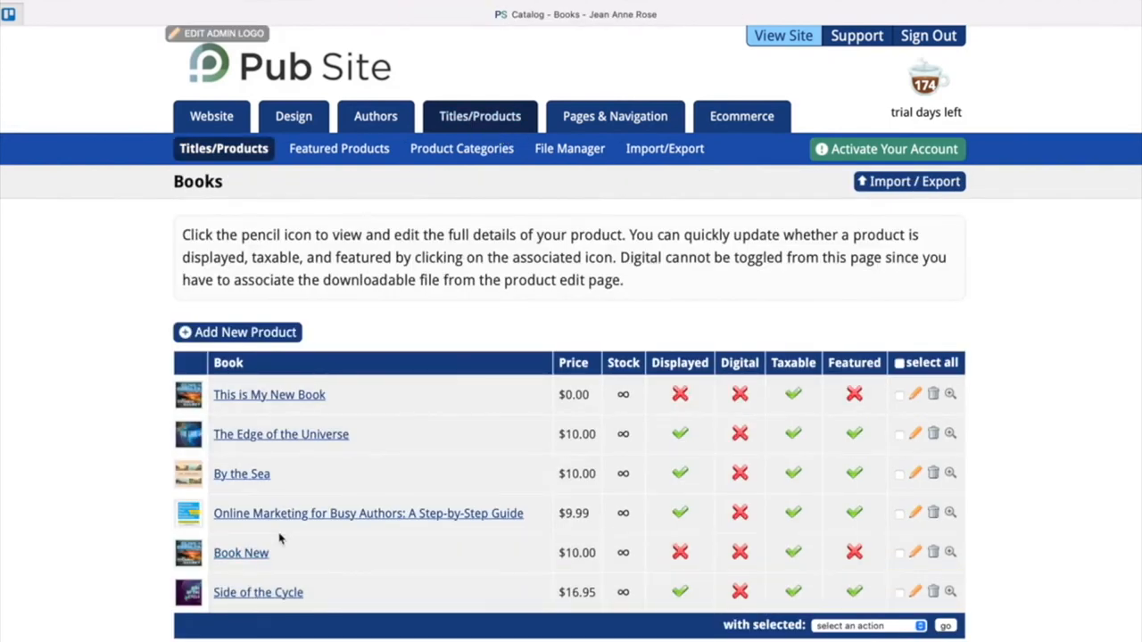
Open Manage Pages & Navigation and browse the Home, About Jean, Books, Blog, Contact menu.
{"action": "left_click", "coordinate": [614, 116]}
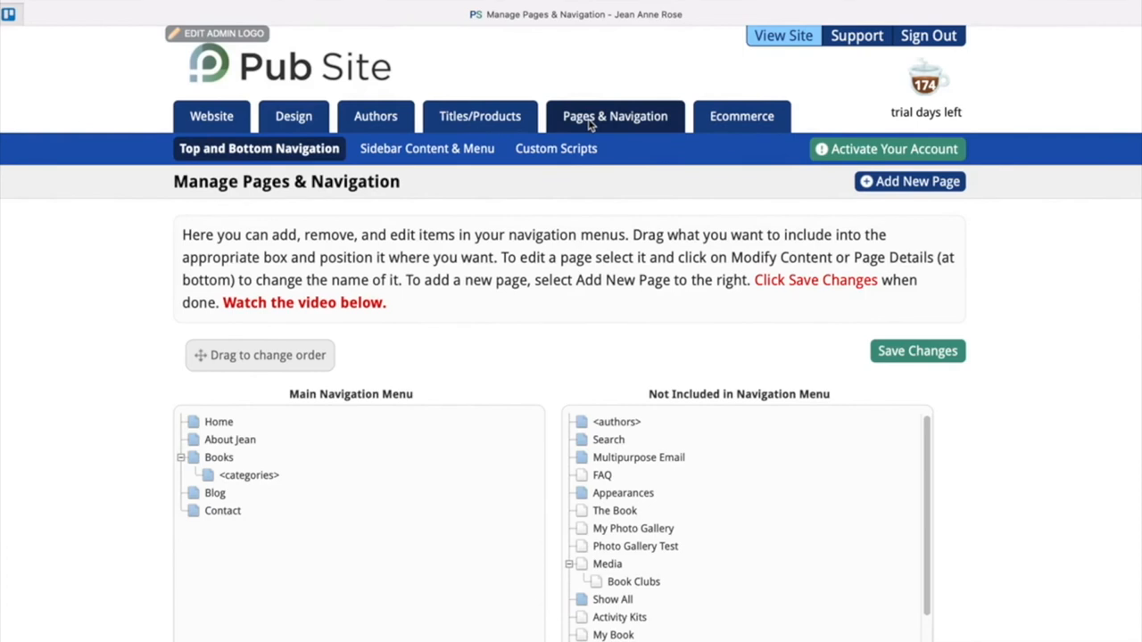
{"action": "scroll", "scroll_direction": "down", "scroll_amount": 3}
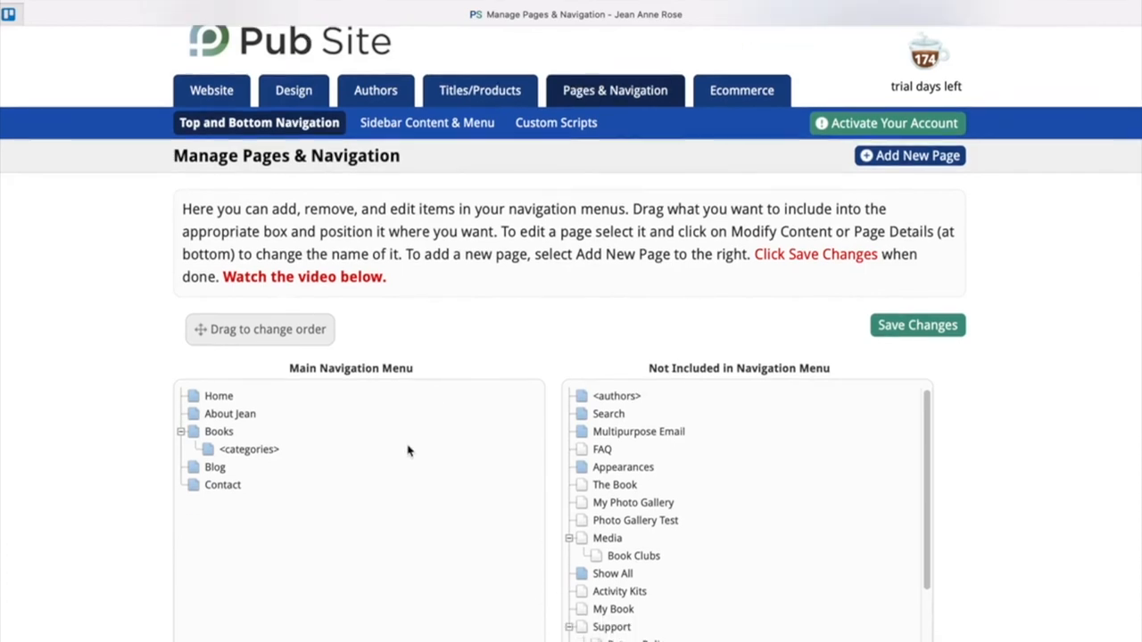
{"action": "scroll", "scroll_direction": "down", "scroll_amount": 3}
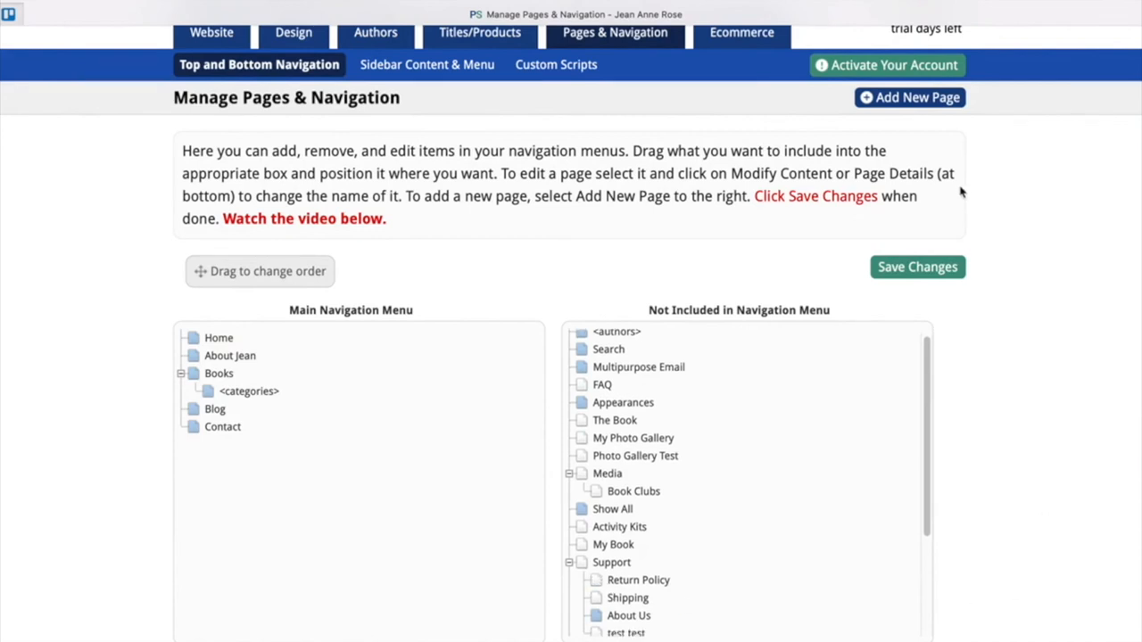
{"action": "mouse_move", "coordinate": [330, 384]}
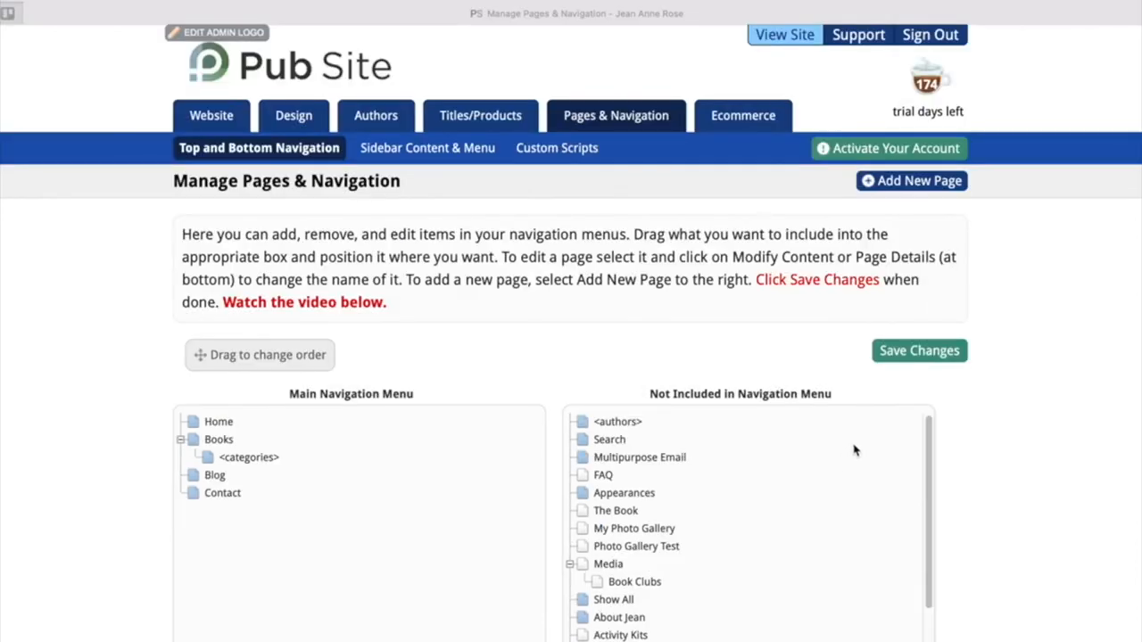
{"action": "mouse_move", "coordinate": [911, 181]}
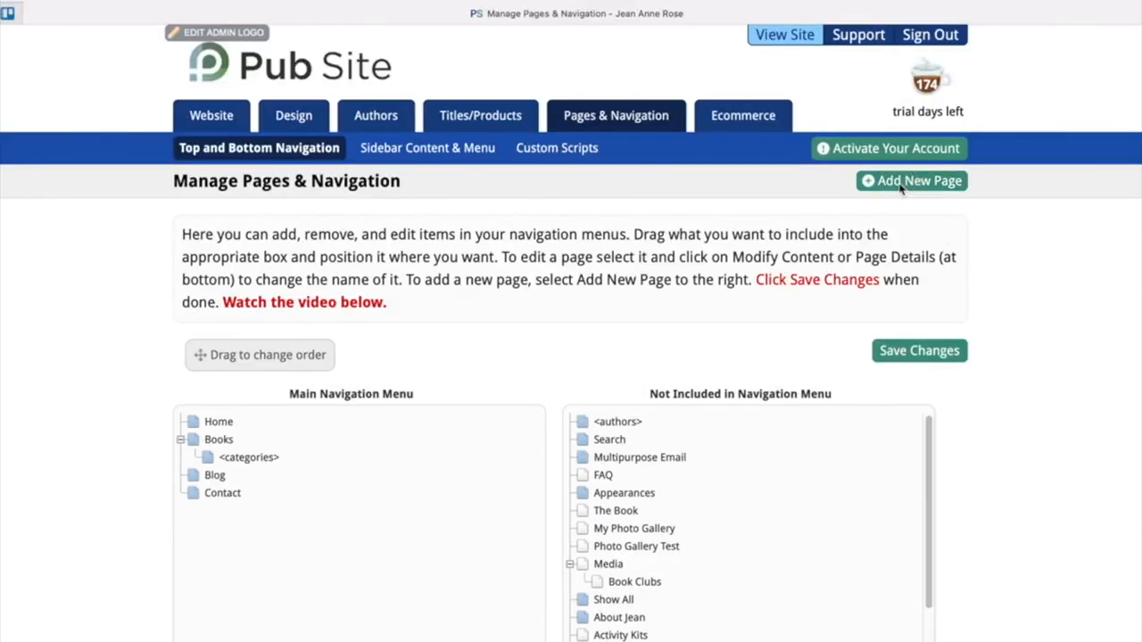
Add a custom page named 'About Jean' with link 'about-jean'.
{"action": "left_click", "coordinate": [911, 180]}
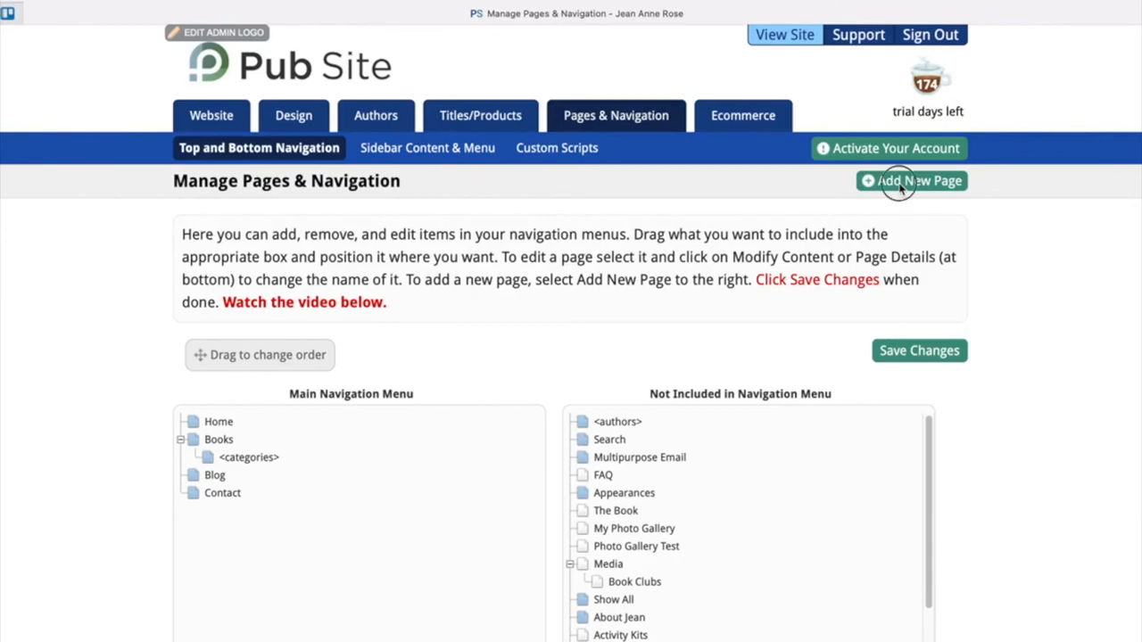
{"action": "left_click", "coordinate": [911, 180]}
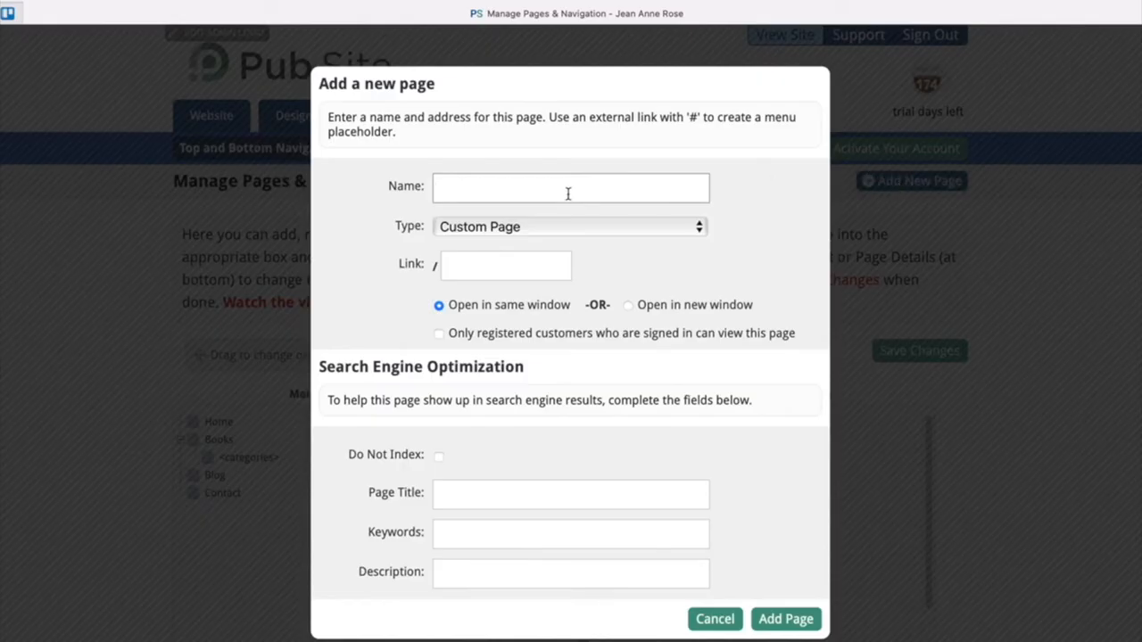
{"action": "type", "text": "About"}
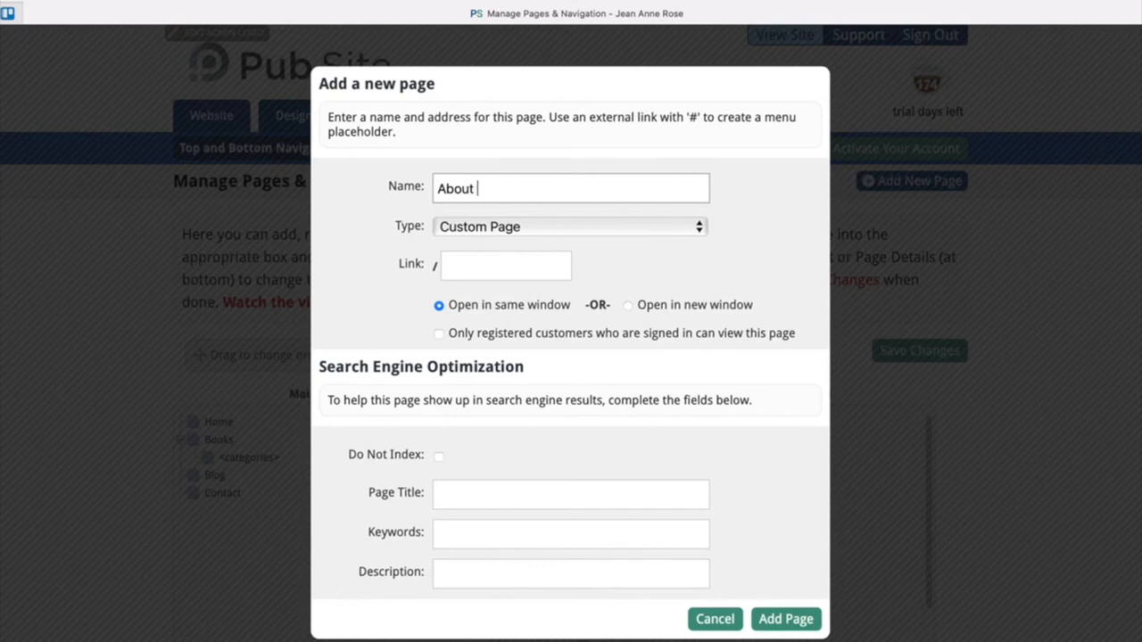
{"action": "type", "text": "Jean"}
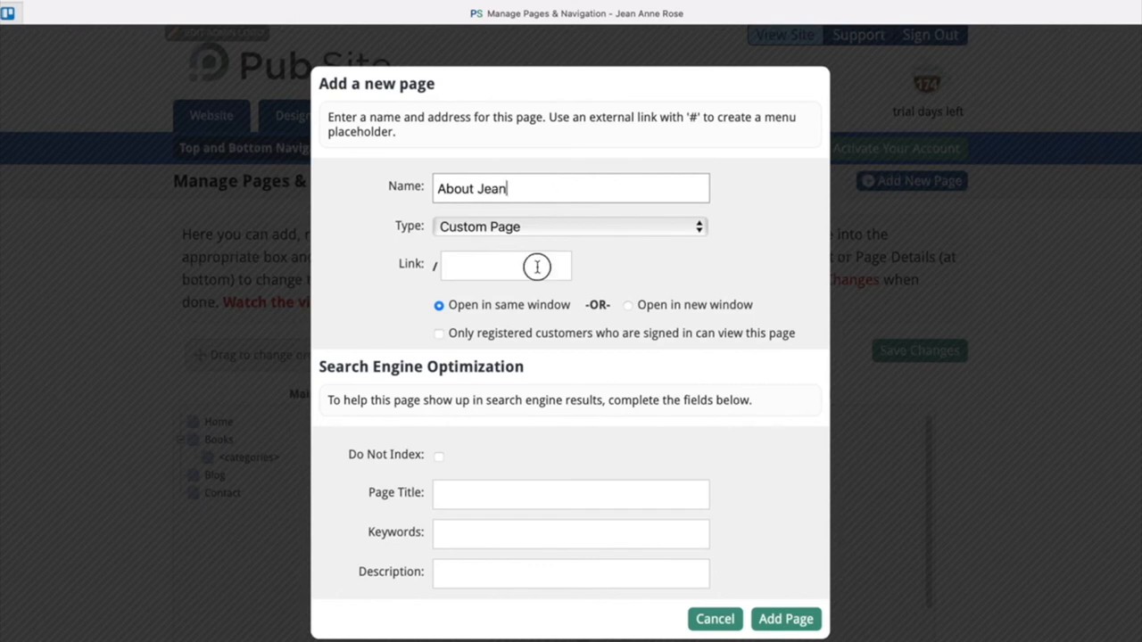
{"action": "type", "text": "about-jean"}
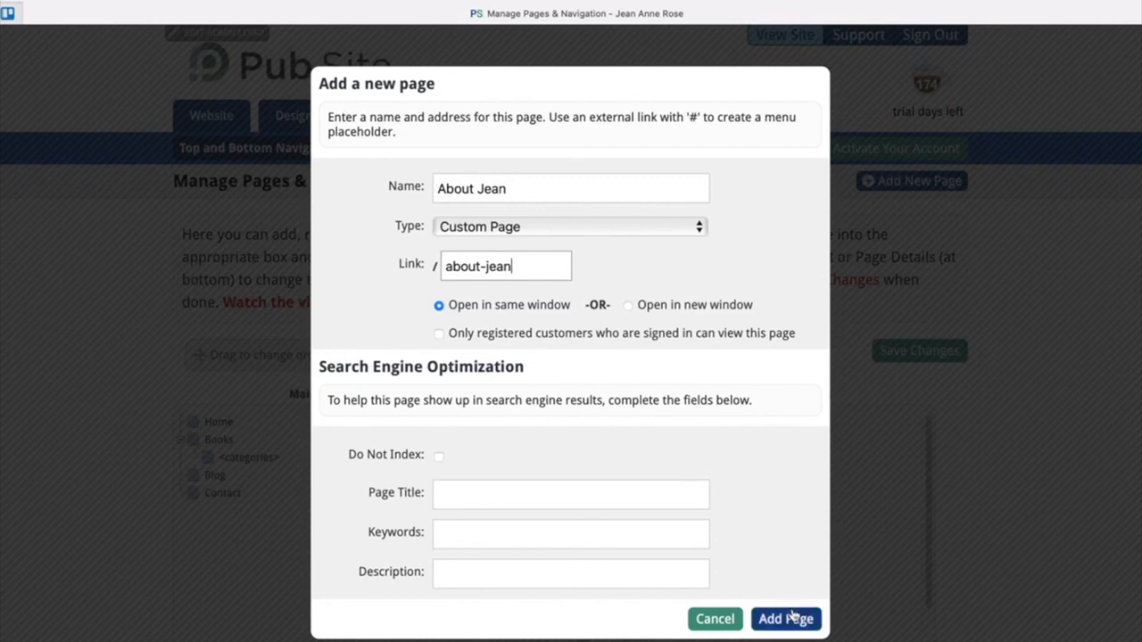
{"action": "left_click", "coordinate": [785, 619]}
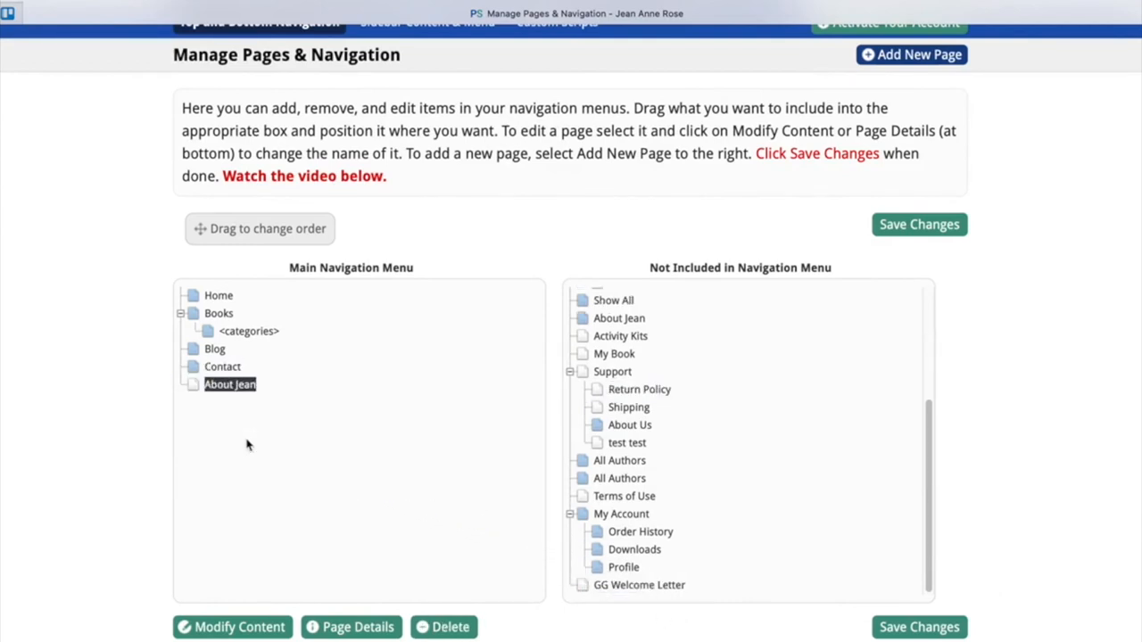
{"action": "mouse_move", "coordinate": [303, 371]}
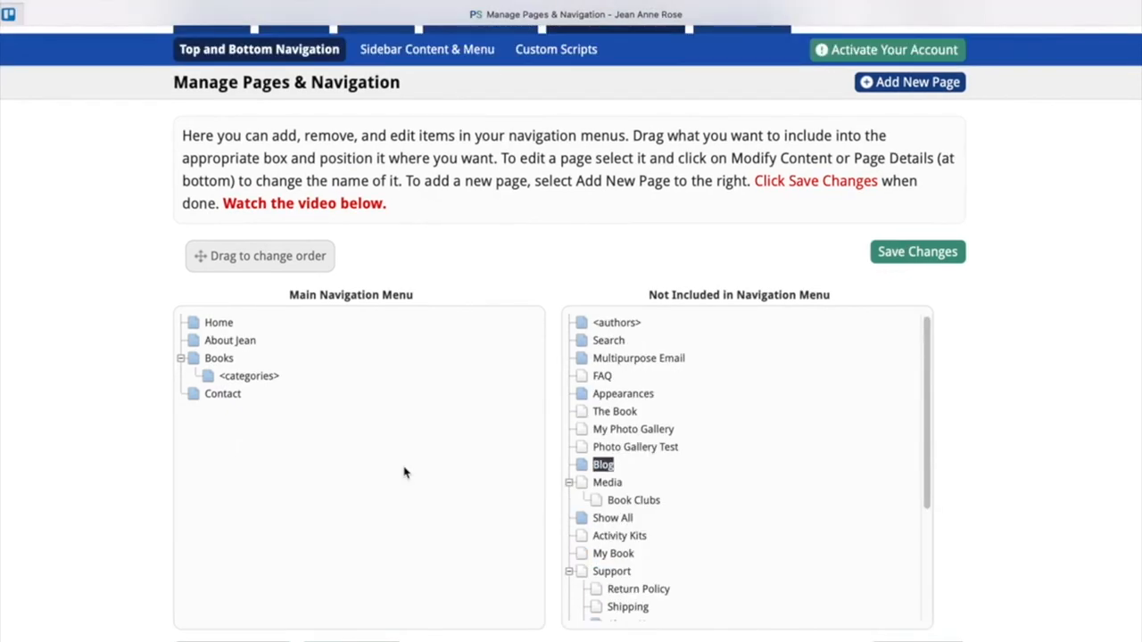
{"action": "mouse_move", "coordinate": [749, 480]}
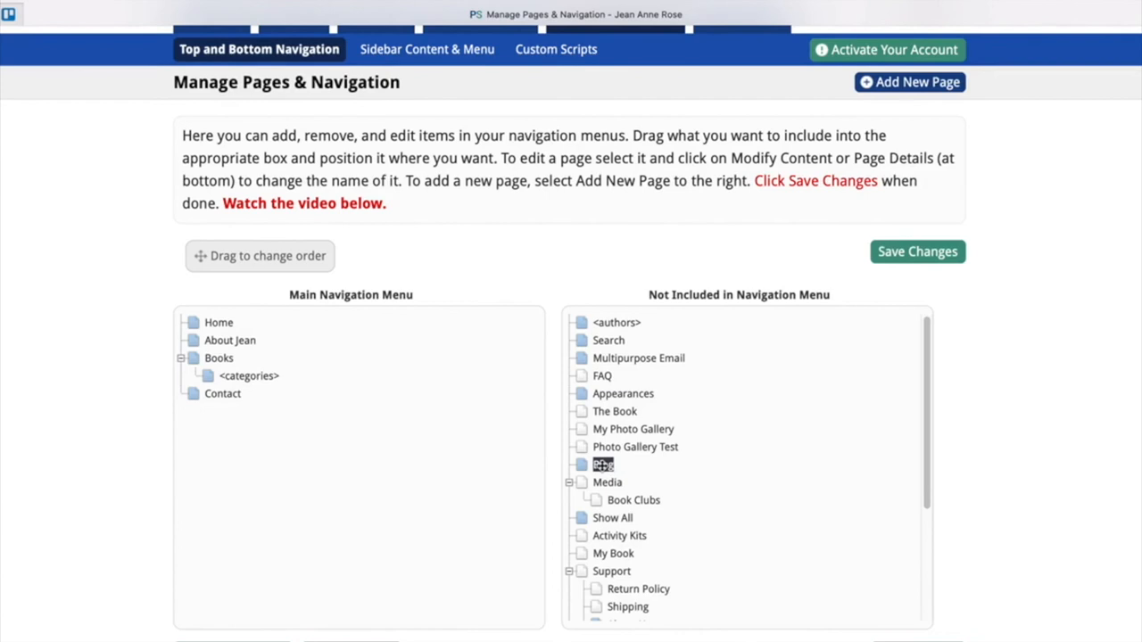
Drag Blog back into the main navigation between Books and Contact, then save the menu.
{"action": "left_click", "coordinate": [603, 464]}
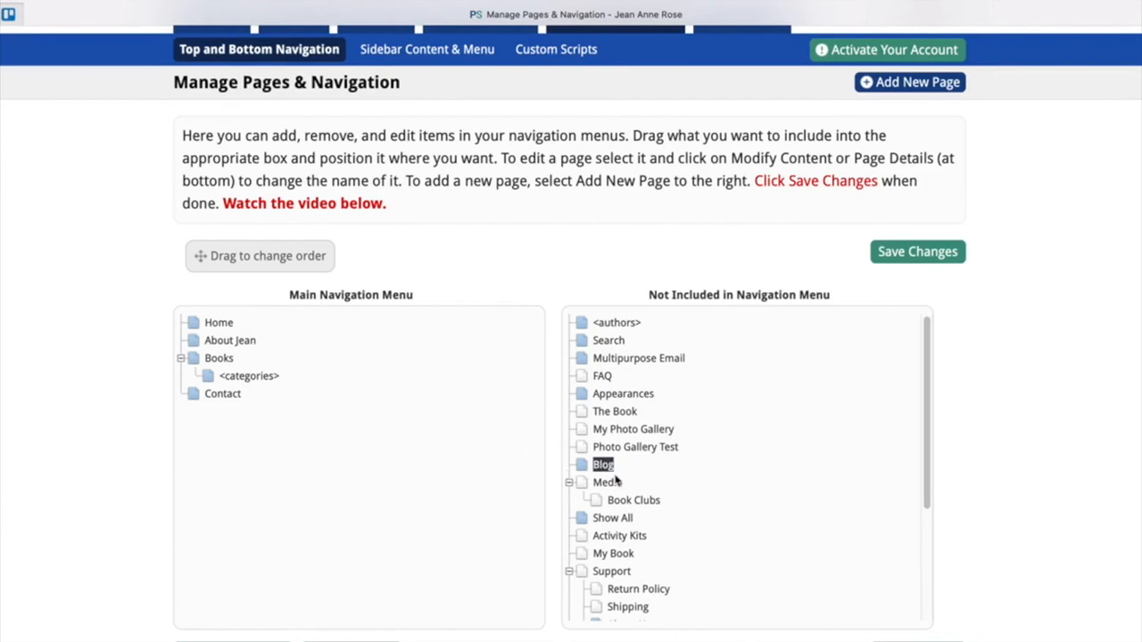
{"action": "mouse_move", "coordinate": [713, 543]}
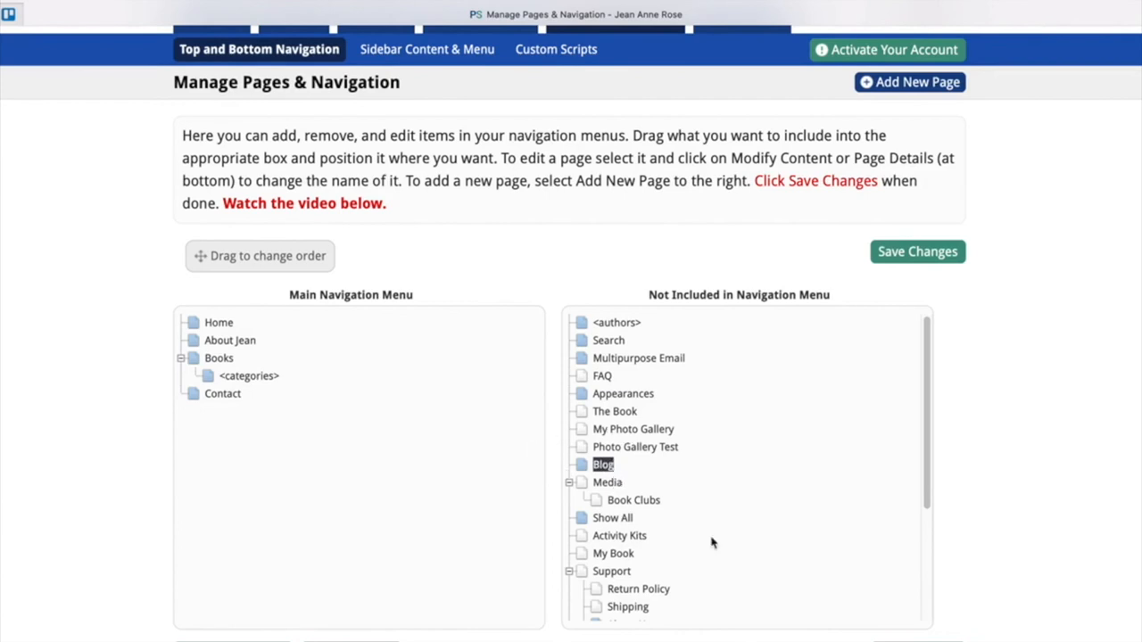
{"action": "mouse_move", "coordinate": [864, 531]}
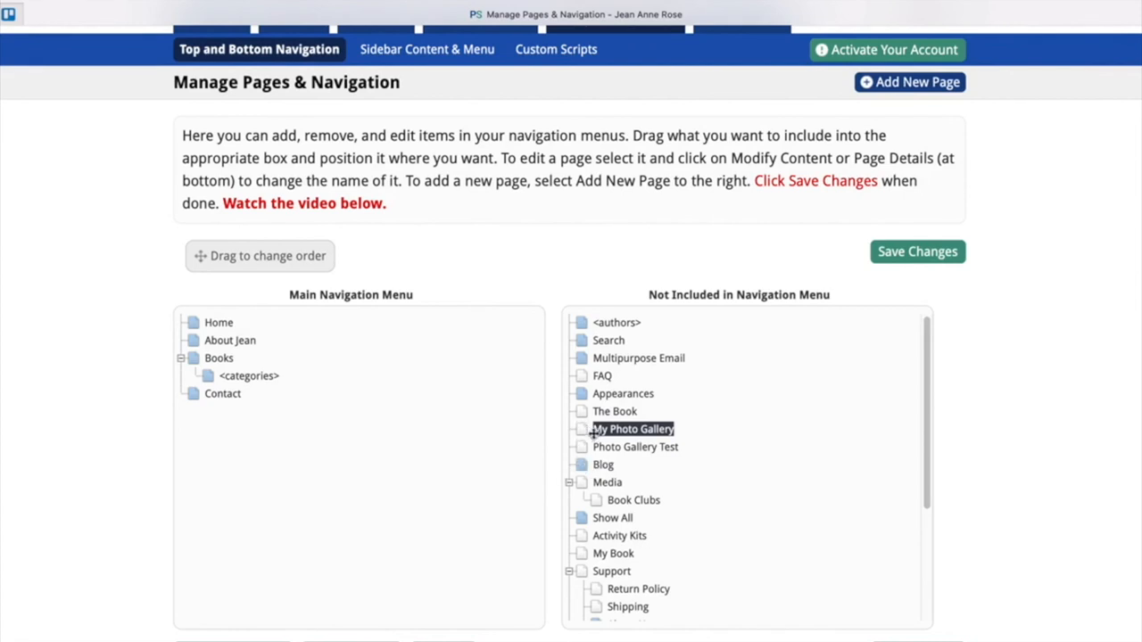
{"action": "left_click", "coordinate": [603, 464]}
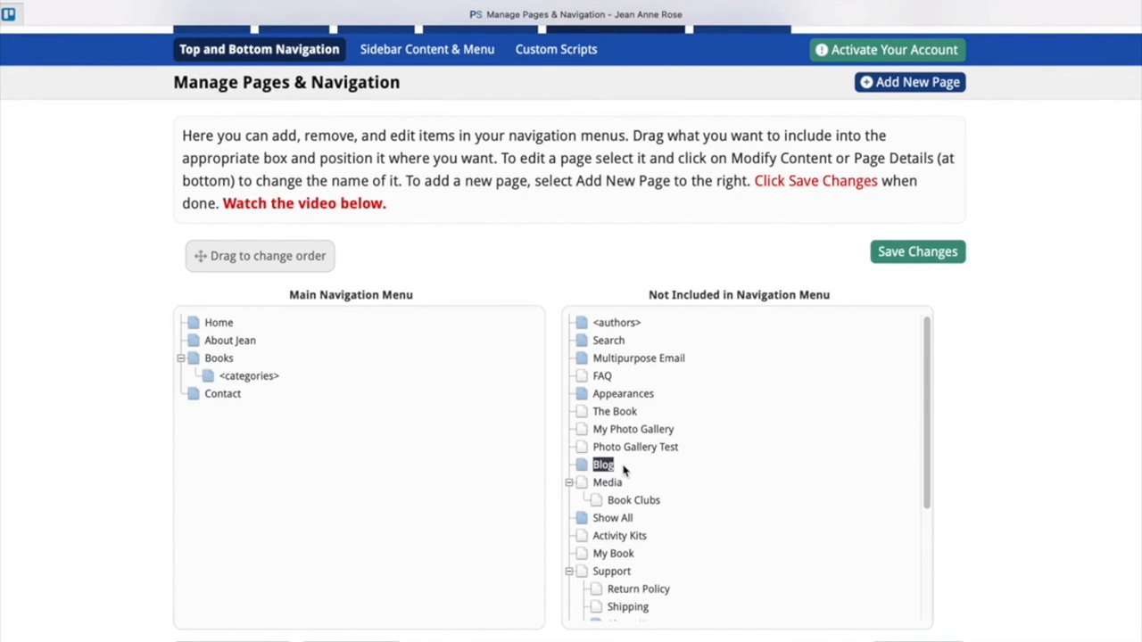
{"action": "left_click_drag", "start_coordinate": [603, 464], "coordinate": [571, 488]}
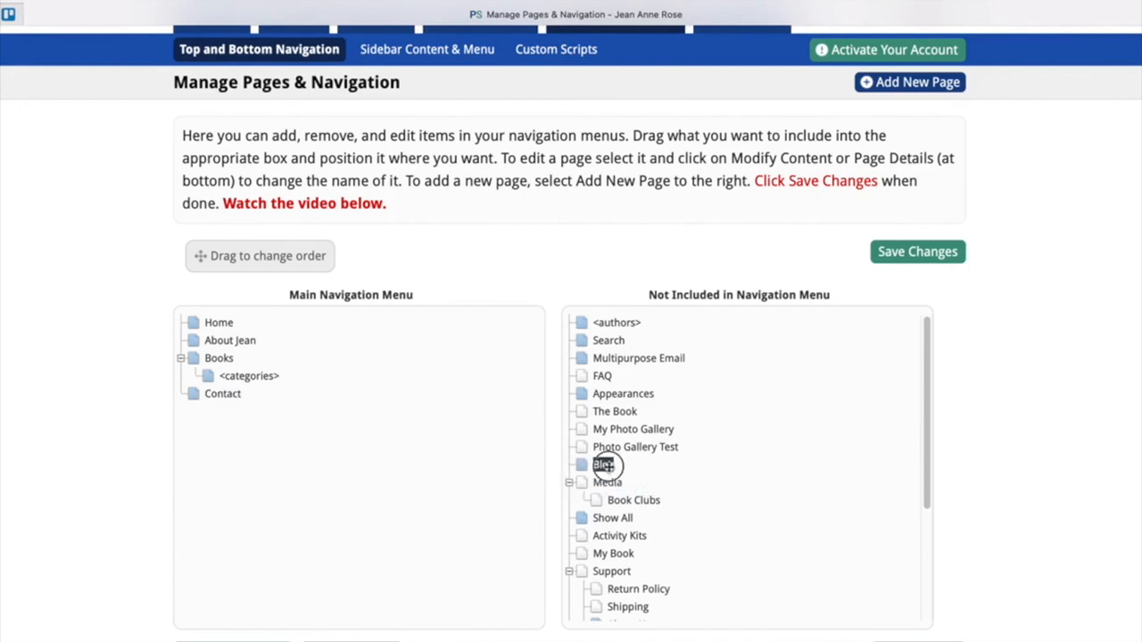
{"action": "left_click_drag", "start_coordinate": [605, 465], "coordinate": [437, 420]}
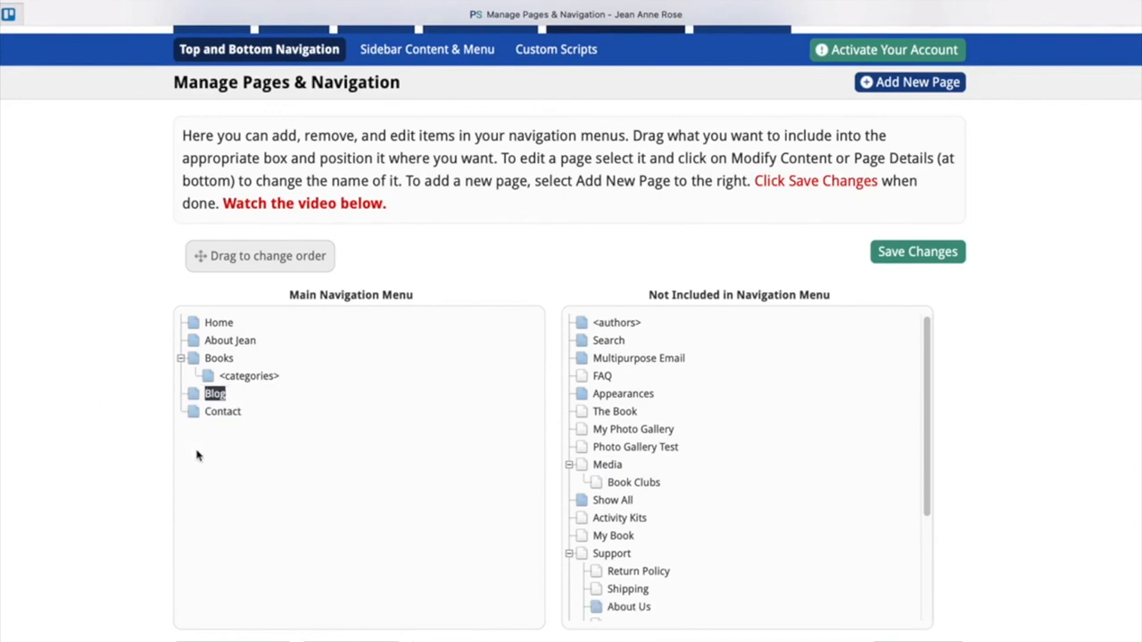
{"action": "mouse_move", "coordinate": [648, 482]}
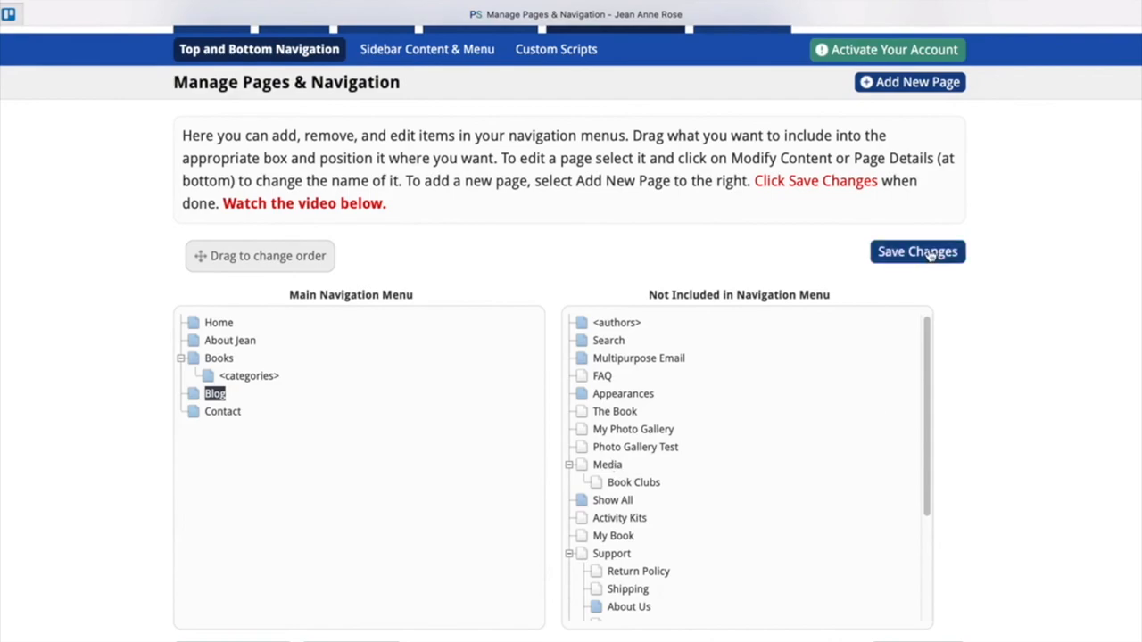
{"action": "left_click", "coordinate": [917, 251]}
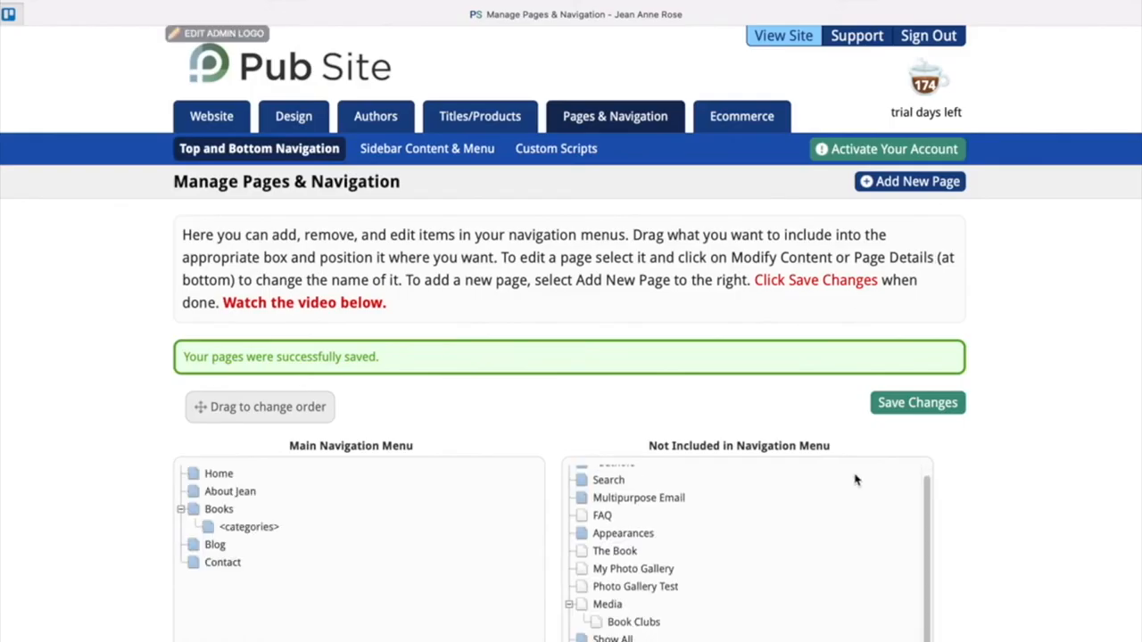
Keep About Jean under Not Included in Navigation Menu and save the Home, Books, Blog, Contact menu.
{"action": "scroll", "scroll_direction": "down", "scroll_amount": 3}
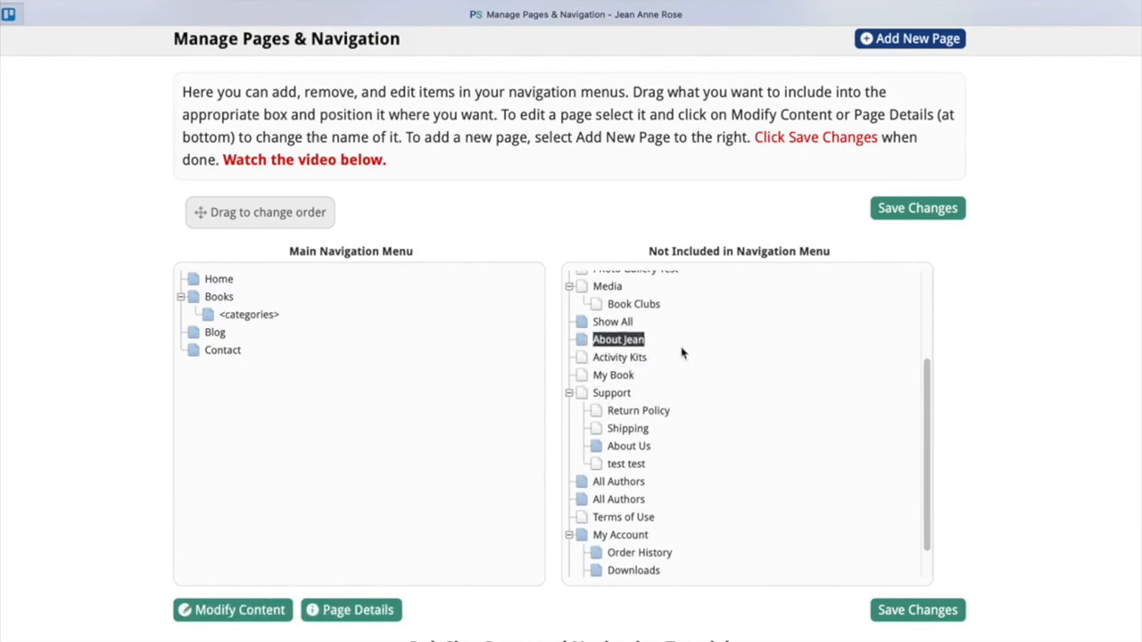
{"action": "mouse_move", "coordinate": [794, 482]}
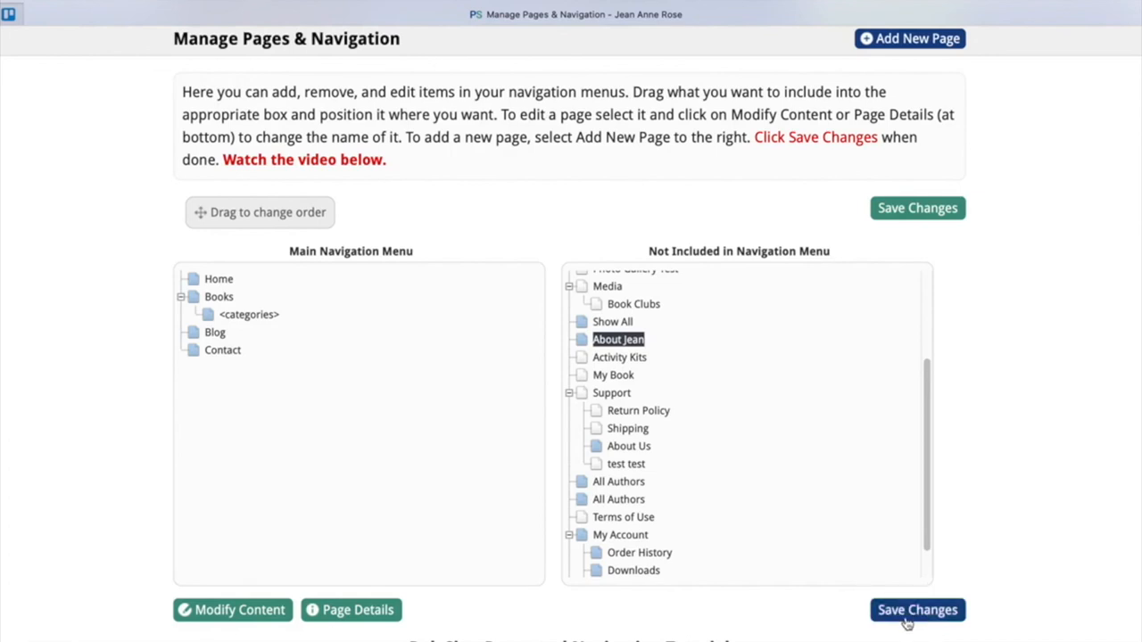
{"action": "left_click", "coordinate": [916, 609]}
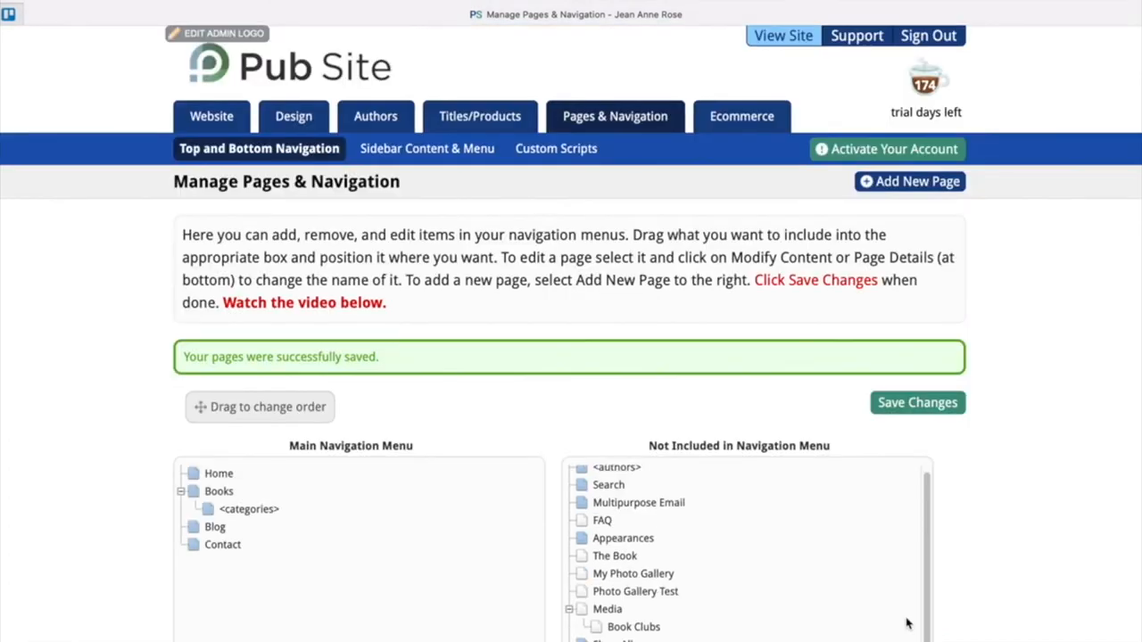